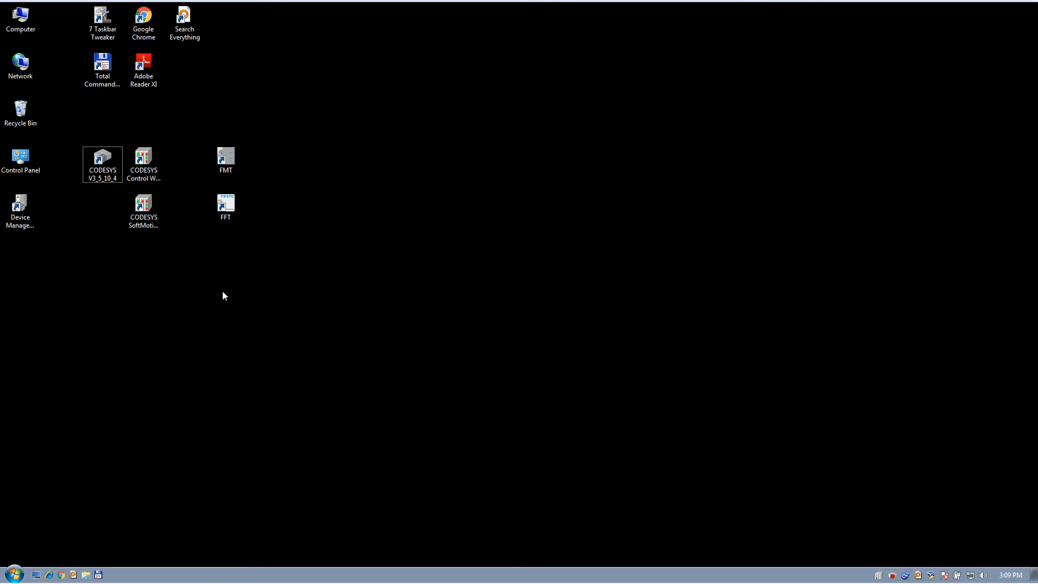
mouse_move(236, 310)
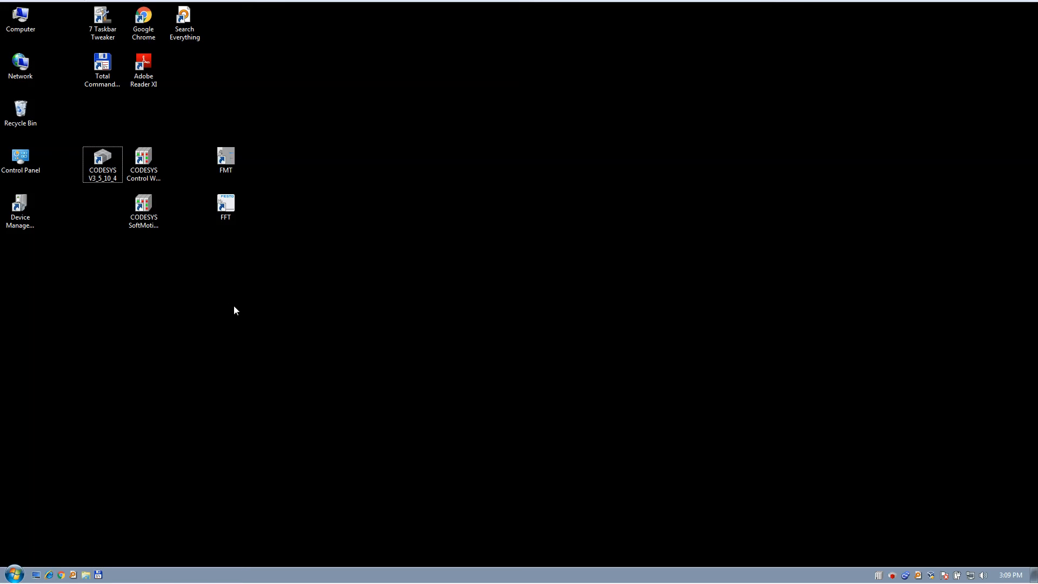
mouse_move(195, 302)
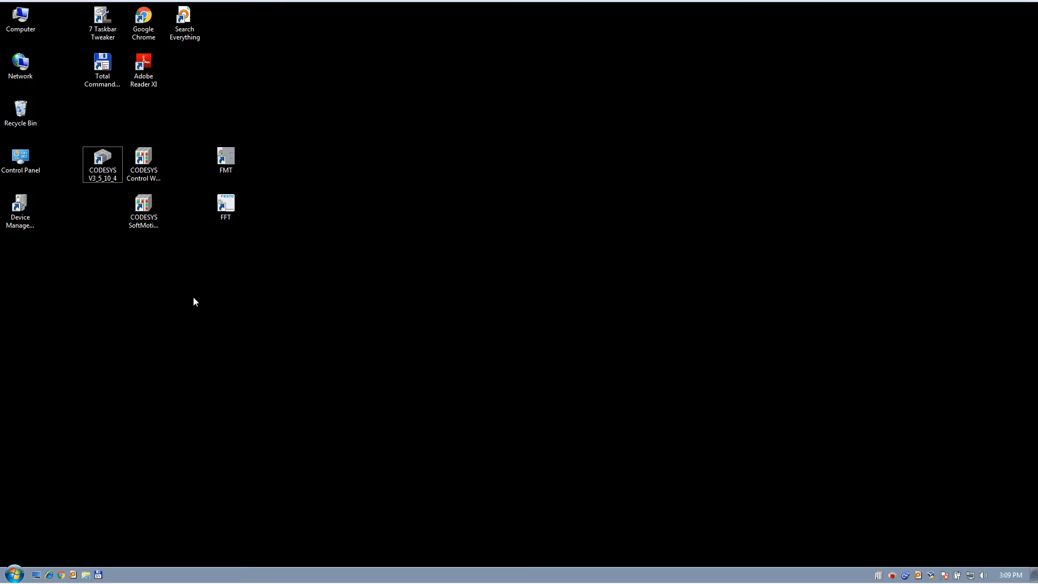
mouse_move(204, 293)
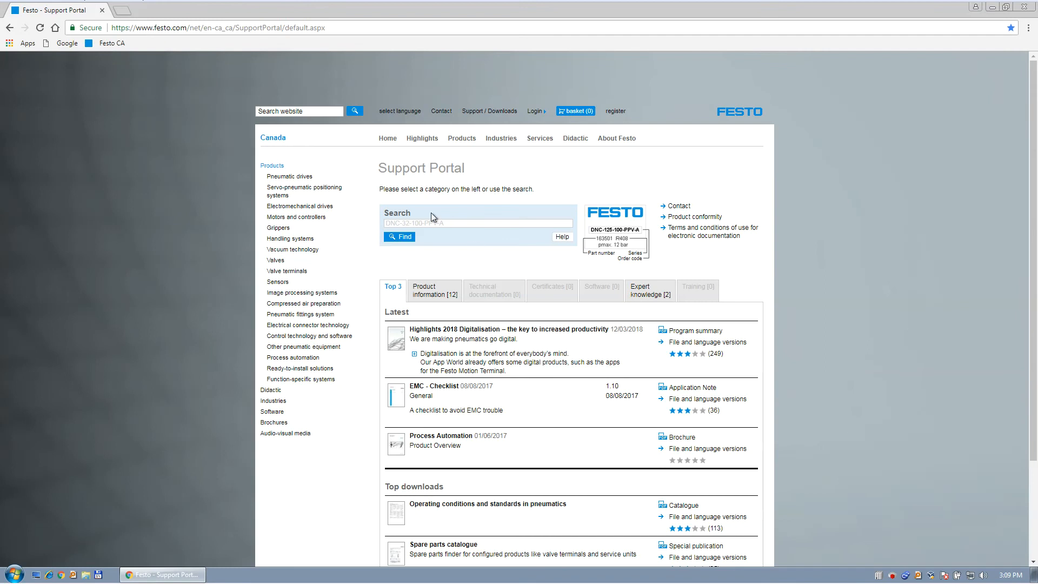
Search the portal for CPX-E and pick controller CPX-E-CEC-C1-PN 4252741
click(318, 110)
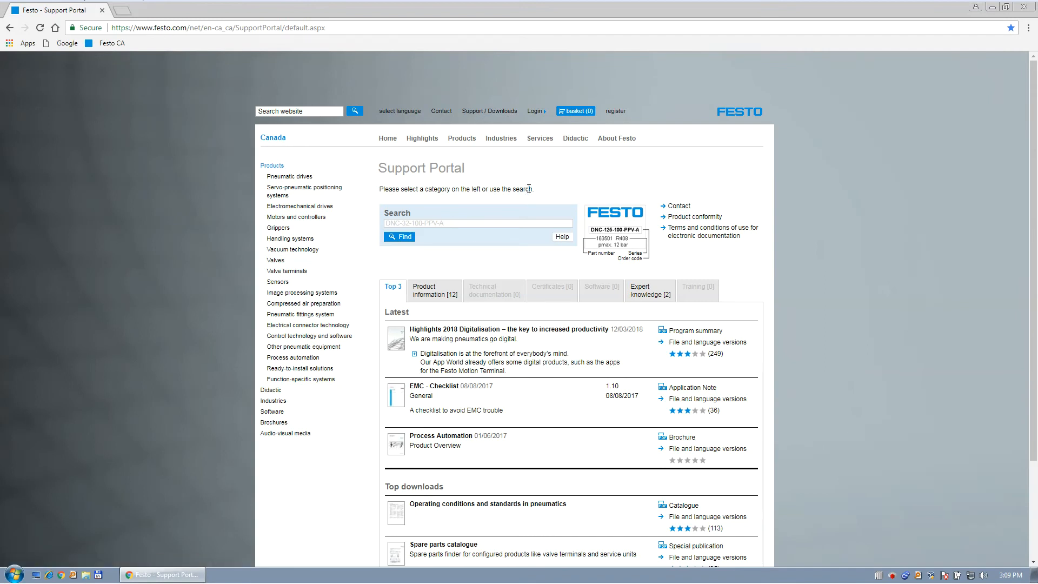
click(489, 111)
text(CPX-E)
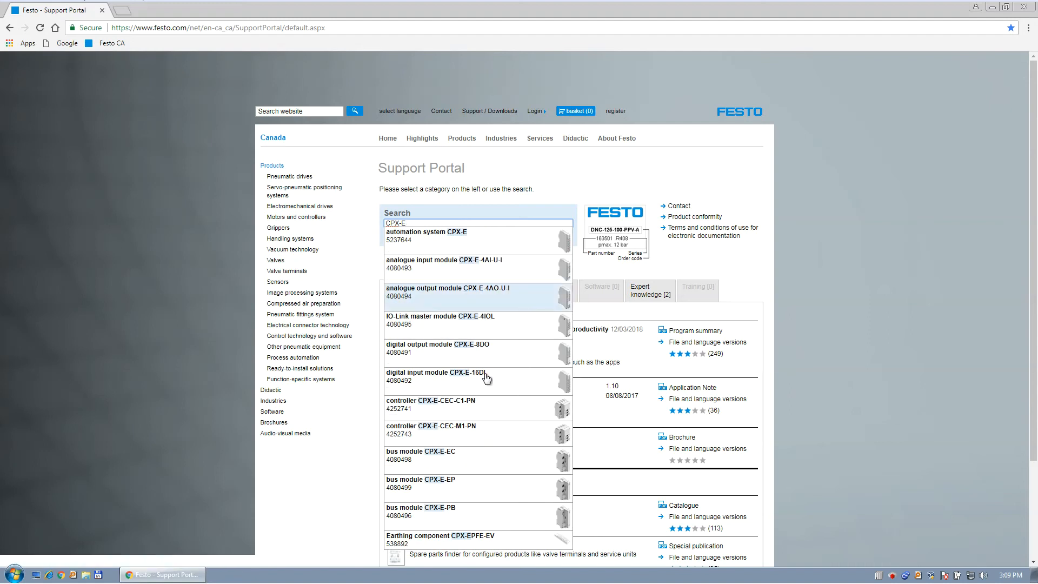
mouse_move(561, 407)
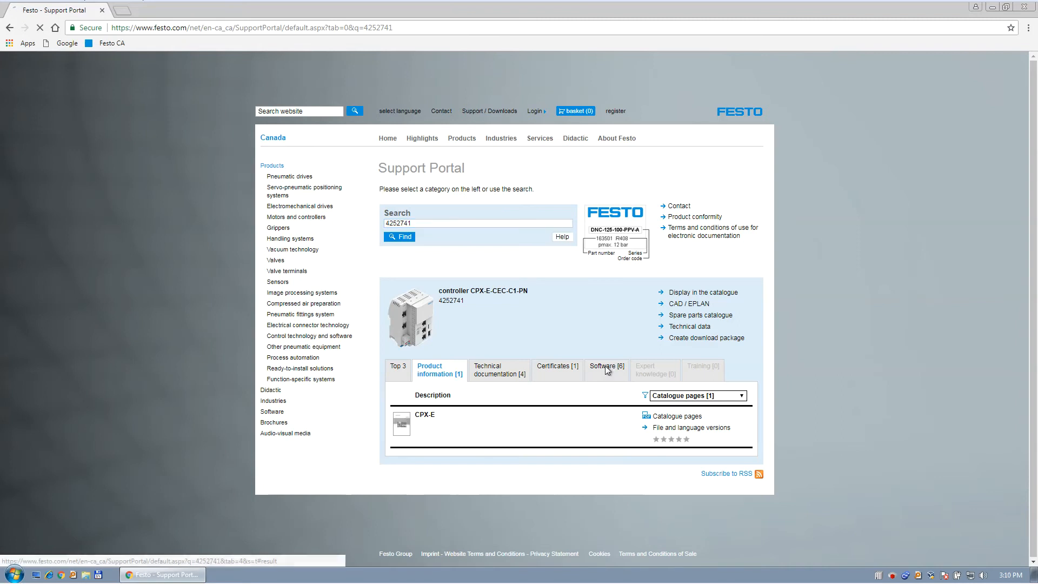
Show the six software downloads and select the supported system name CPX-E-CEC-C1-PN
click(605, 366)
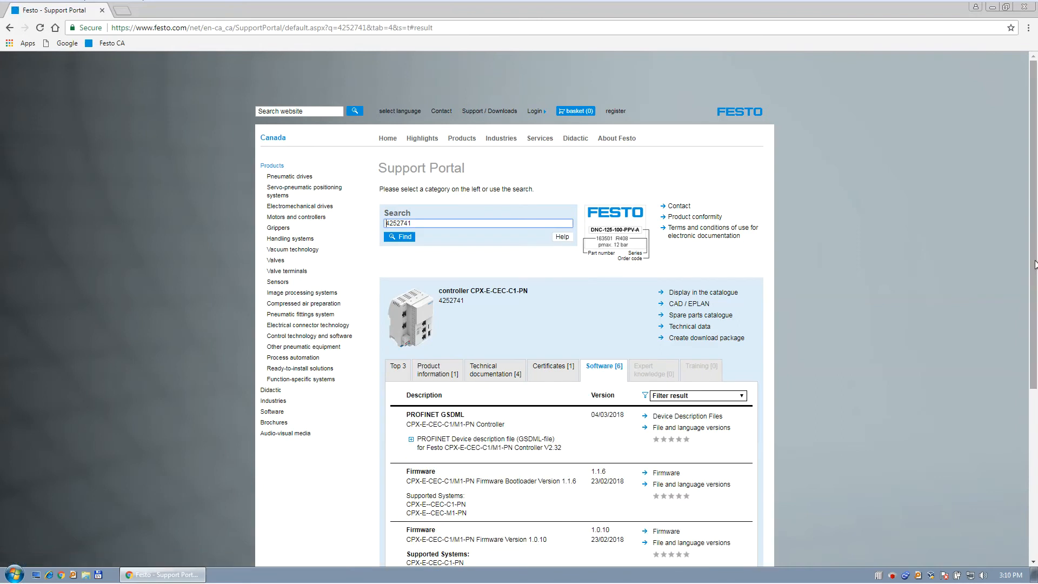
scroll(down, 3)
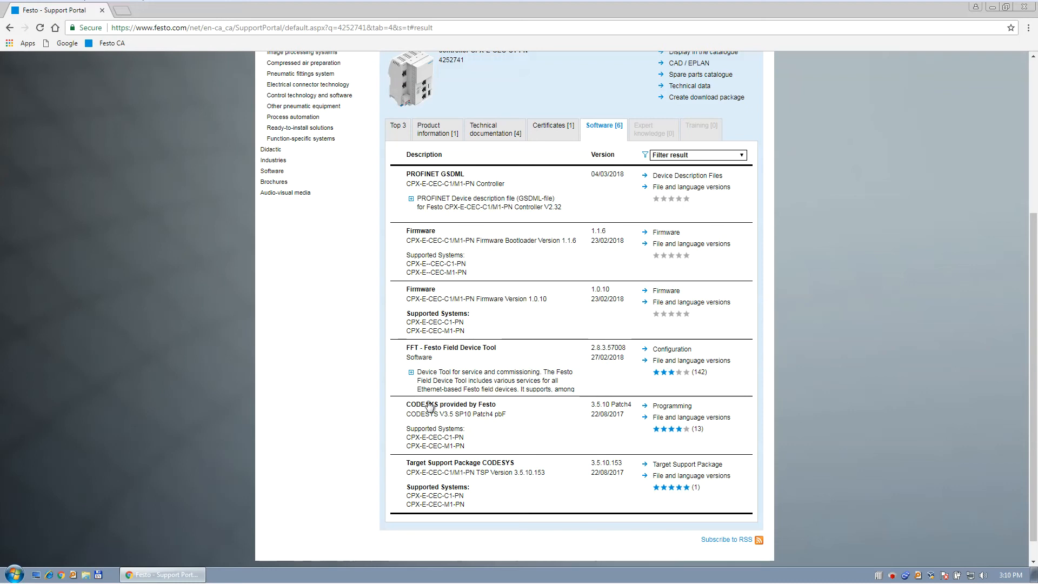
mouse_move(632, 406)
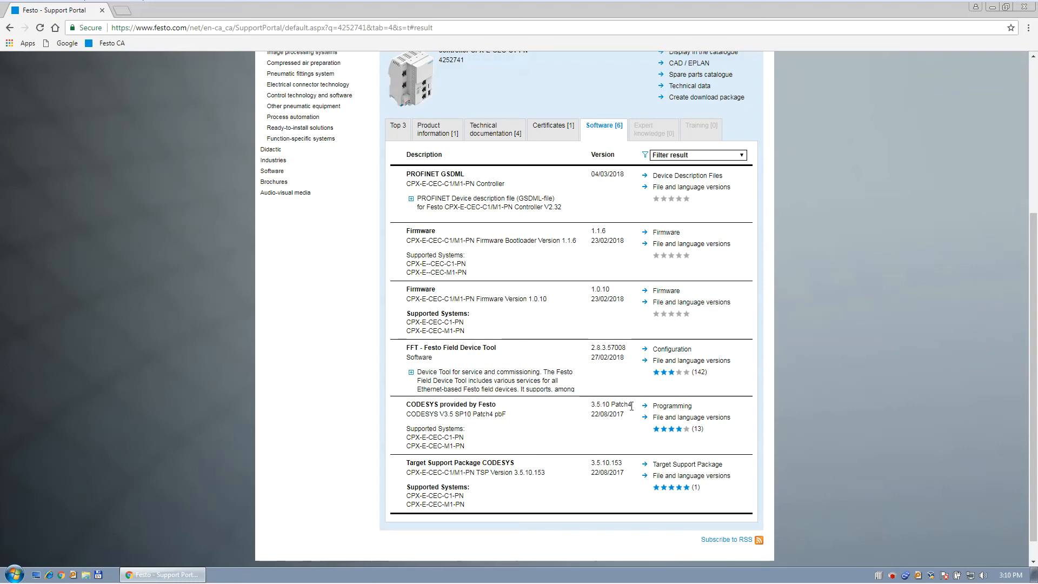
mouse_move(671, 406)
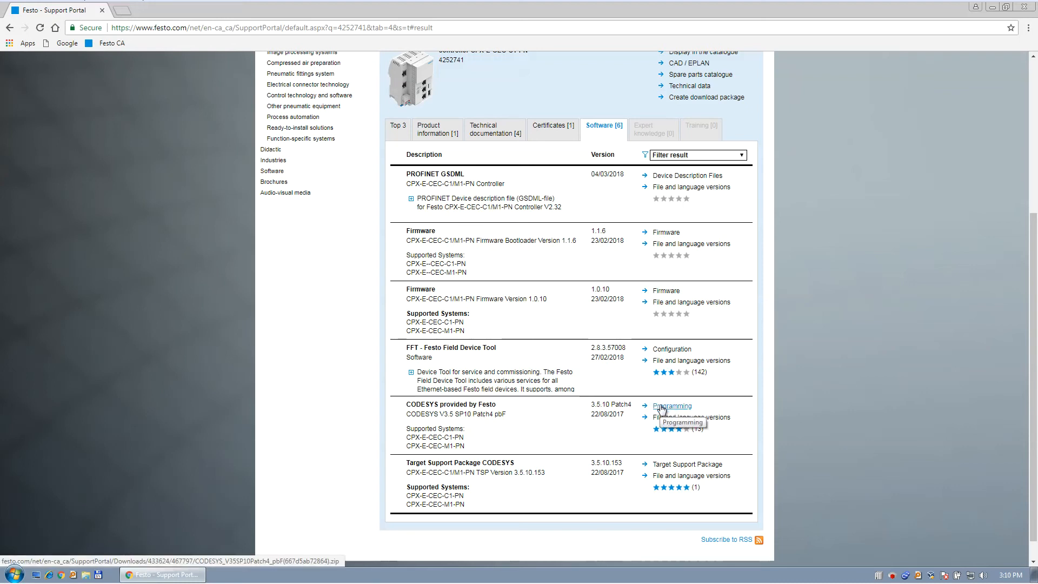
mouse_move(485, 440)
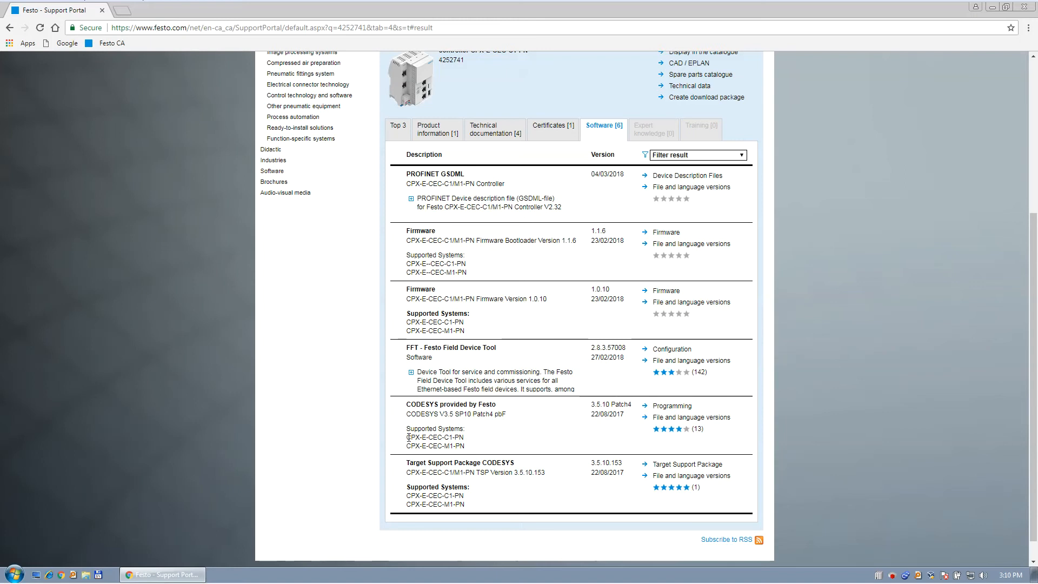
double_click(434, 437)
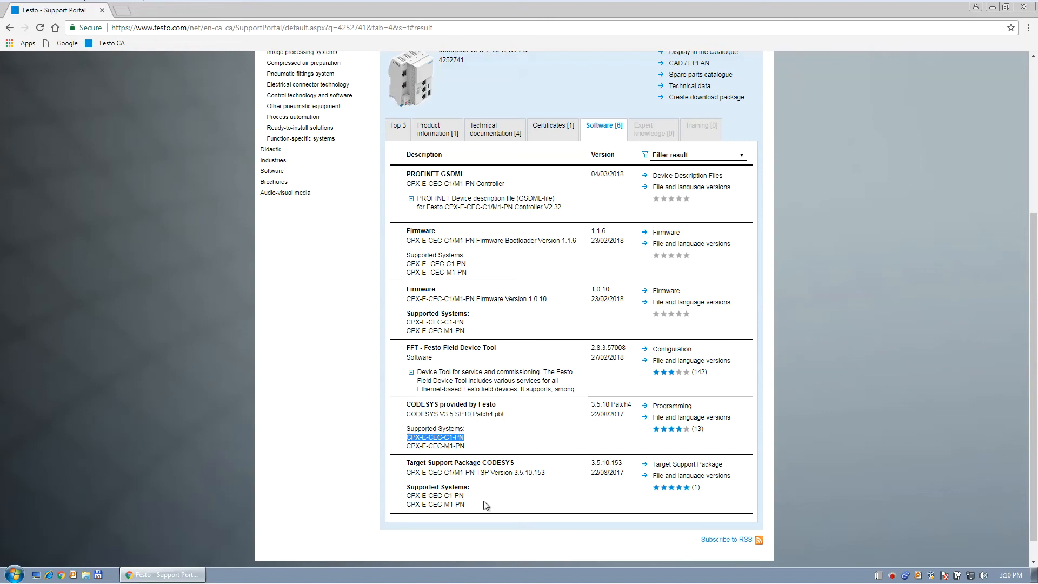
mouse_move(589, 425)
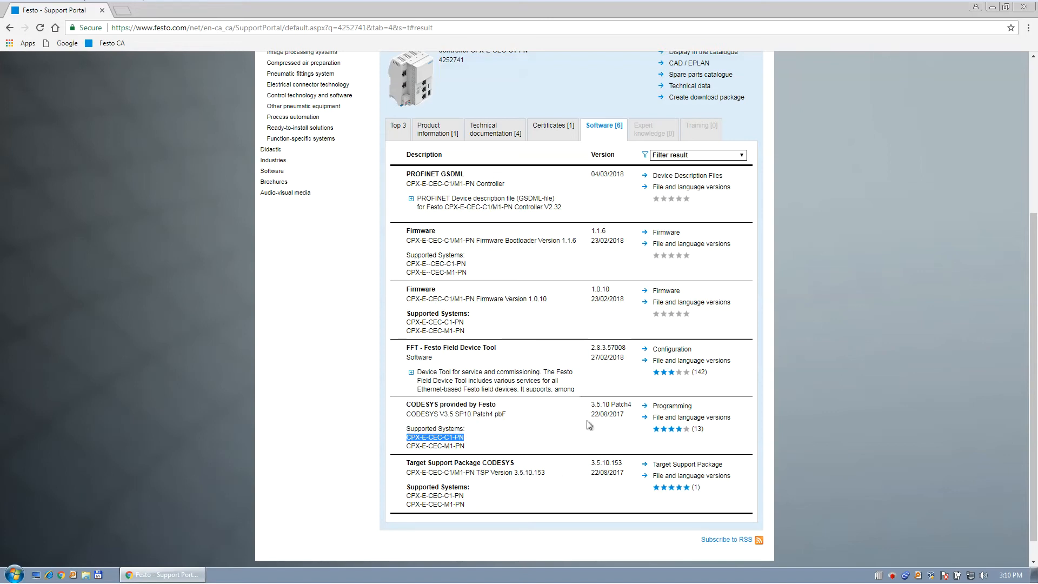
mouse_move(482, 421)
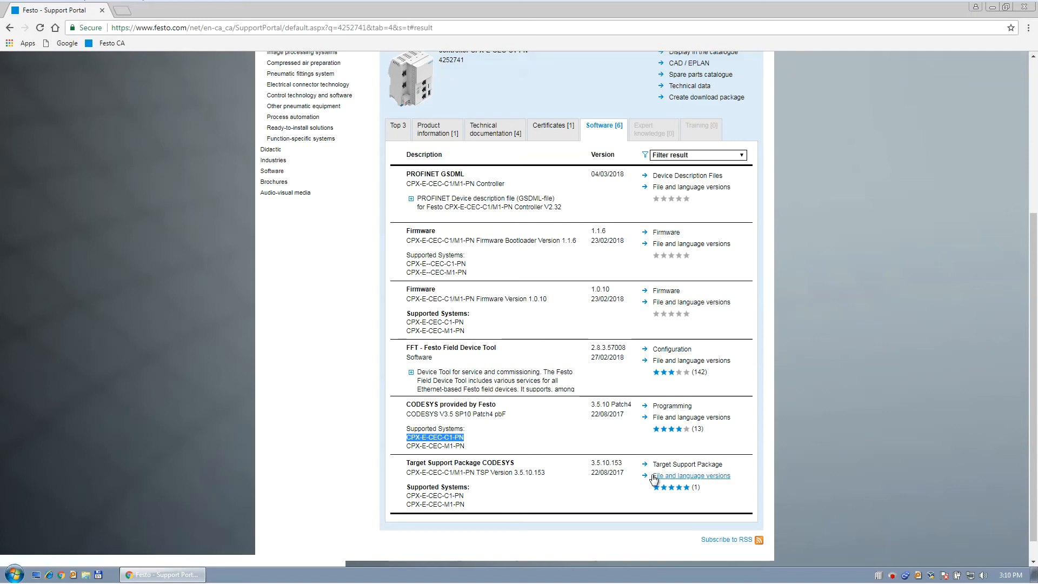
mouse_move(455, 500)
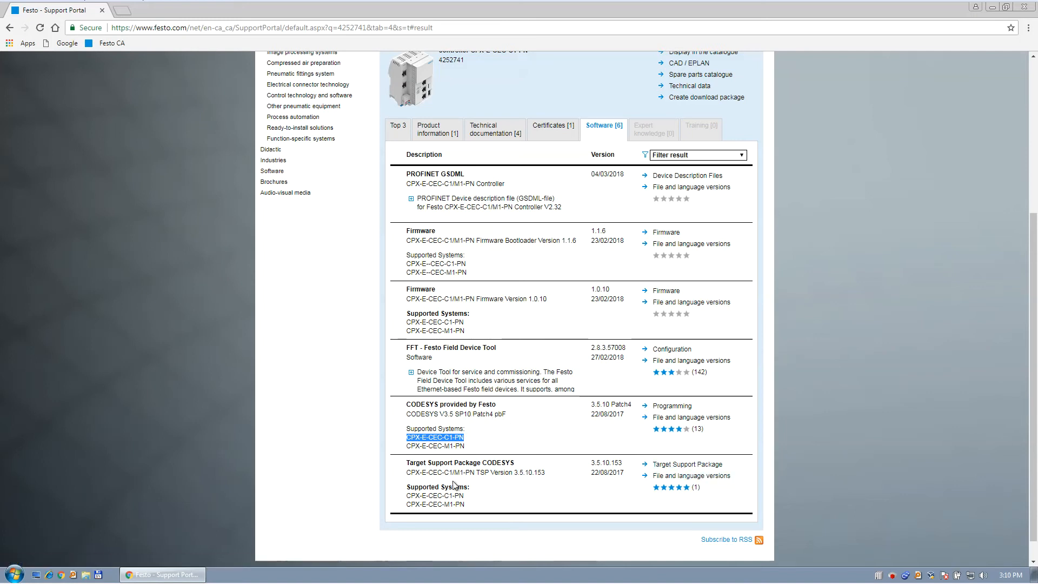
mouse_move(494, 487)
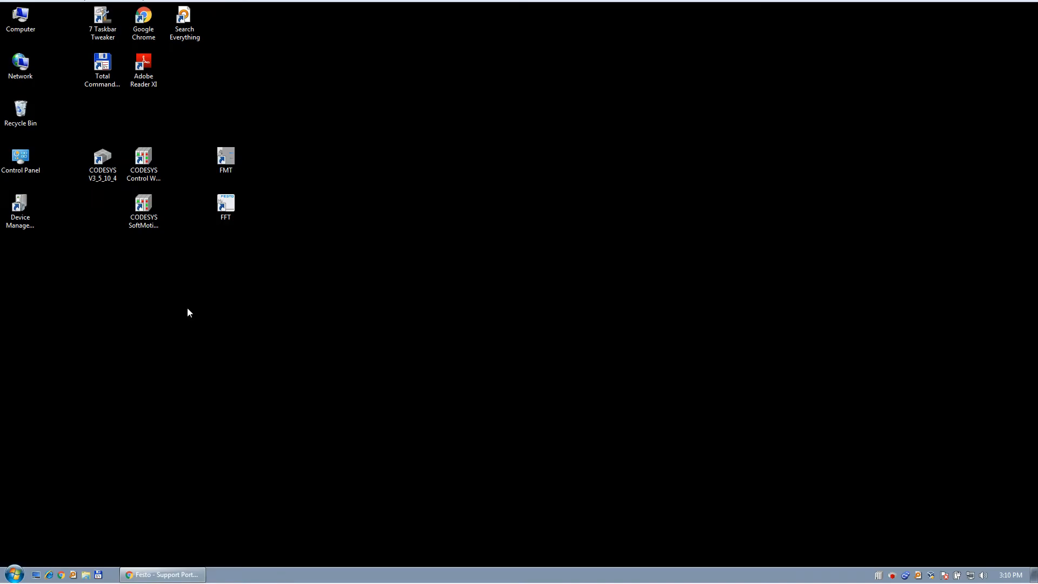
Start CODESYS and check Package Manager lists CPX-E-CEC Package 3.5.10.153 as installed
double_click(102, 160)
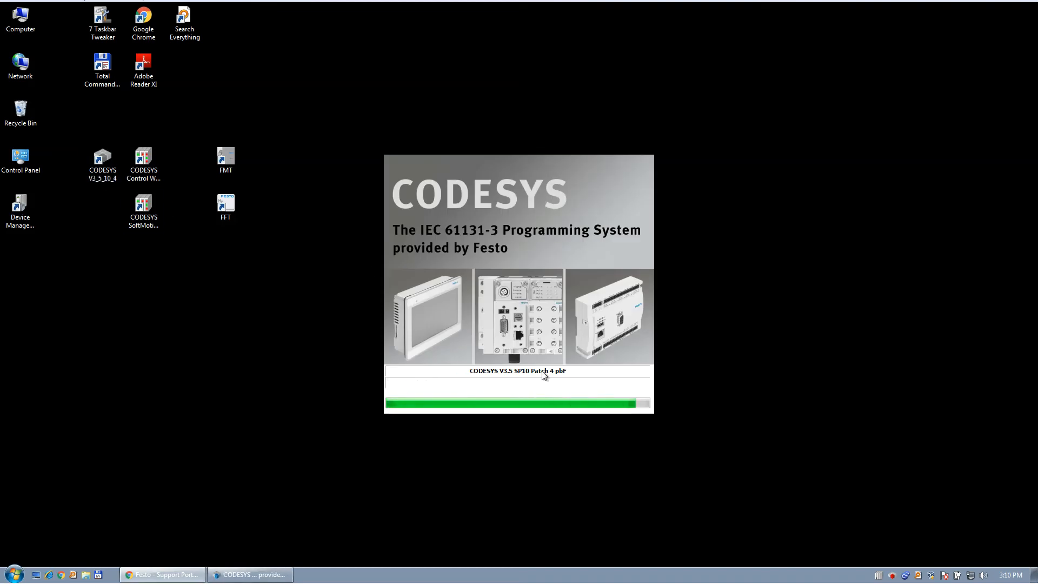
mouse_move(466, 397)
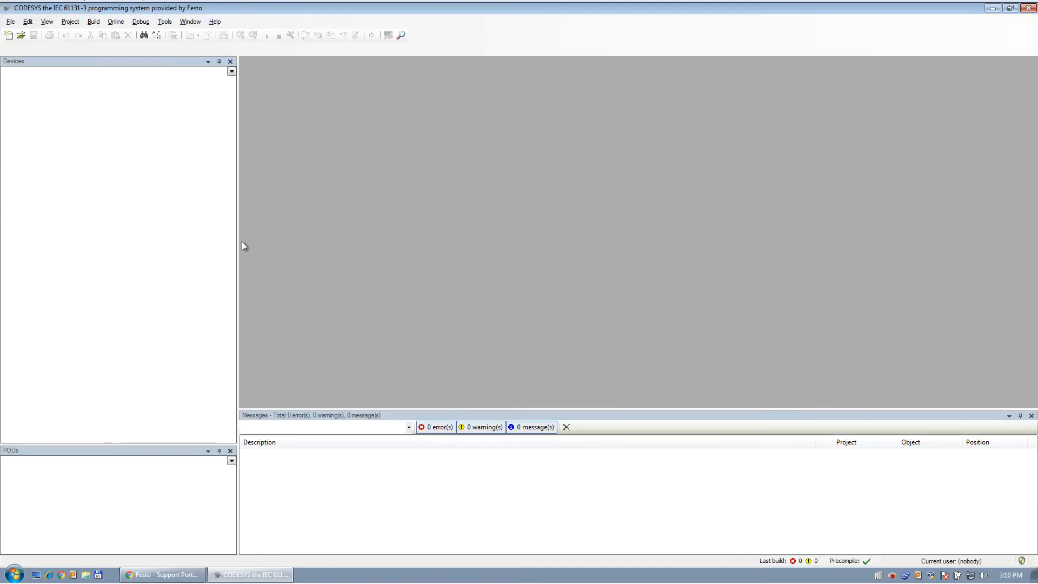
click(191, 21)
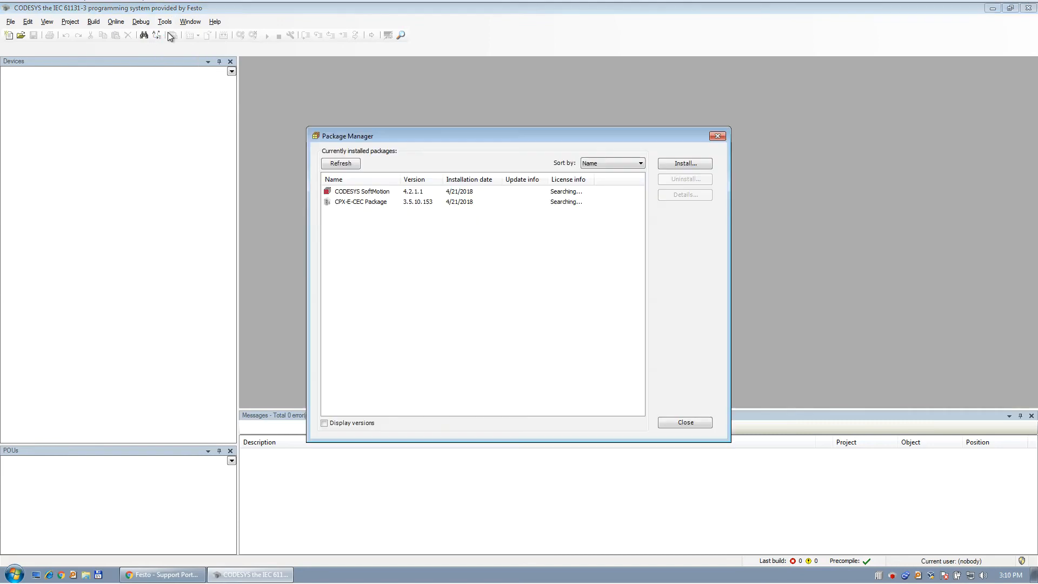
click(359, 201)
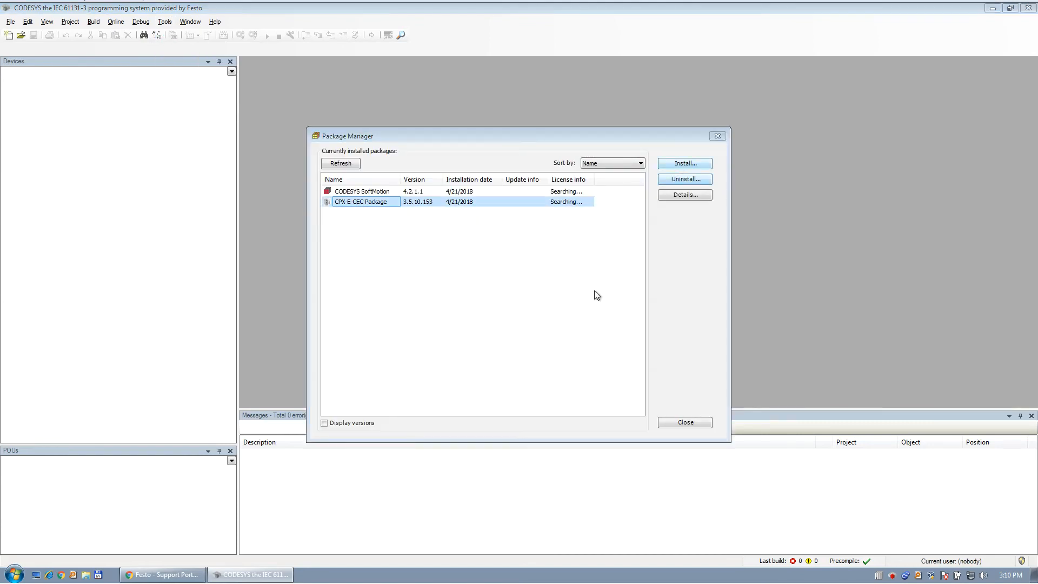
click(685, 163)
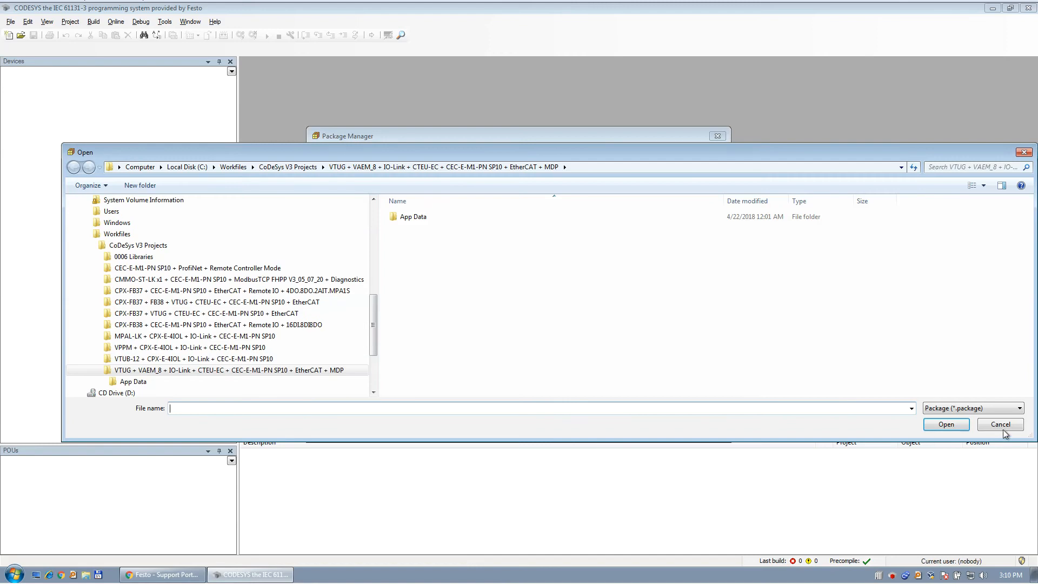
click(1000, 424)
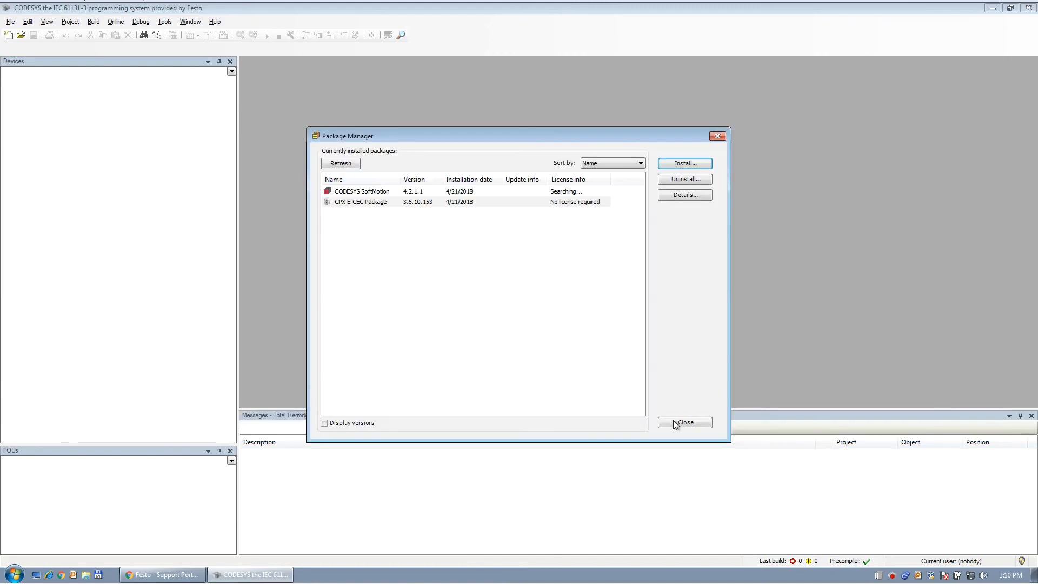
click(685, 422)
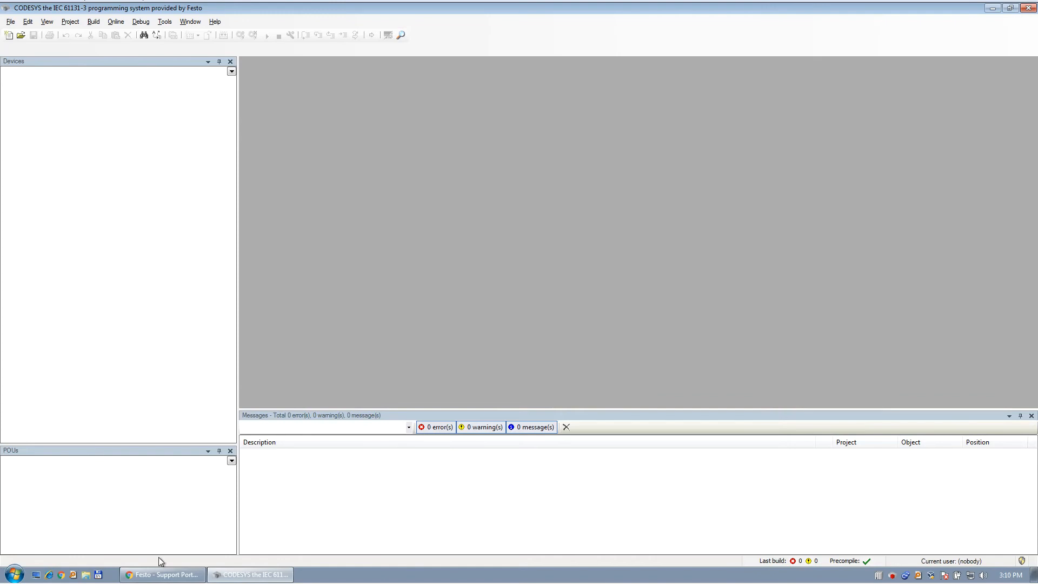
Return to the portal's Software tab and expand the FFT Field Device Tool 2.8.3.57008 entry
click(162, 574)
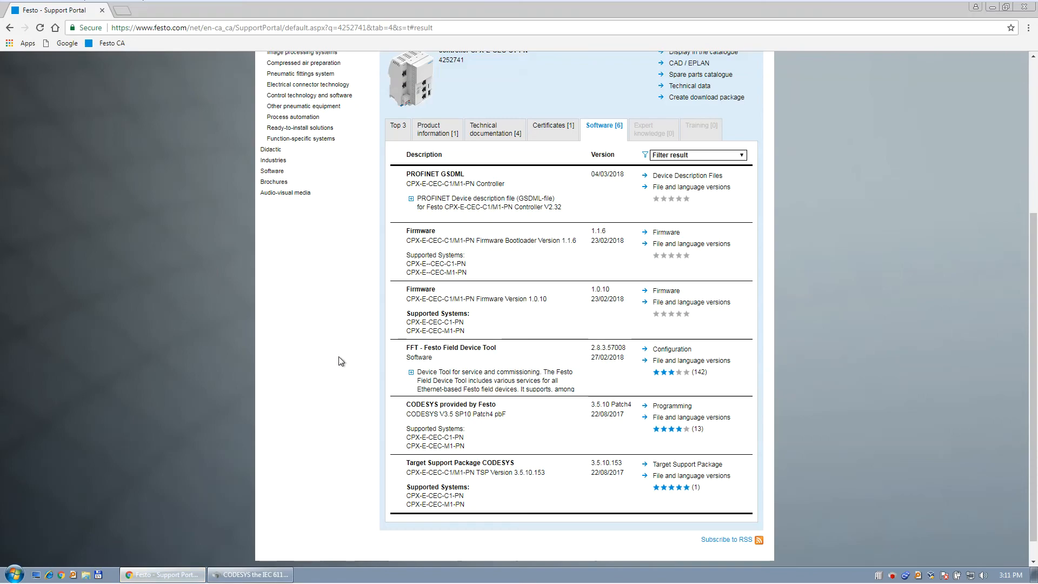
mouse_move(580, 352)
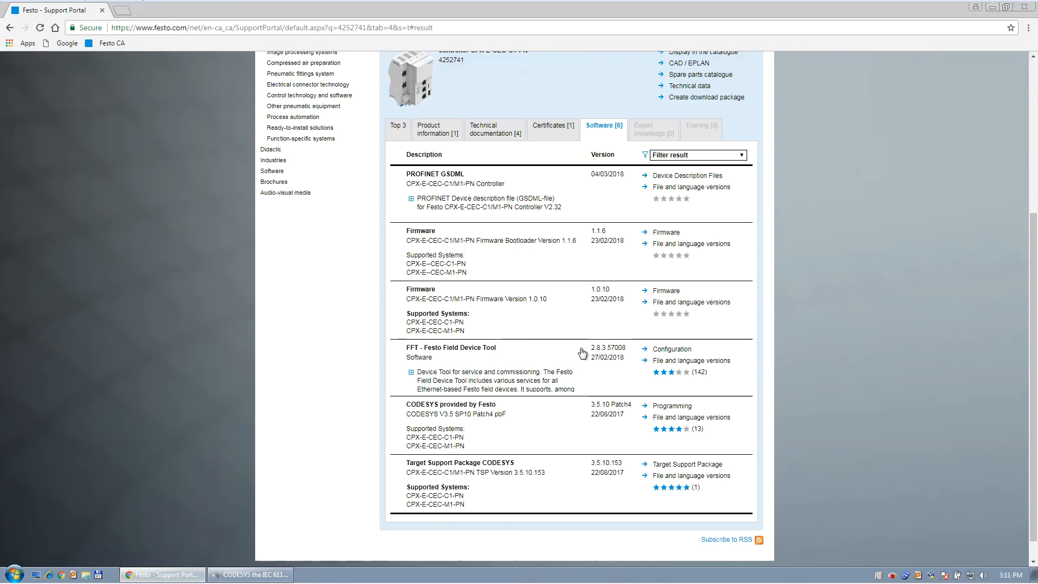
mouse_move(590, 352)
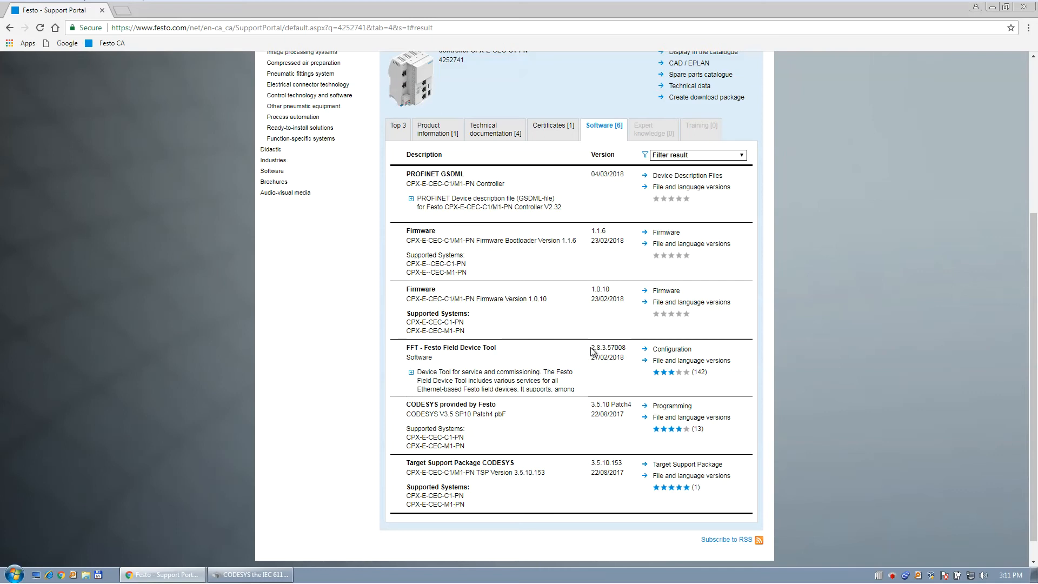
mouse_move(506, 370)
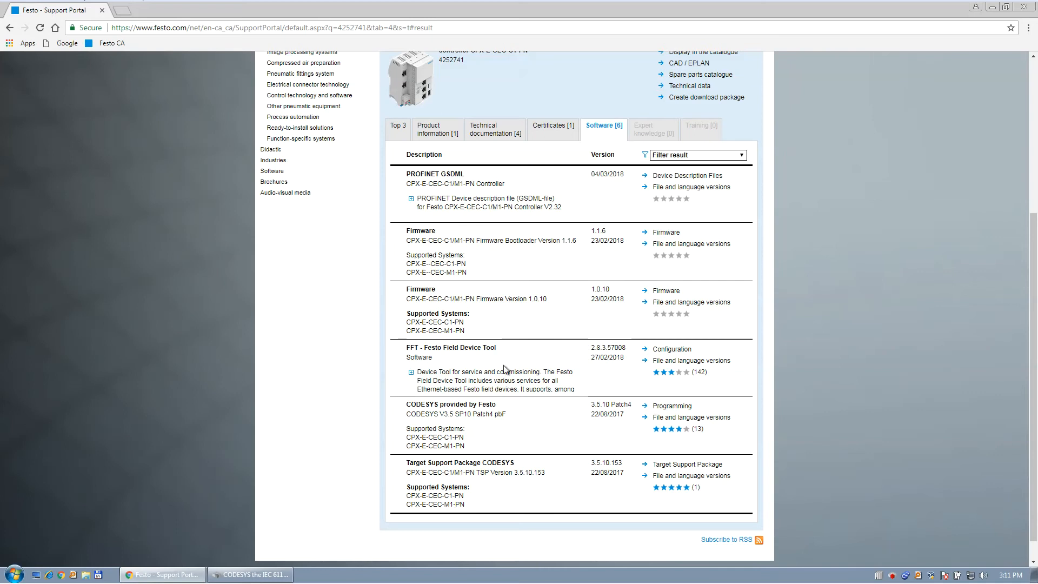
mouse_move(585, 353)
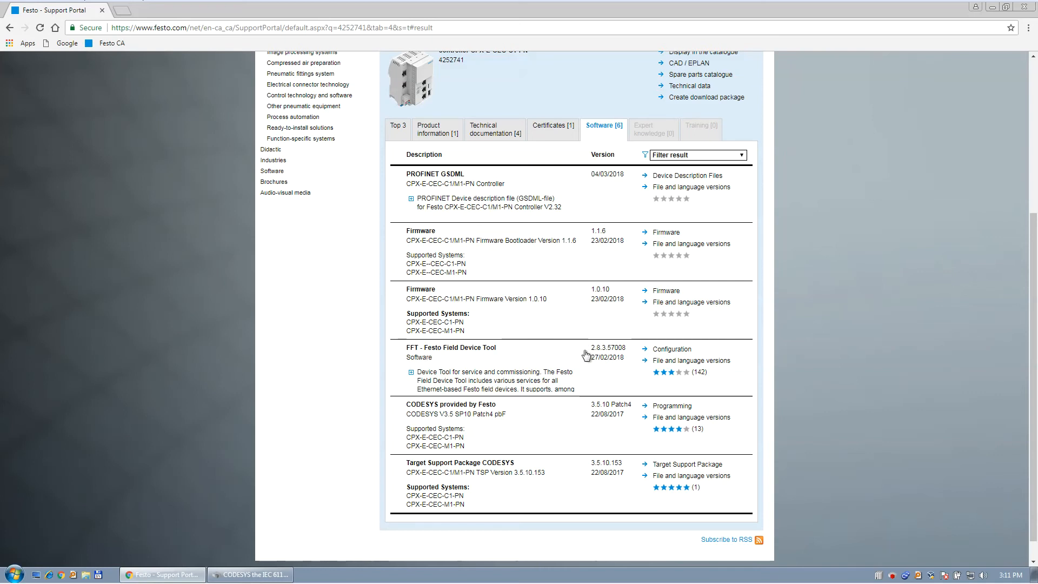
click(410, 371)
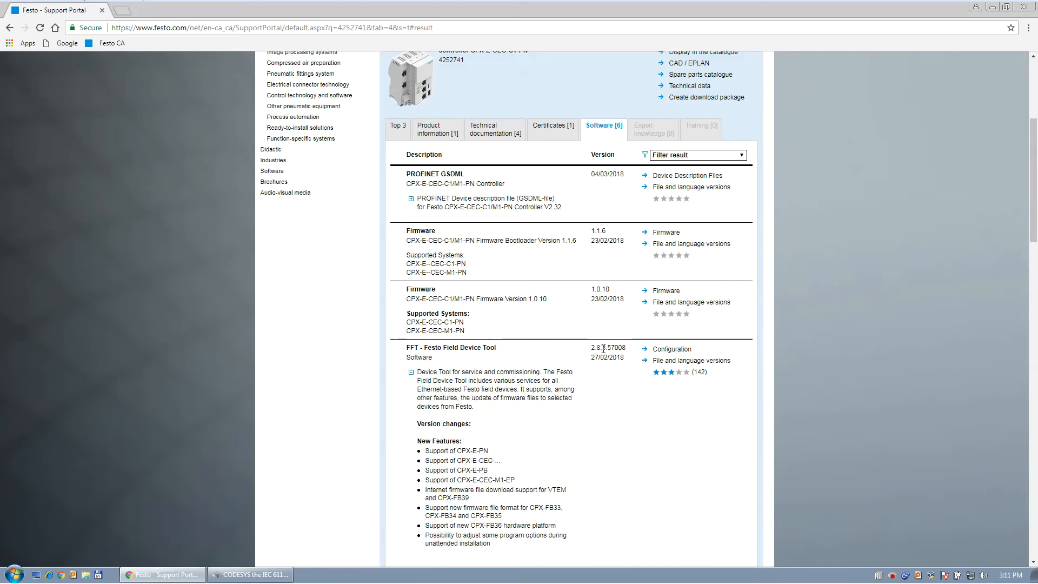
mouse_move(625, 357)
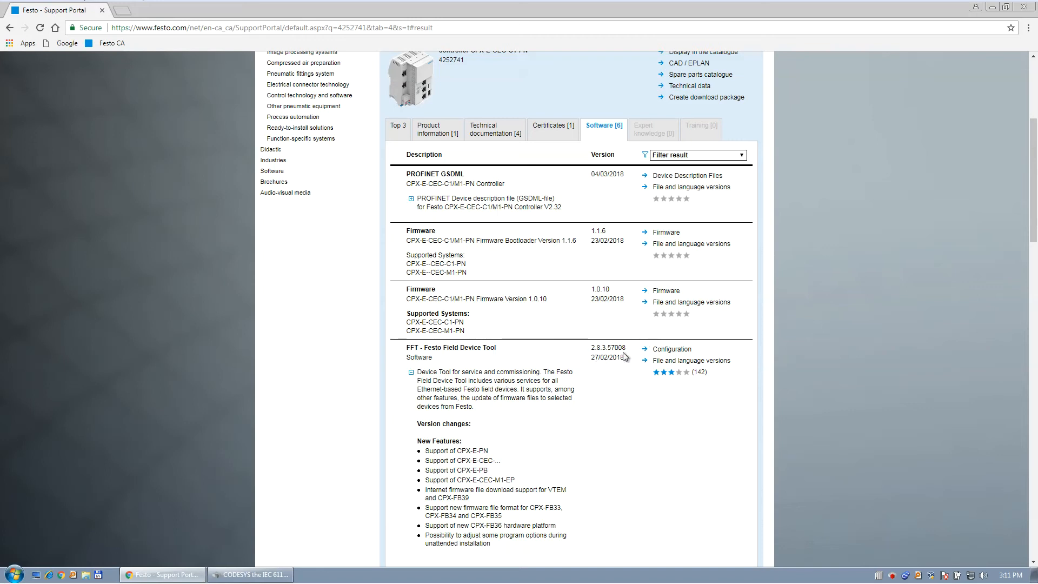
mouse_move(317, 580)
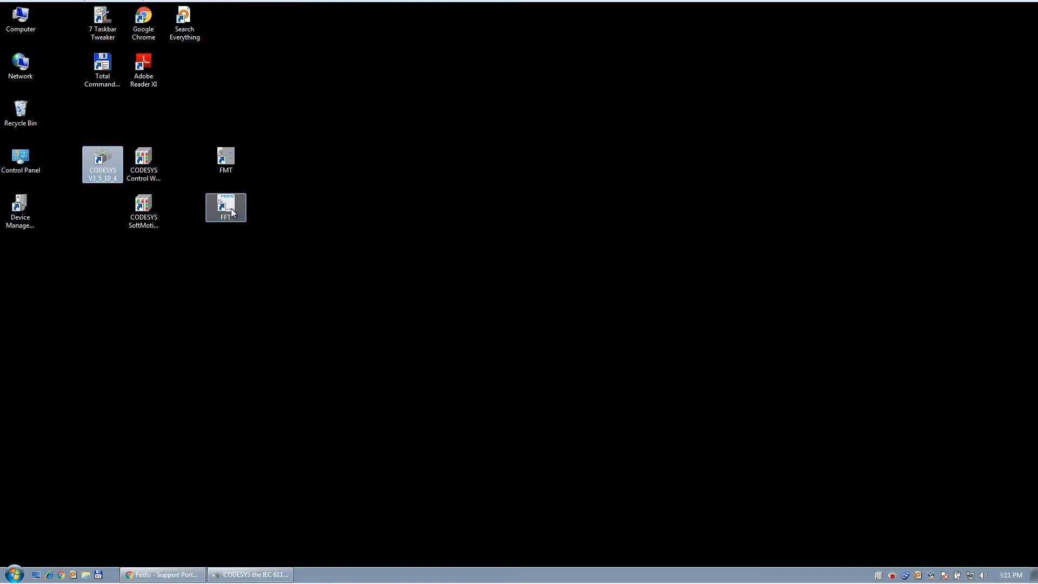
Start Festo Field Device Tool from its desktop shortcut so it scans for devices
double_click(225, 205)
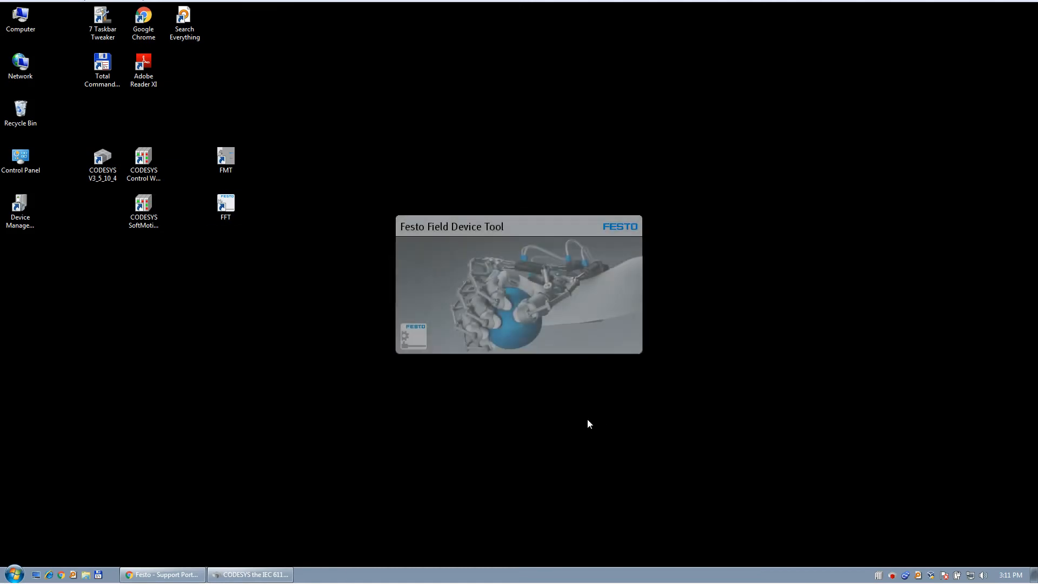
mouse_move(344, 339)
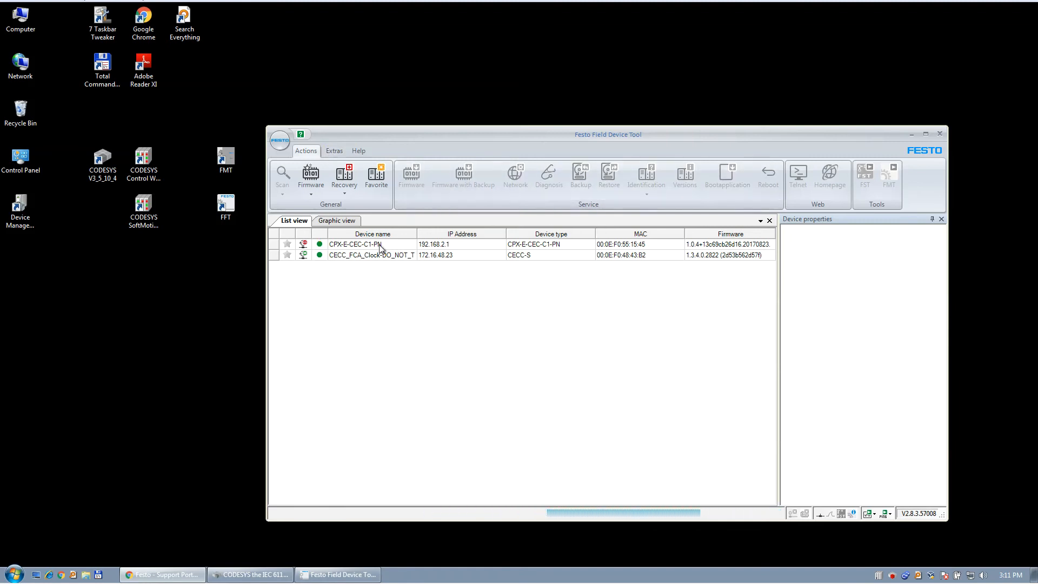
mouse_move(408, 249)
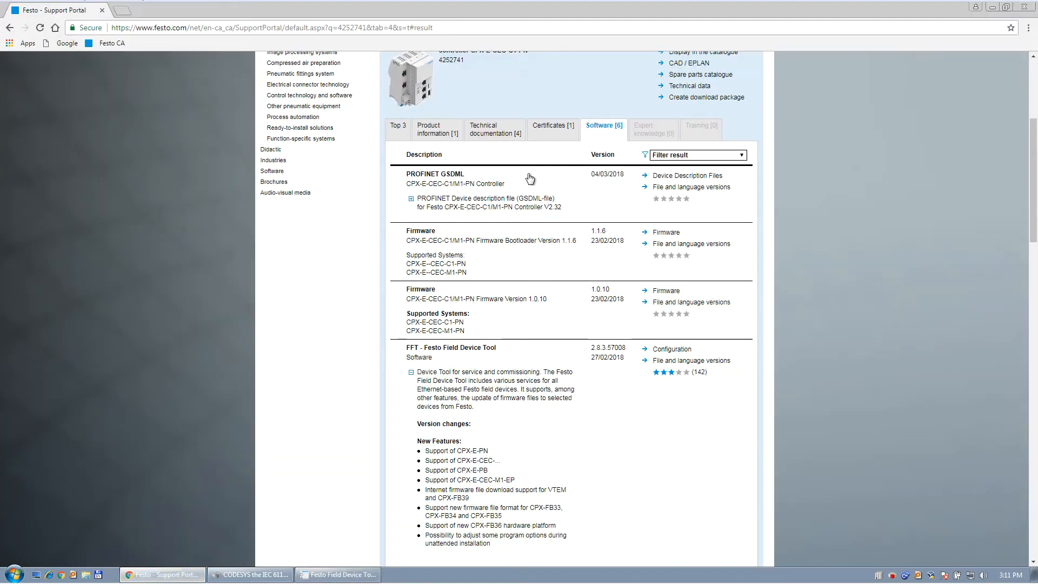
From Technical documentation, view the commissioning manual and highlight the factory IP 192.168.2.1 line
click(494, 132)
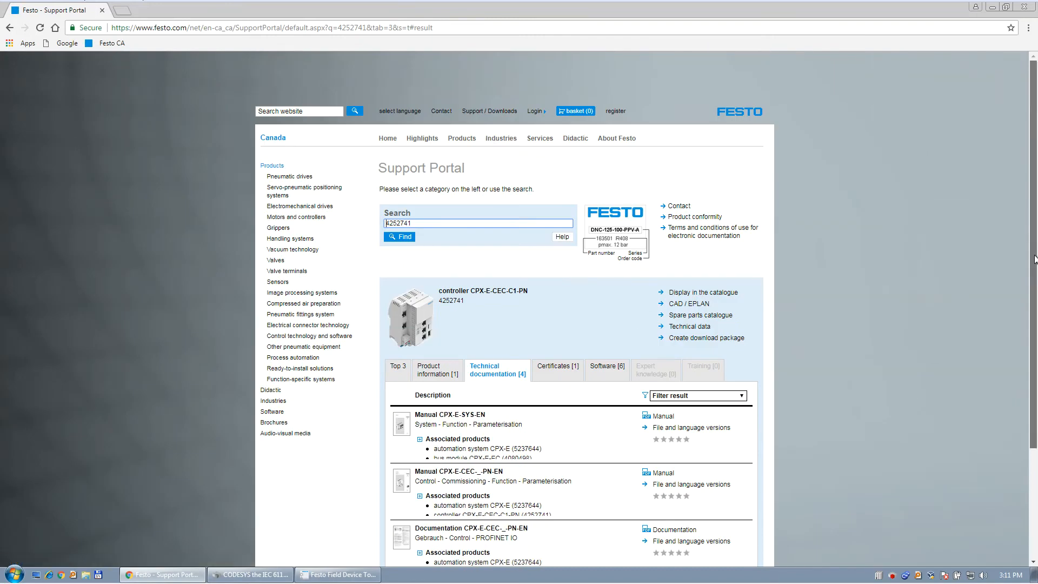
scroll(down, 3)
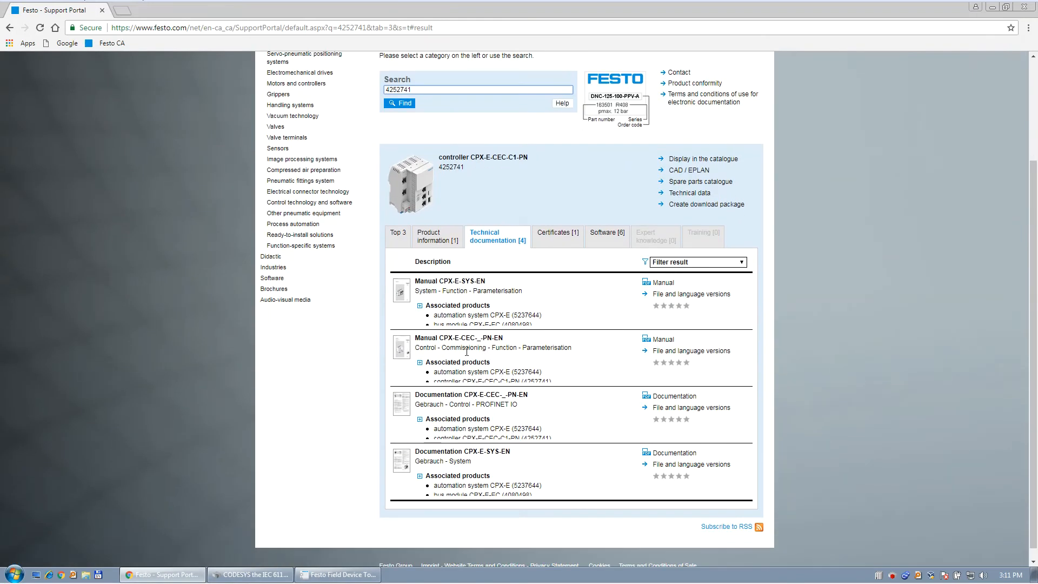
mouse_move(666, 350)
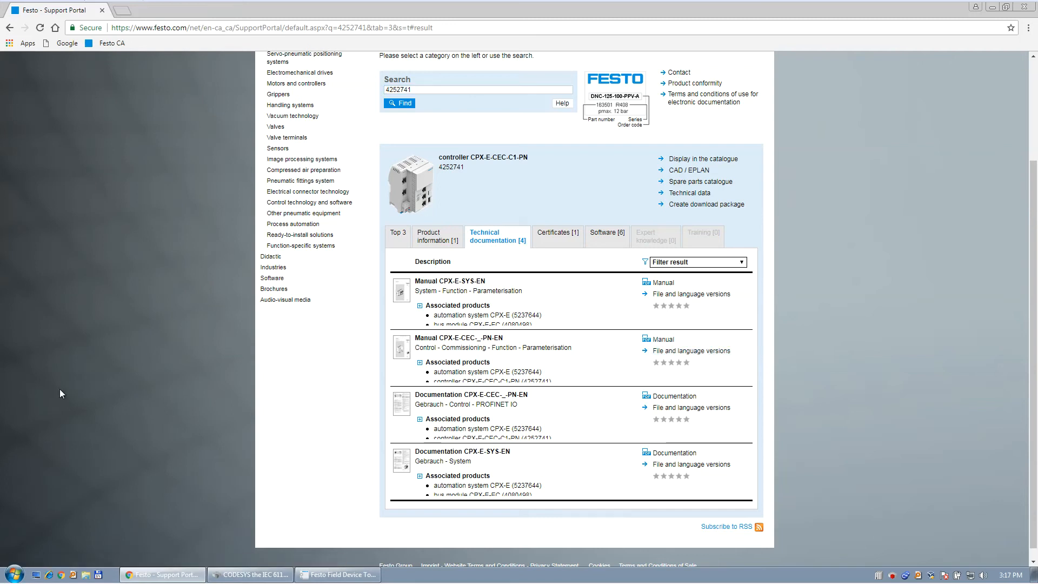
mouse_move(692, 353)
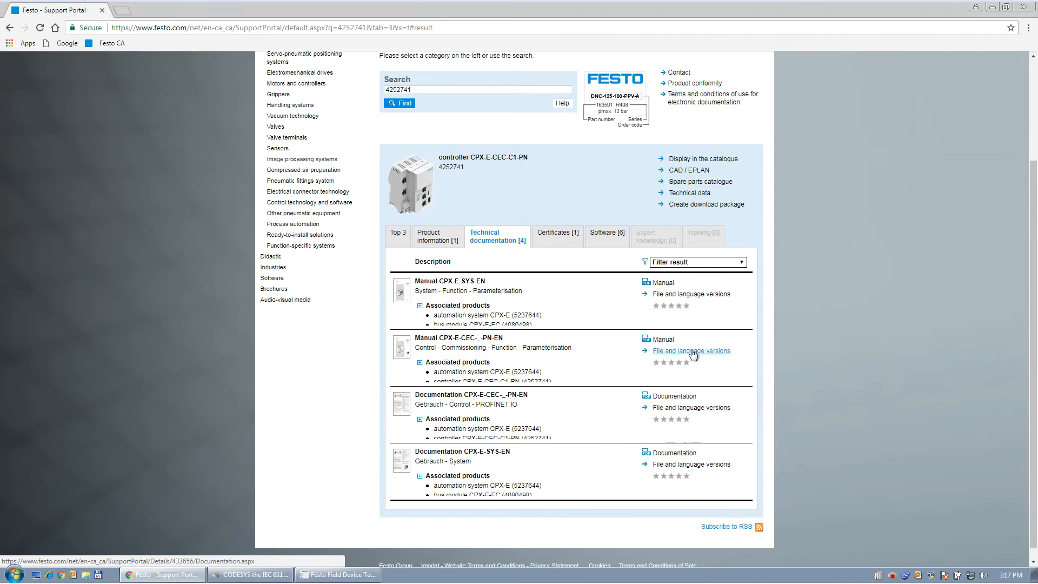
mouse_move(664, 341)
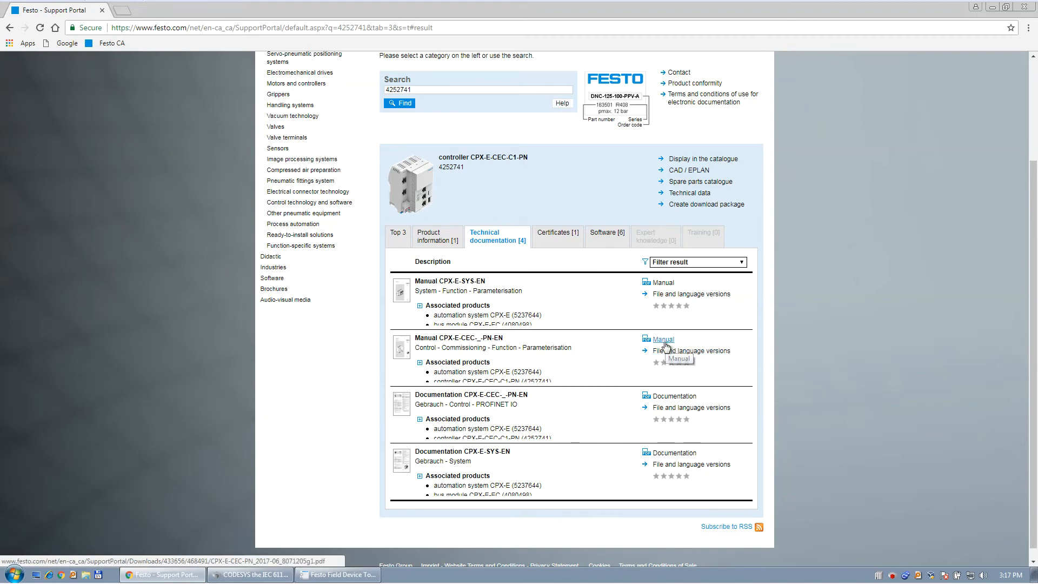
click(691, 350)
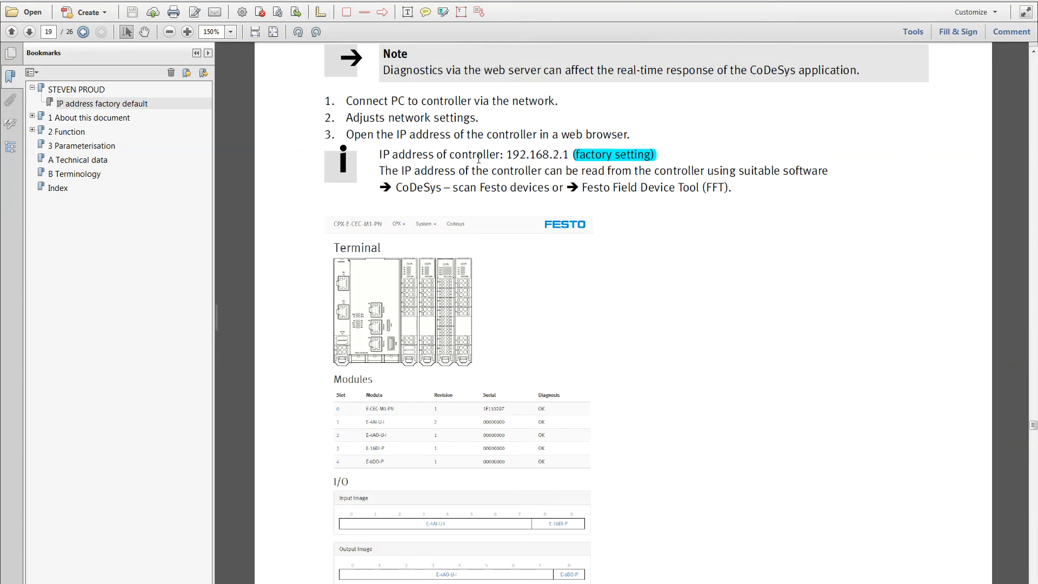
drag(379, 154, 655, 154)
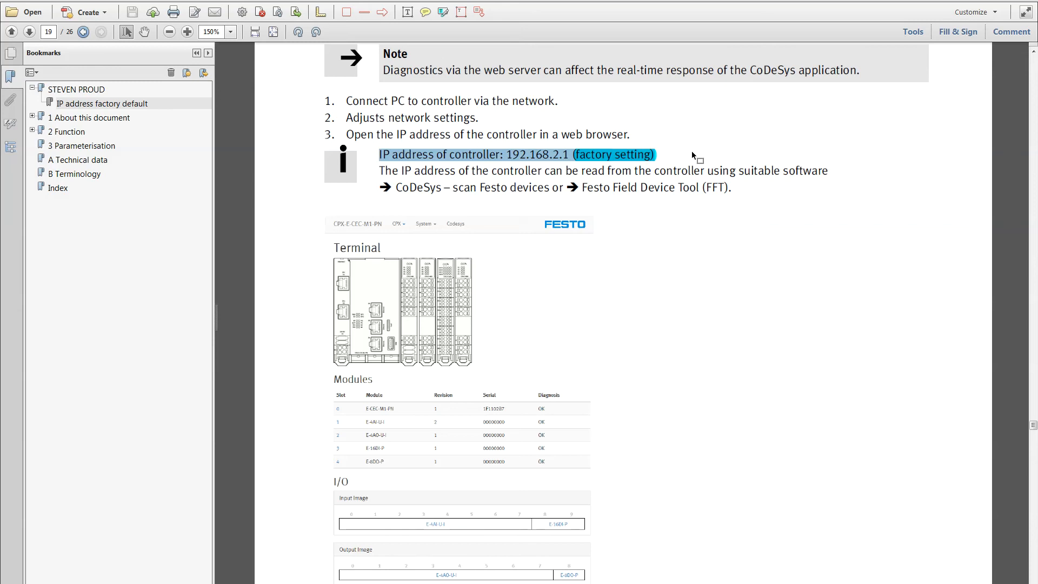
mouse_move(527, 162)
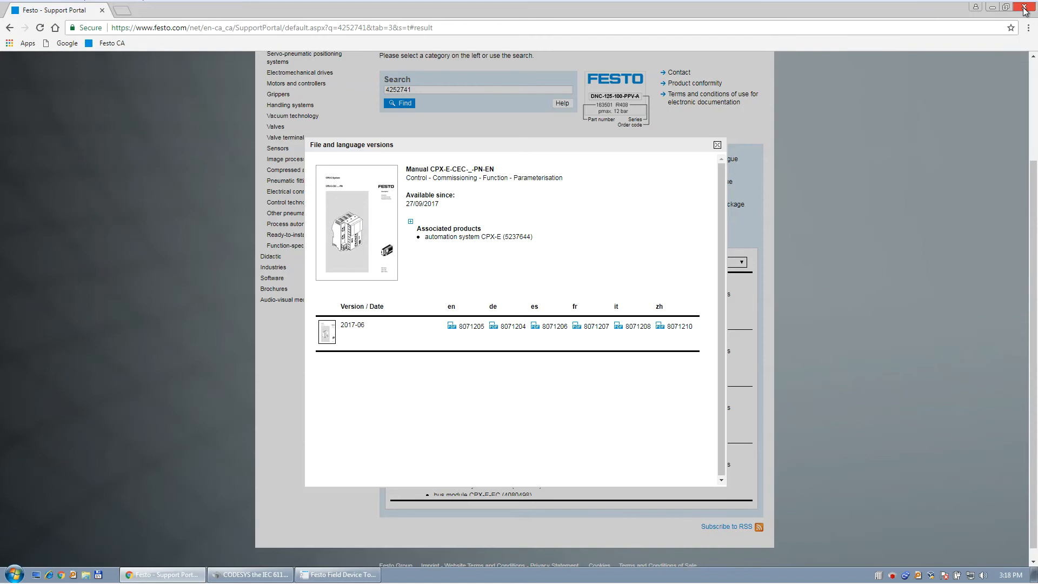
In the controller's Network settings, set IP 192.168.1.213 and gateway 192.168.1.2 and confirm the update
click(1025, 5)
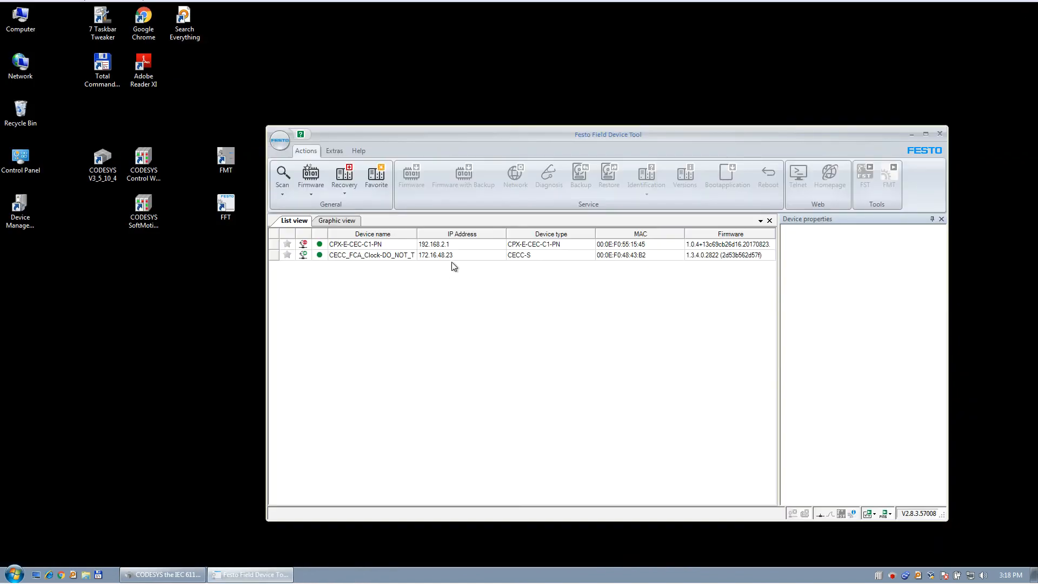
click(434, 244)
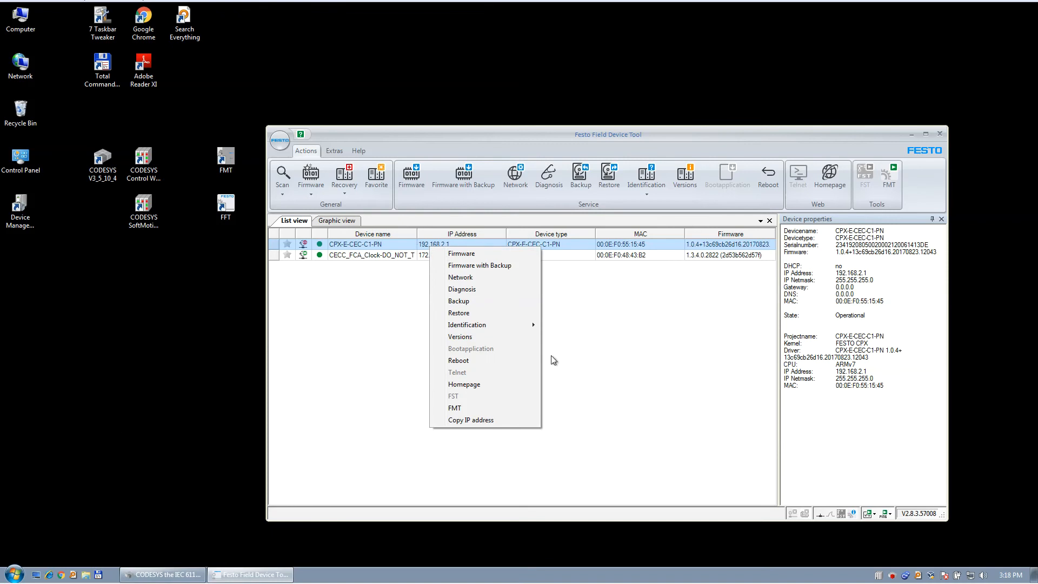
mouse_move(708, 273)
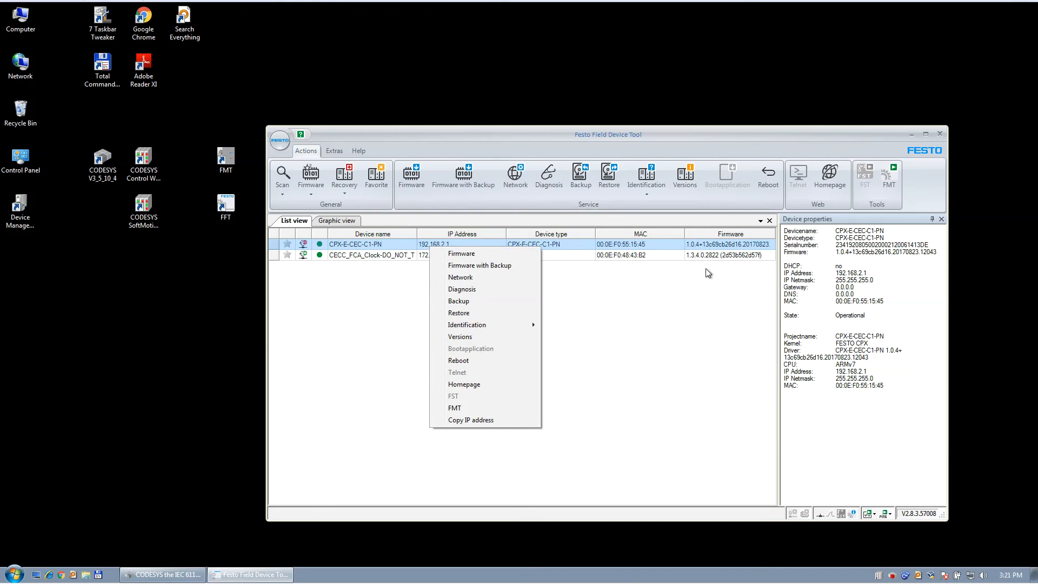
mouse_move(476, 281)
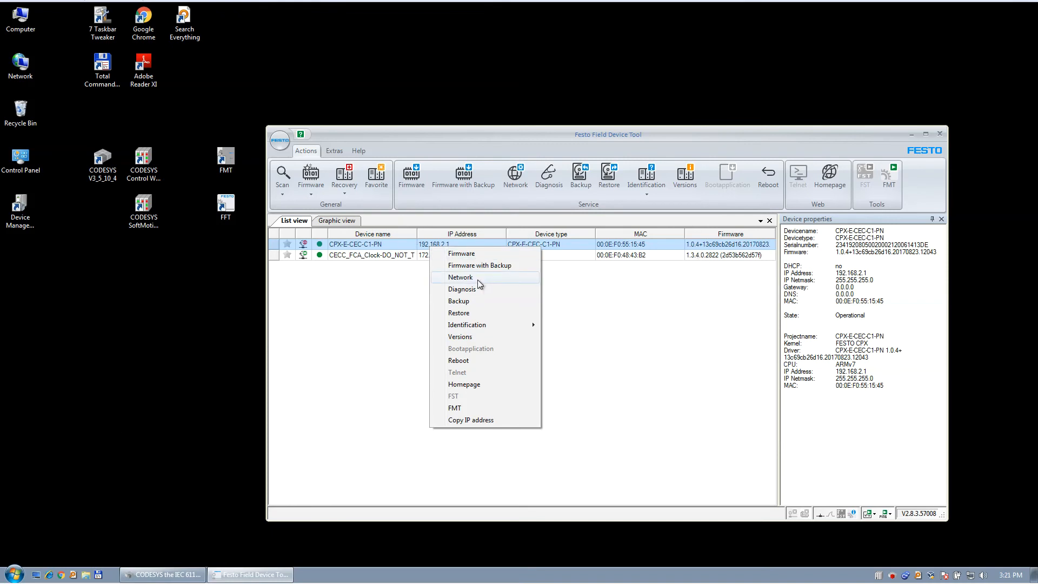
click(461, 277)
text(192.168.1.)
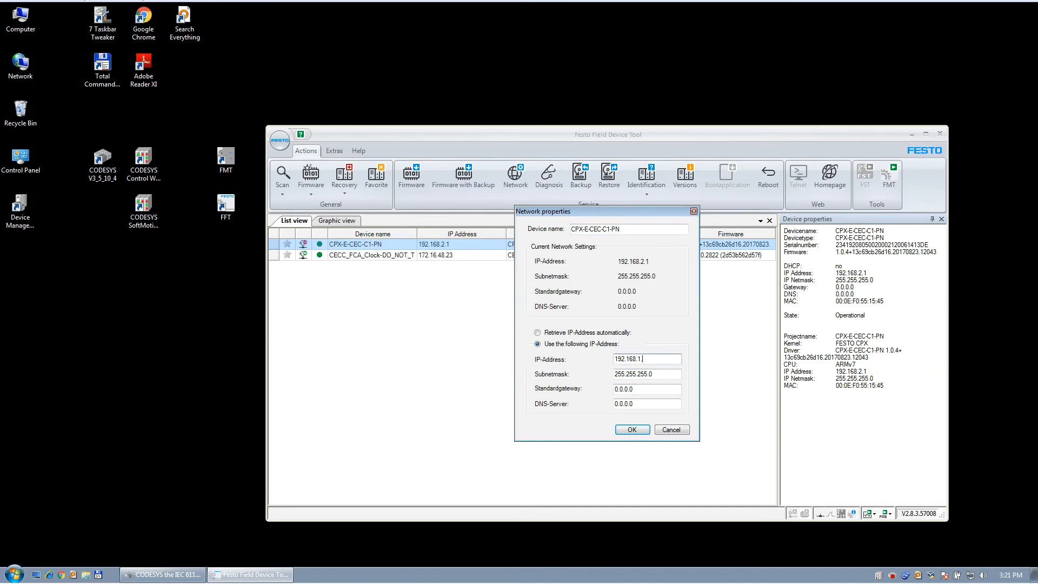
text(213)
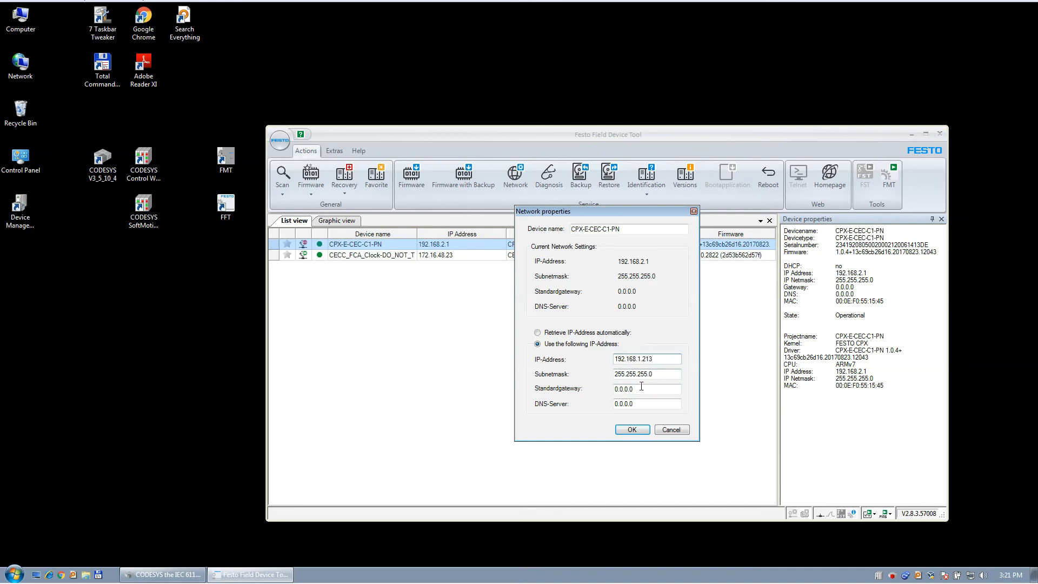
text(192.168.1.2)
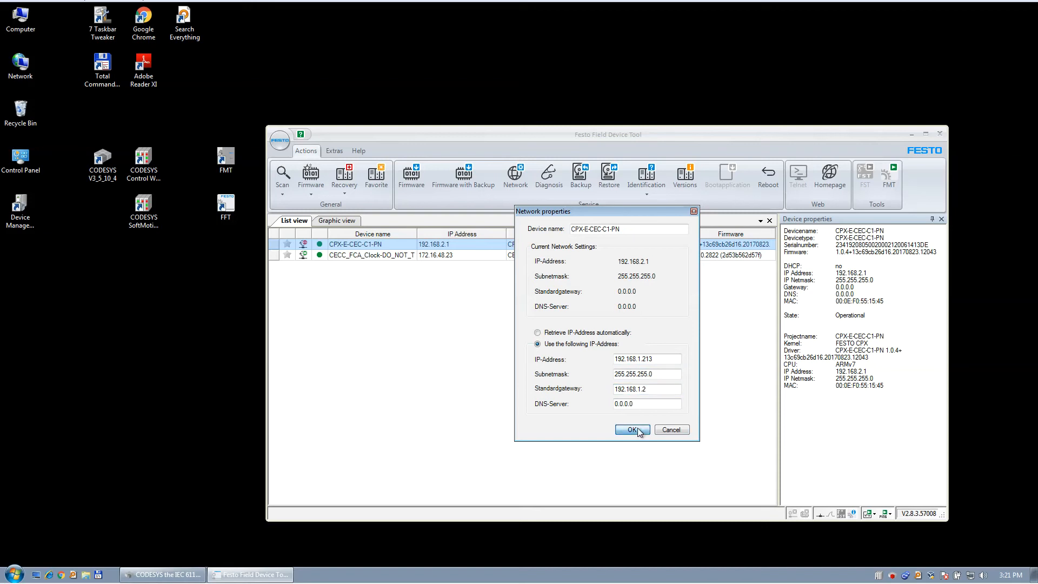
click(631, 430)
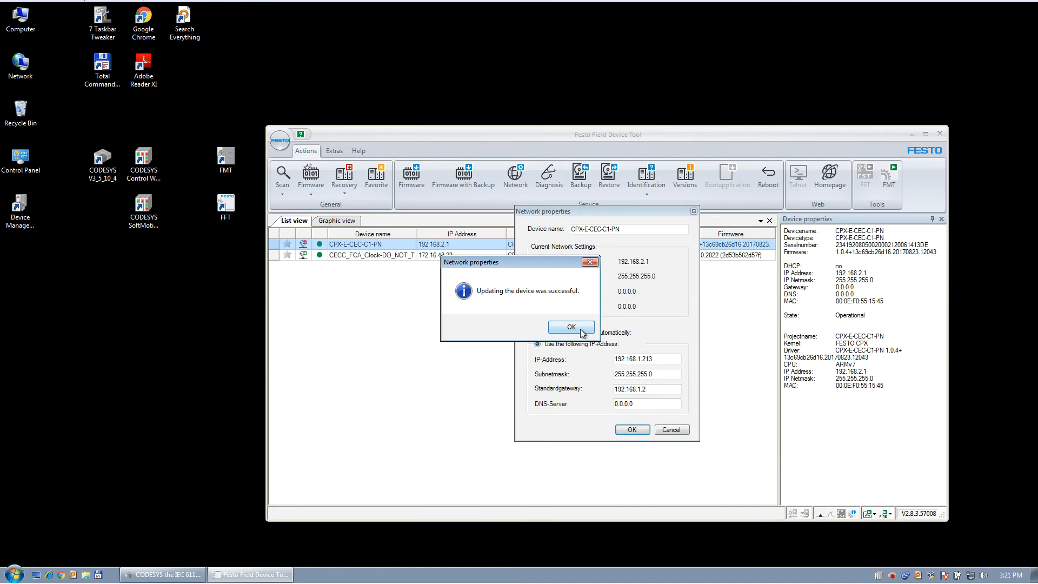
click(571, 327)
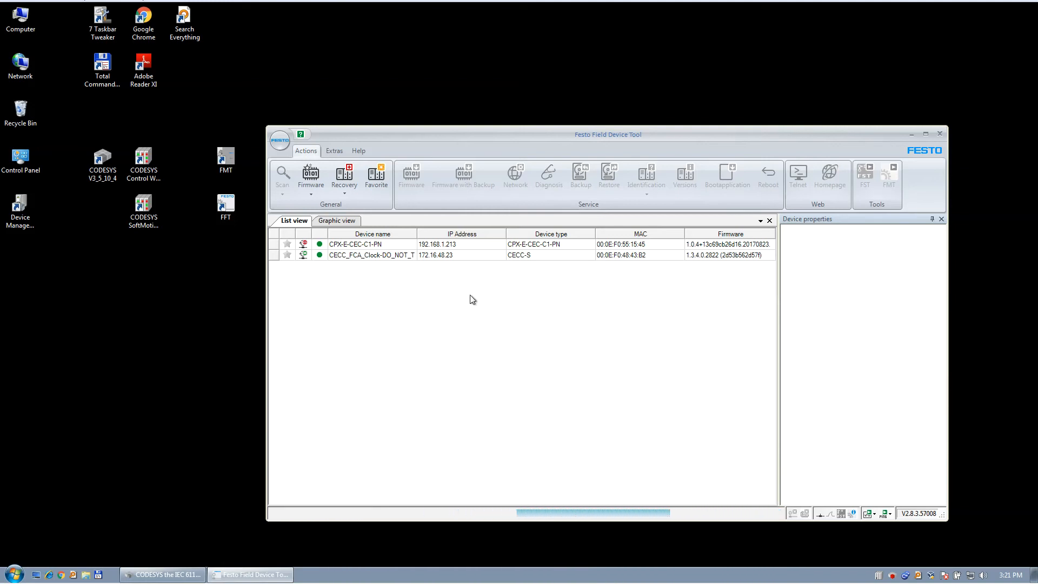
Select the CPX-E-CEC-C1-PN row to show device properties with IP 192.168.1.213 and gateway 192.168.1.2
click(370, 244)
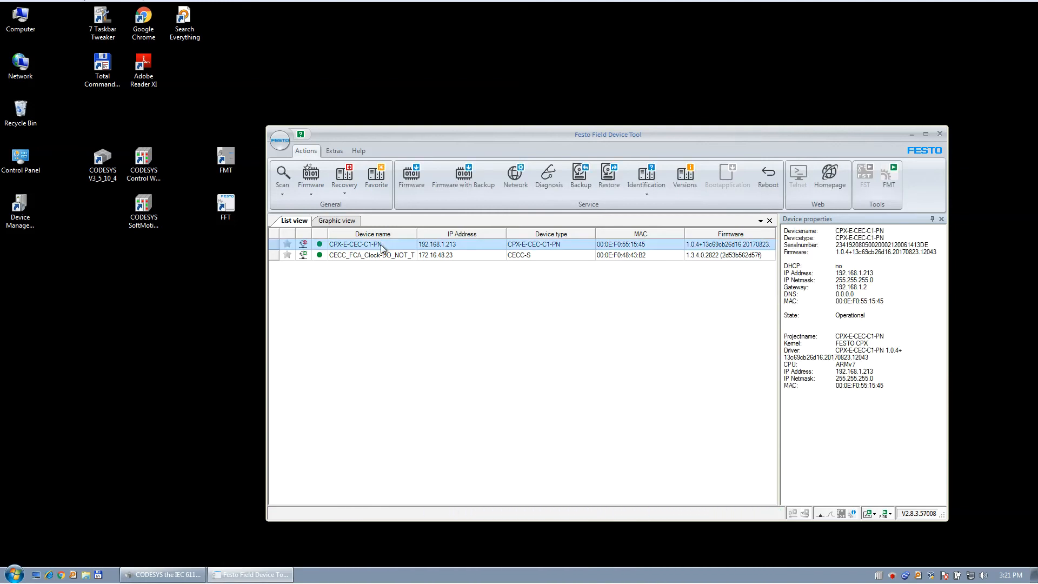
right_click(379, 244)
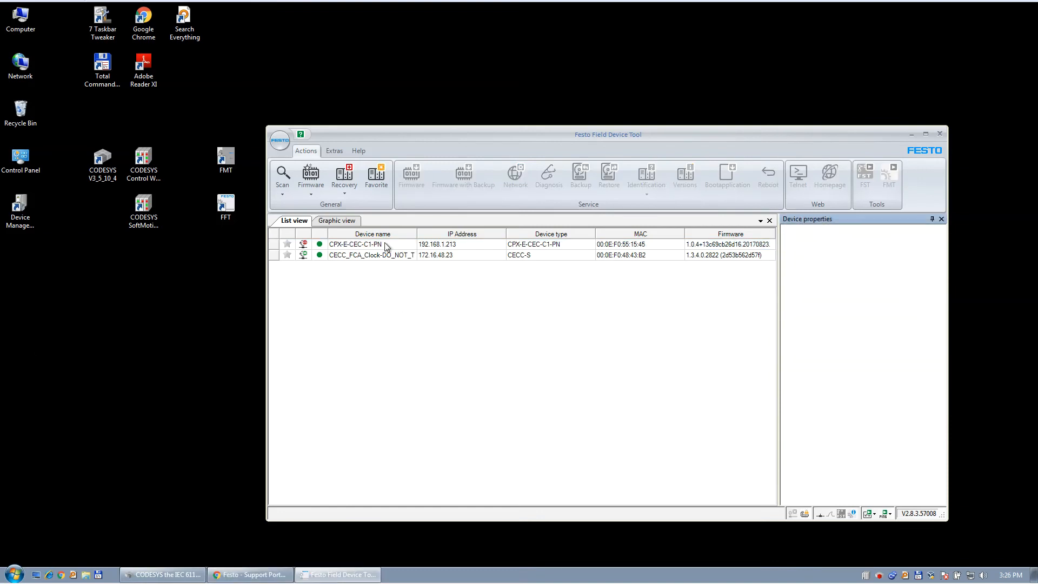
click(367, 244)
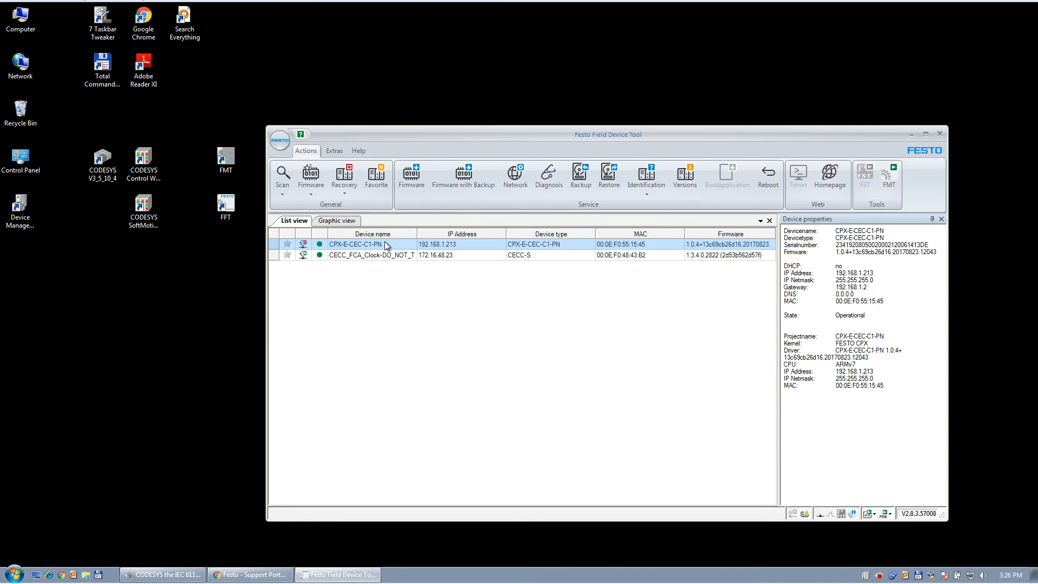
mouse_move(389, 247)
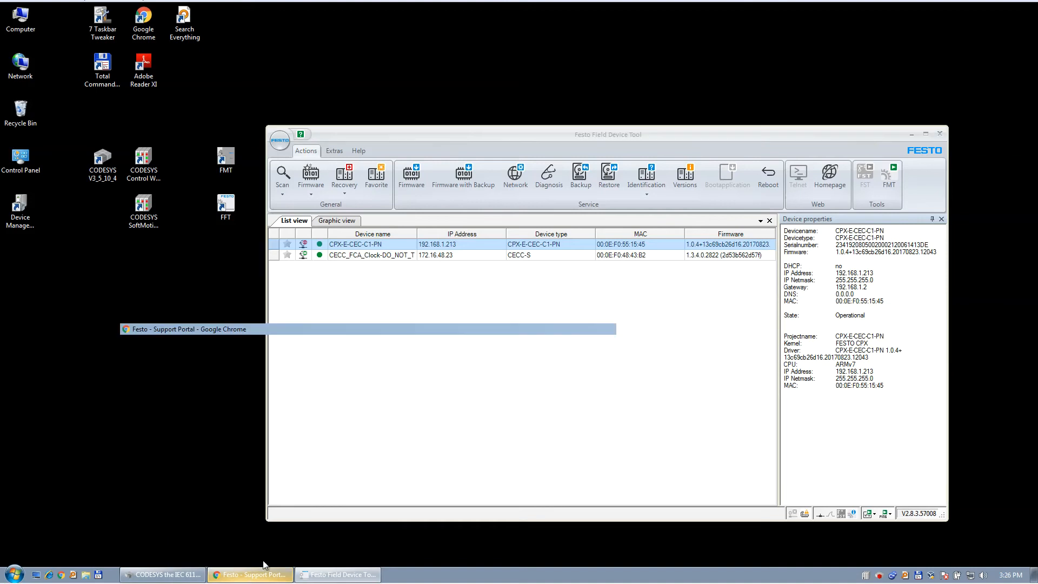
Mark the Firmware Version 1.0.10 entry in the portal, then return to Field Device Tool
click(251, 575)
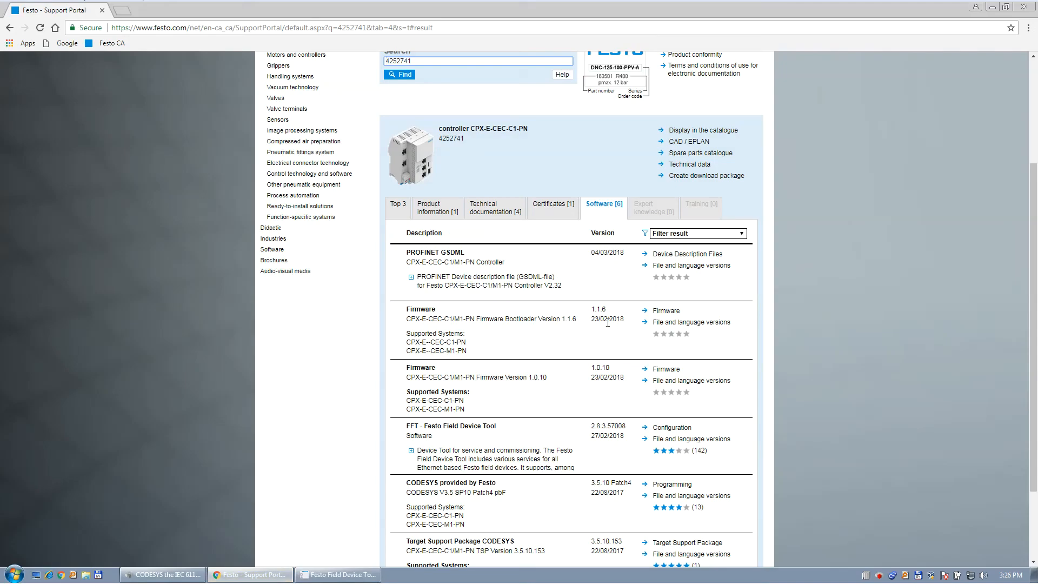
mouse_move(563, 394)
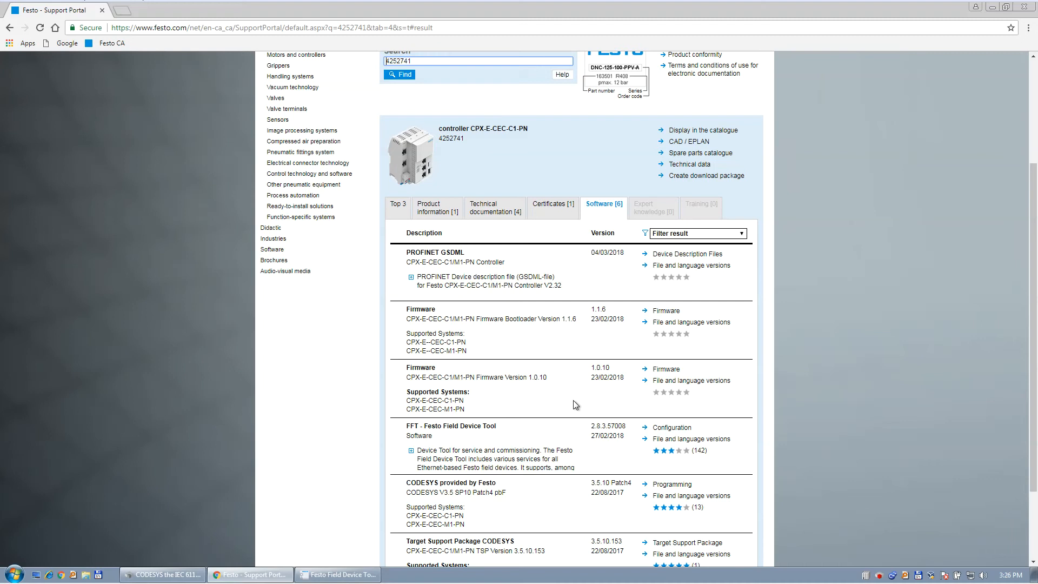
double_click(597, 309)
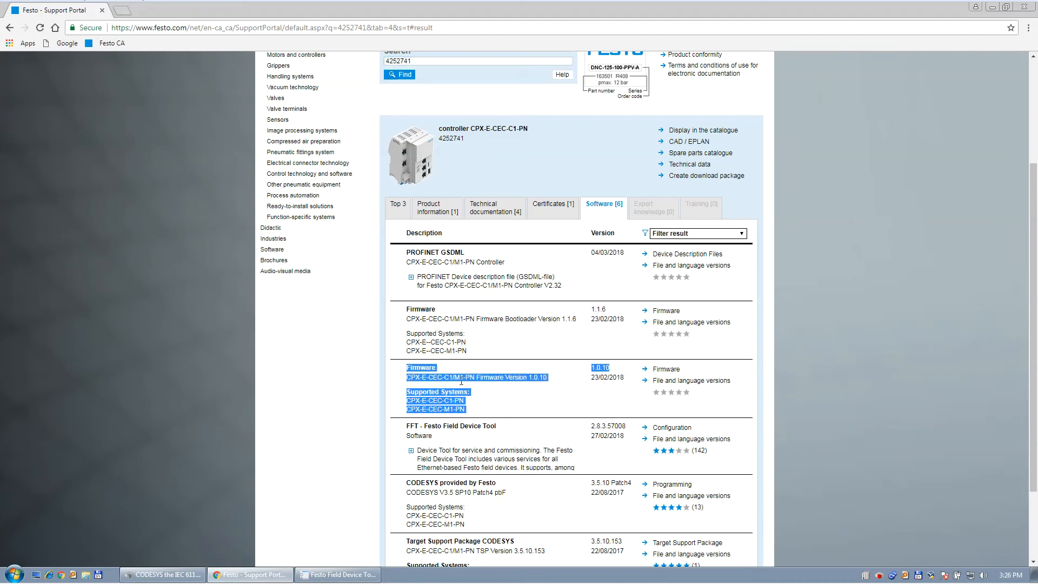
click(340, 574)
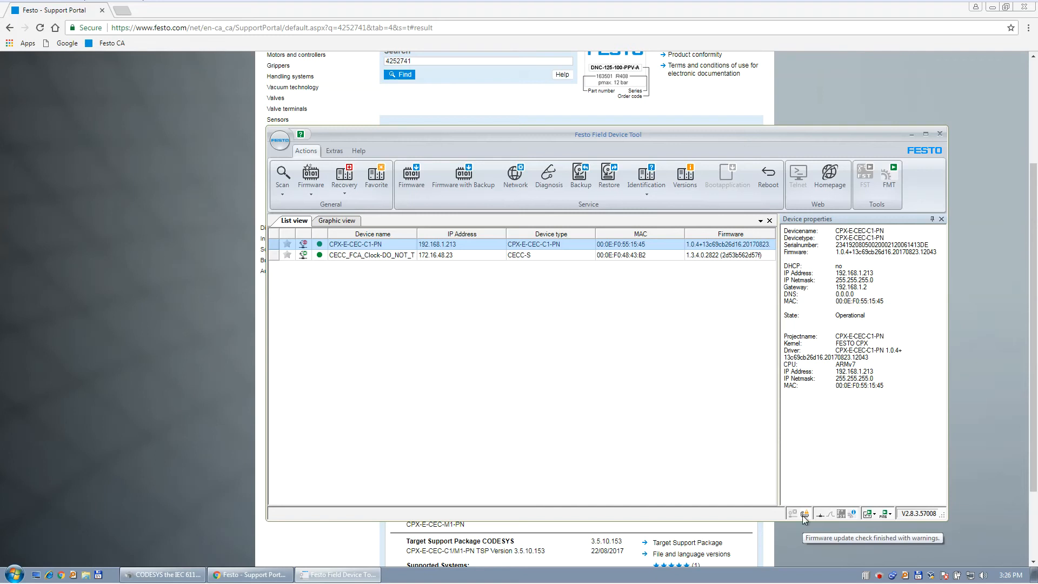
mouse_move(809, 515)
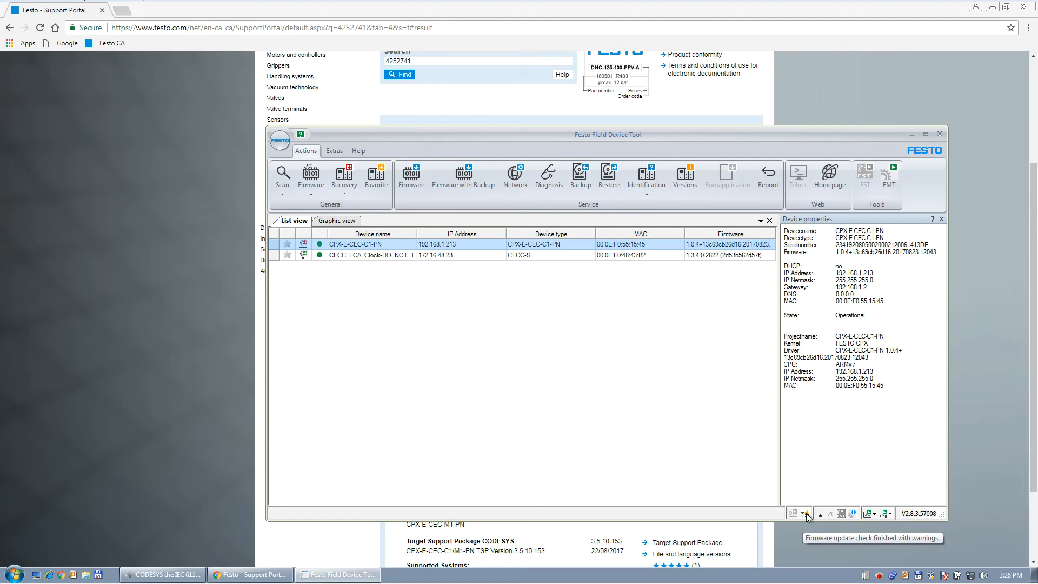
click(806, 514)
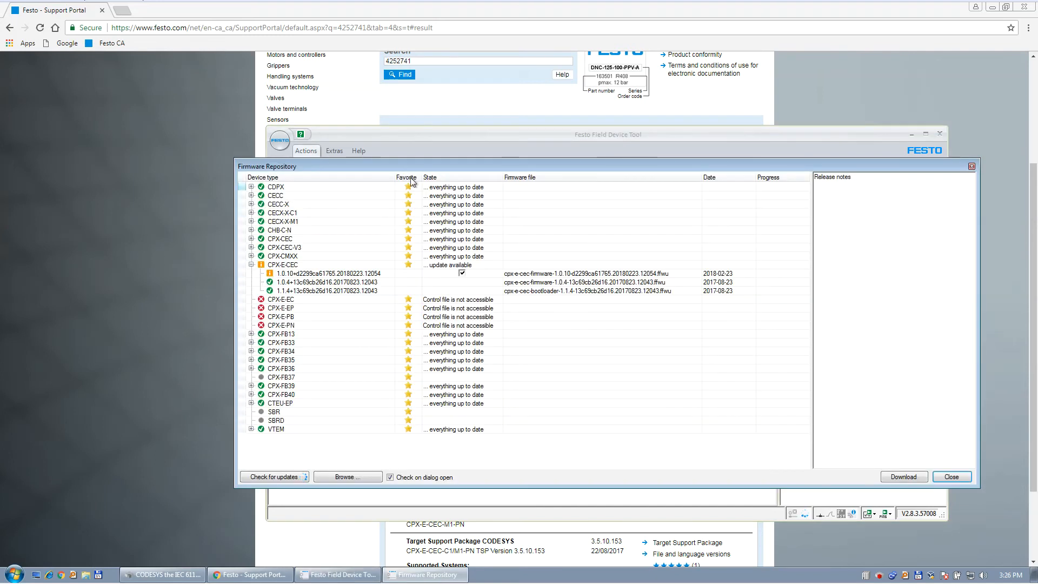
click(952, 476)
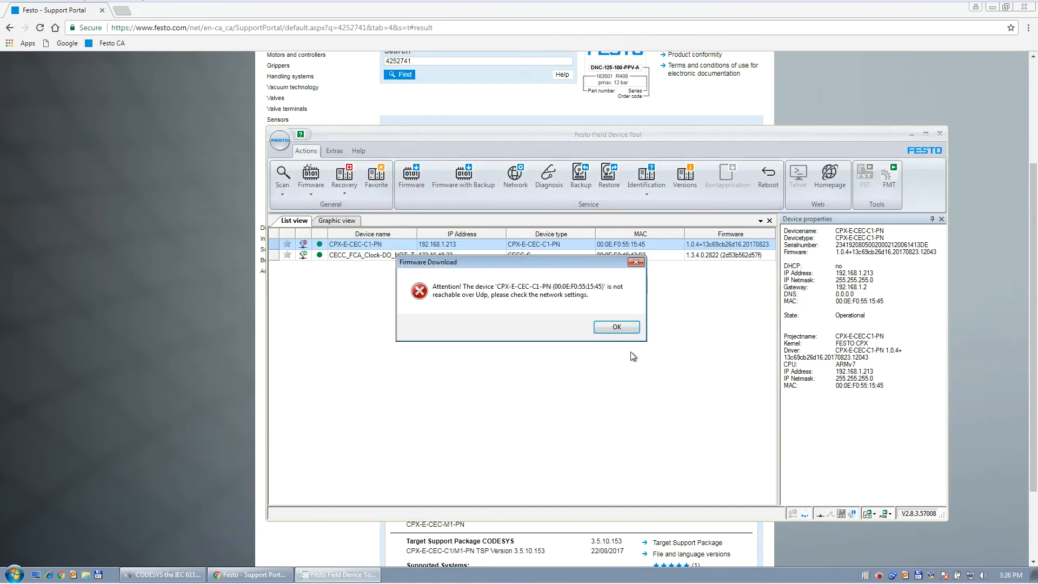
click(616, 327)
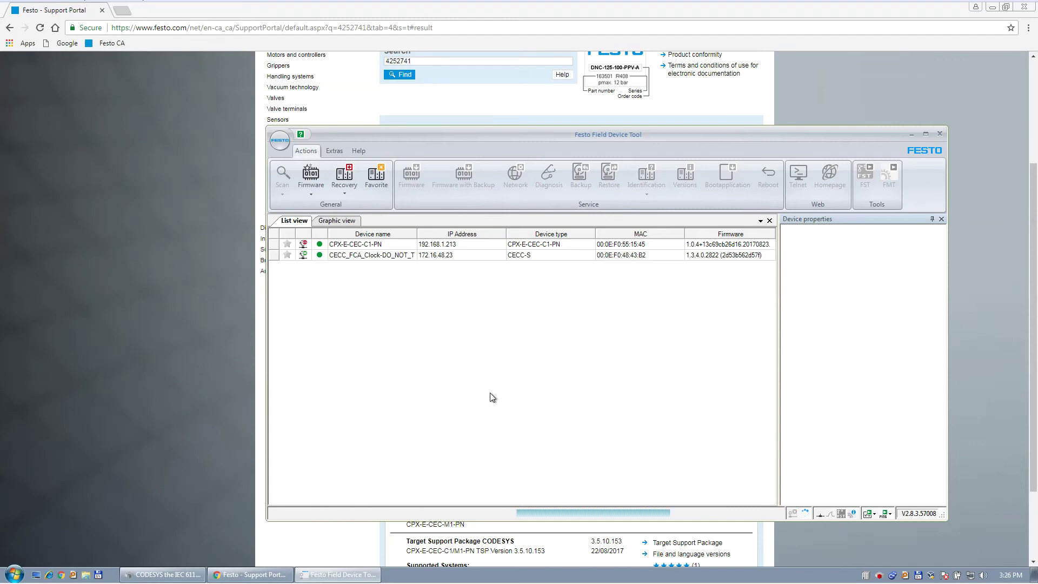
mouse_move(543, 326)
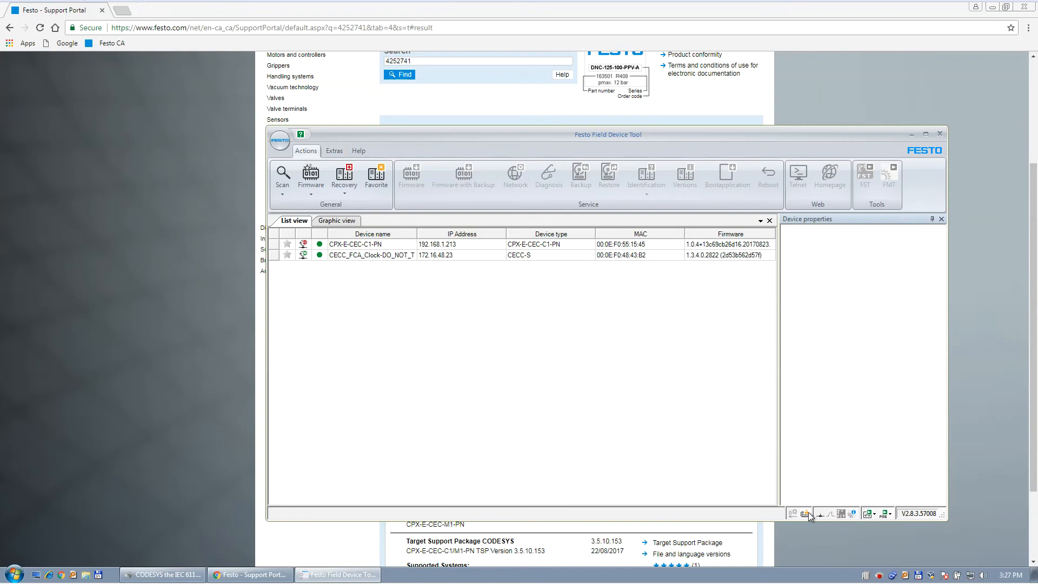
Via Extras > Online Update Firmware, download CPX-E-CEC firmware 1.0.10 until it shows up to date, then close the repository
click(334, 151)
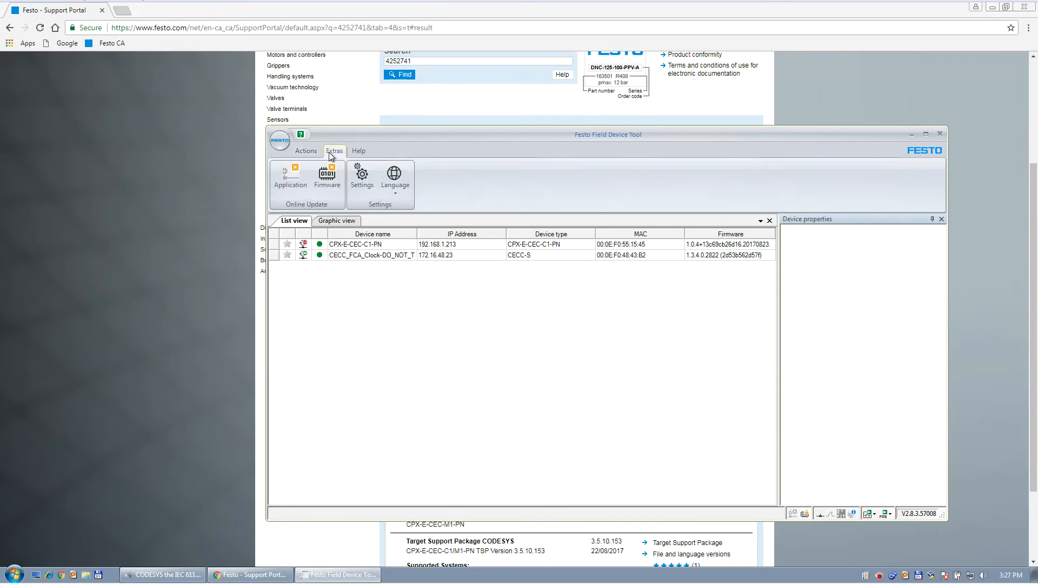
click(327, 176)
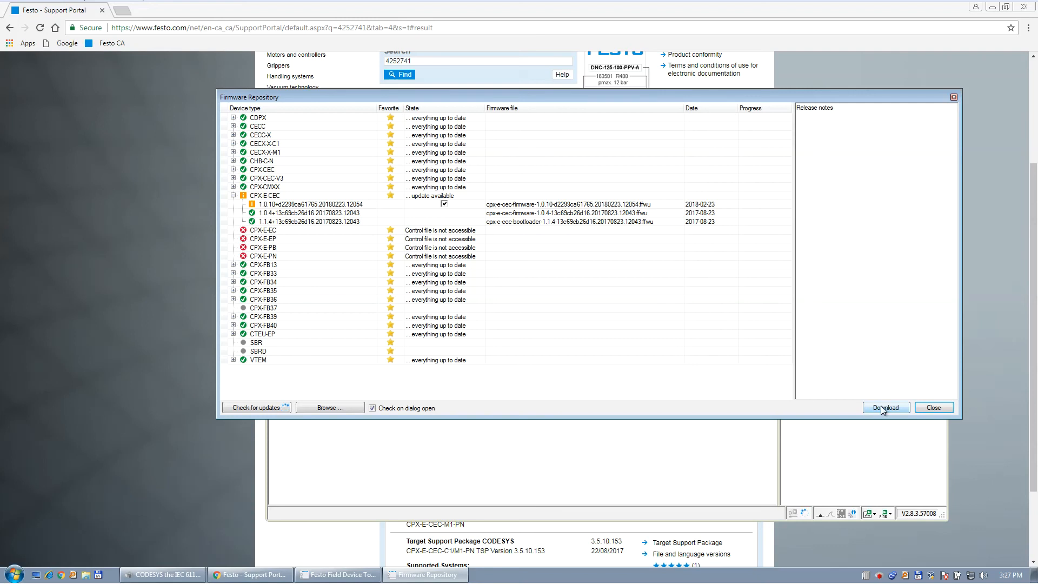
click(887, 406)
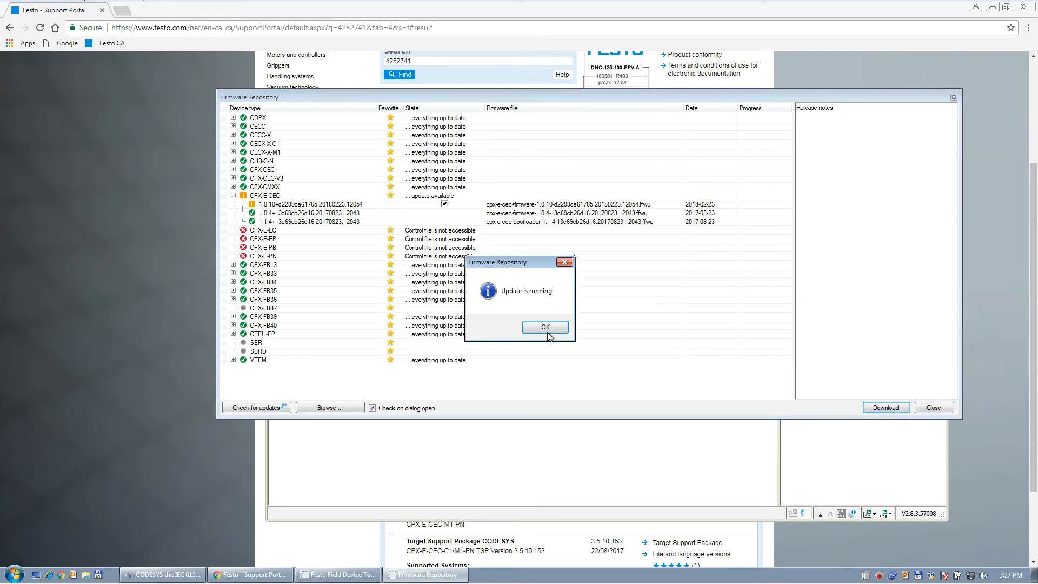
click(545, 326)
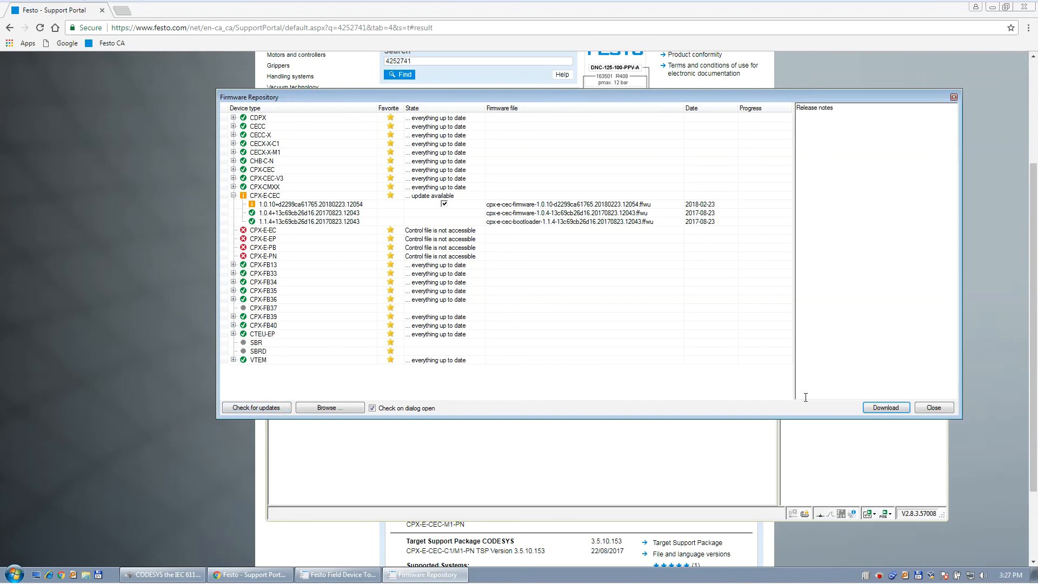
click(886, 407)
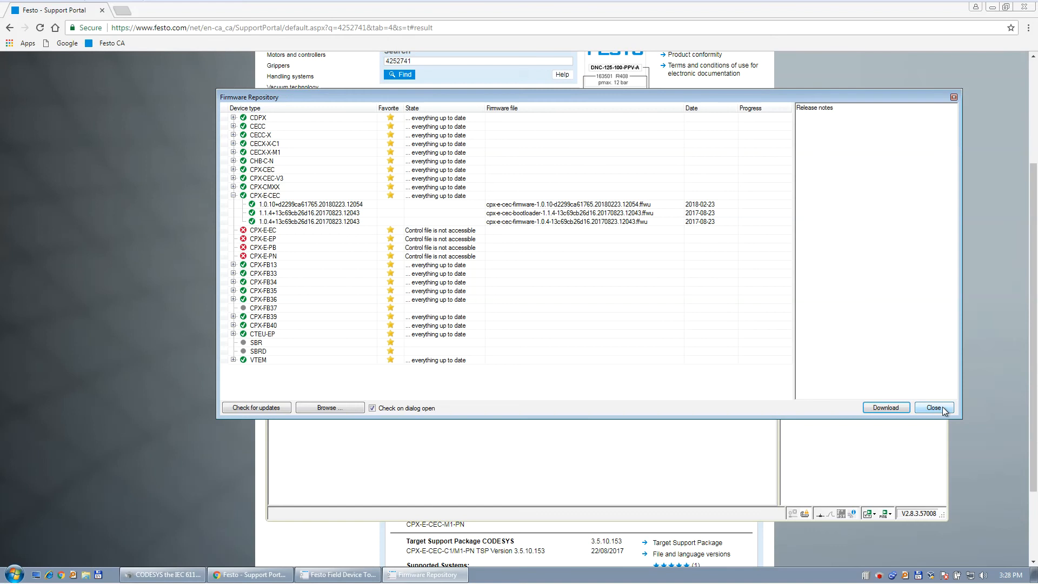
mouse_move(947, 415)
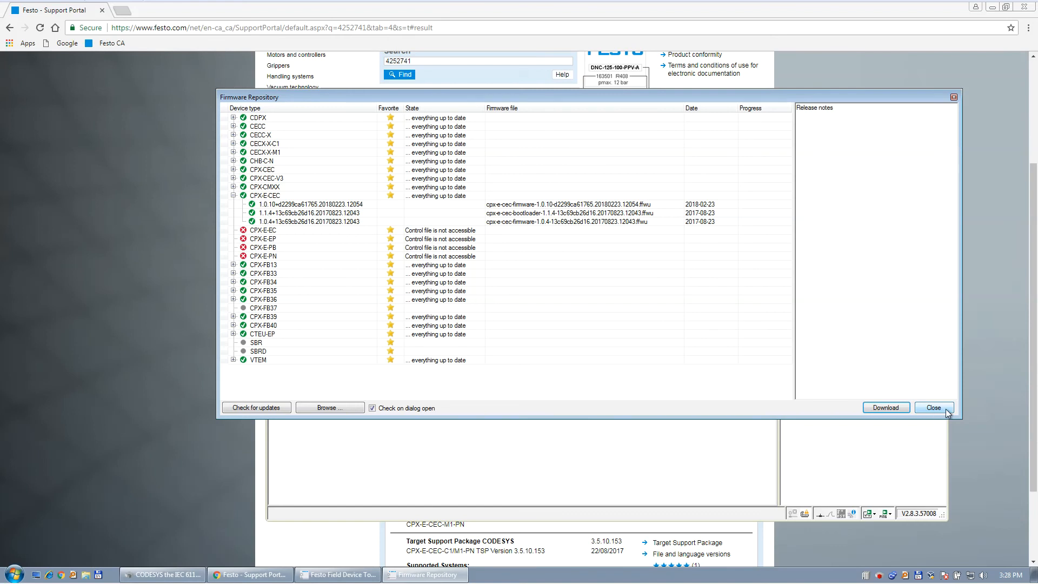
click(934, 406)
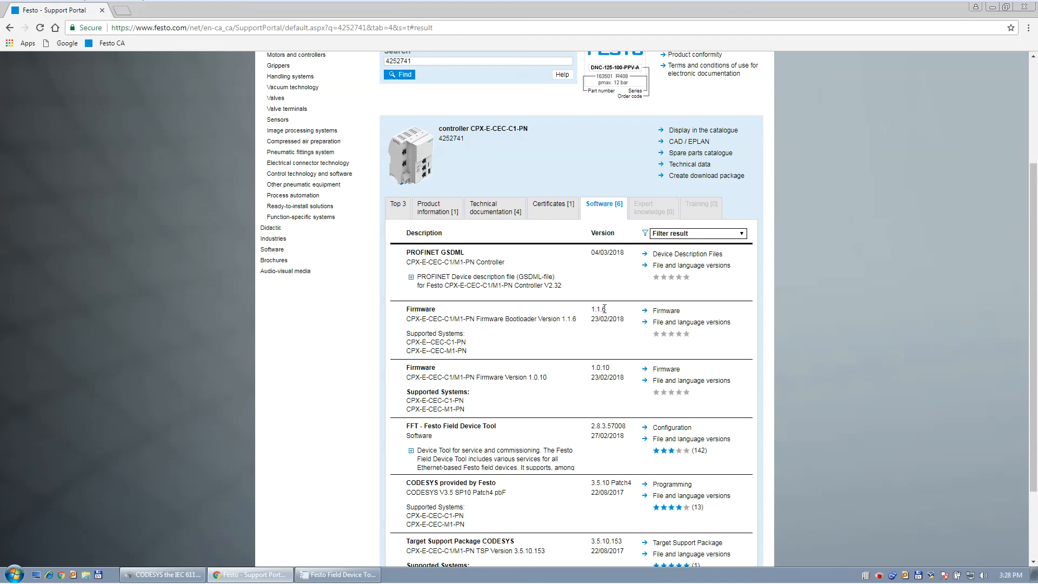
mouse_move(134, 428)
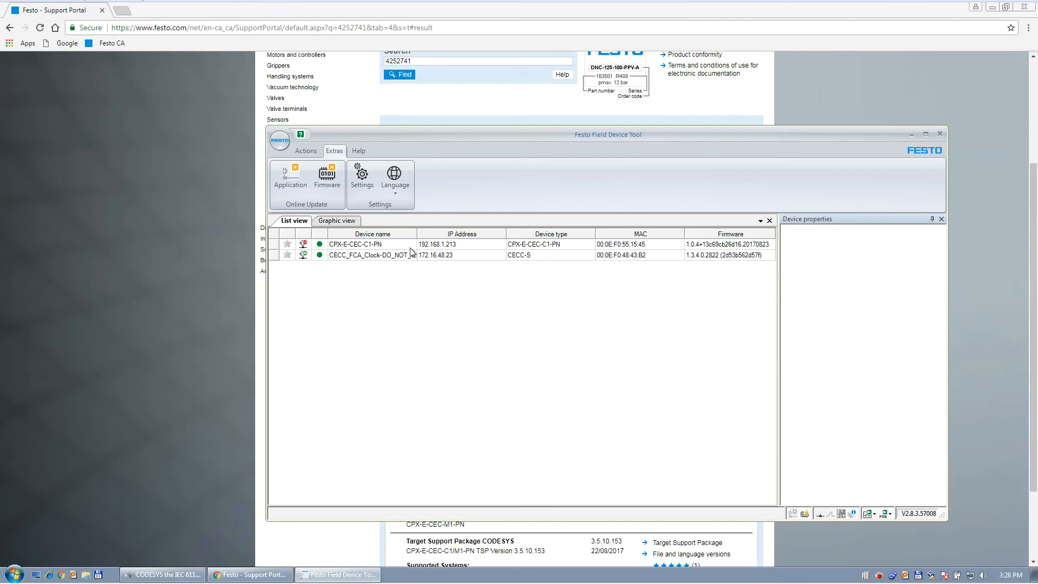
right_click(372, 245)
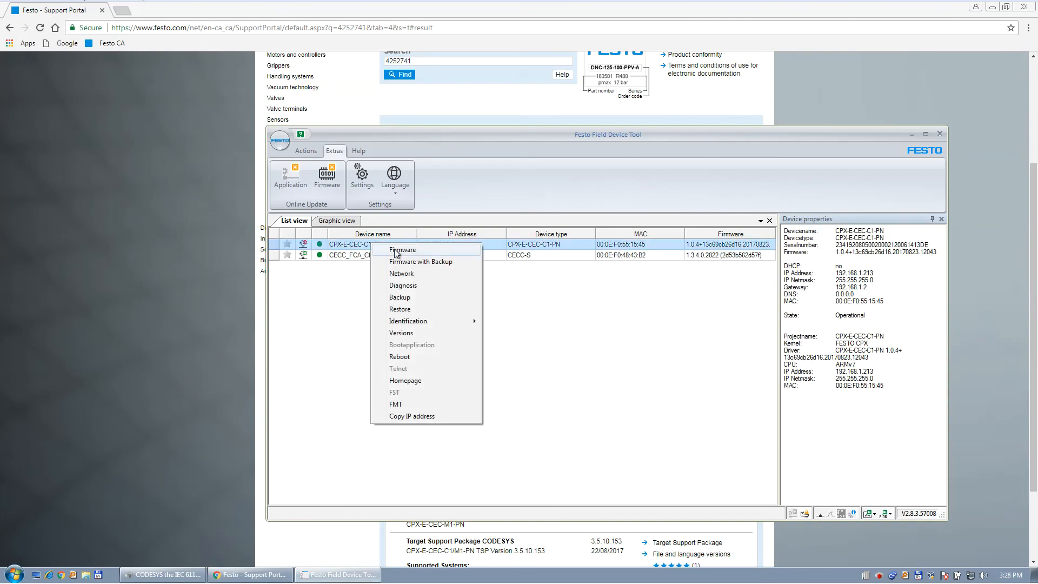
click(403, 250)
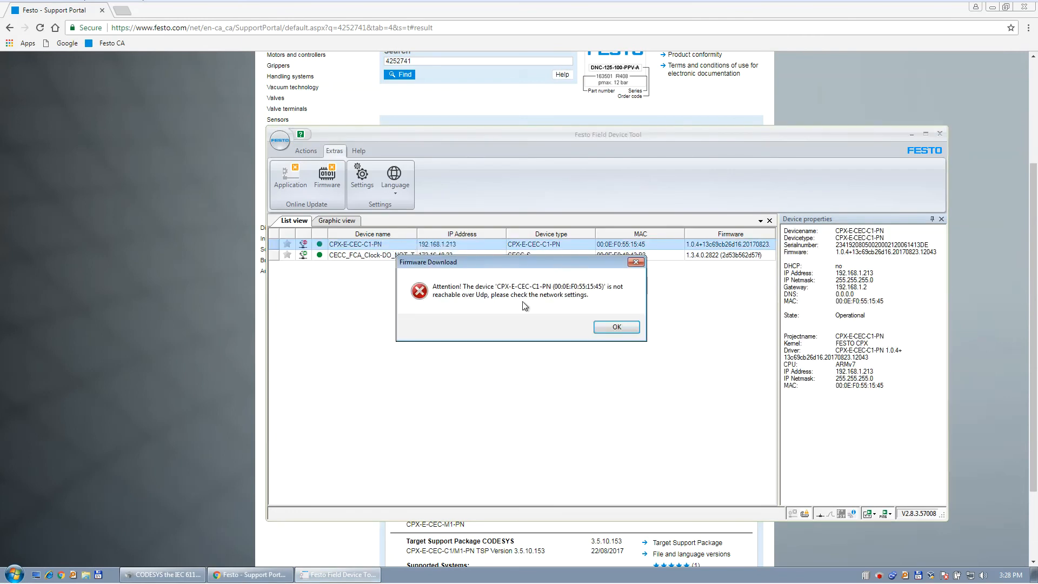
click(616, 327)
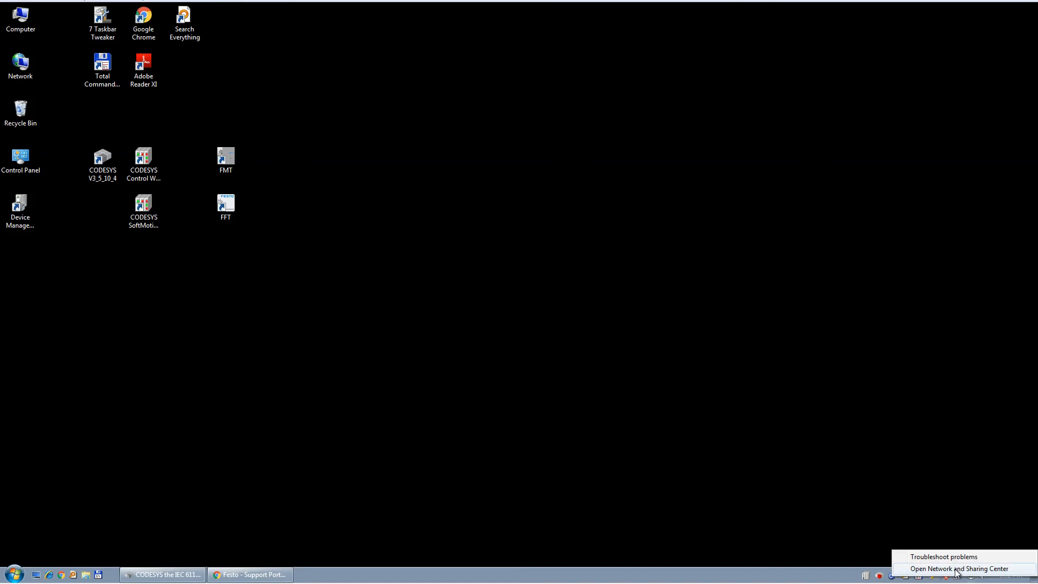
View the IPv4 properties of the Adapter2 DemoRm connection in Windows Network Connections
click(958, 569)
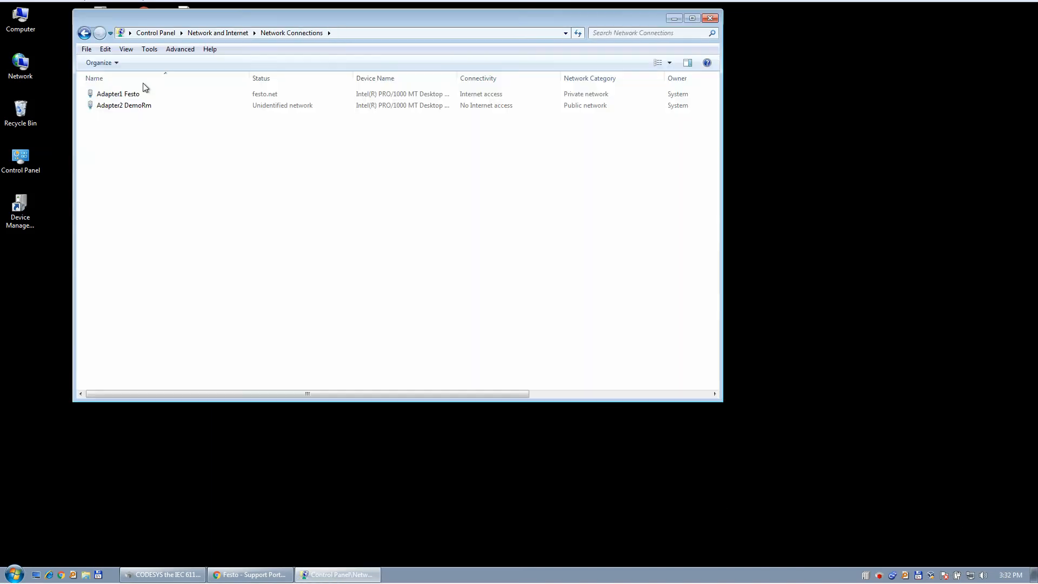
right_click(123, 106)
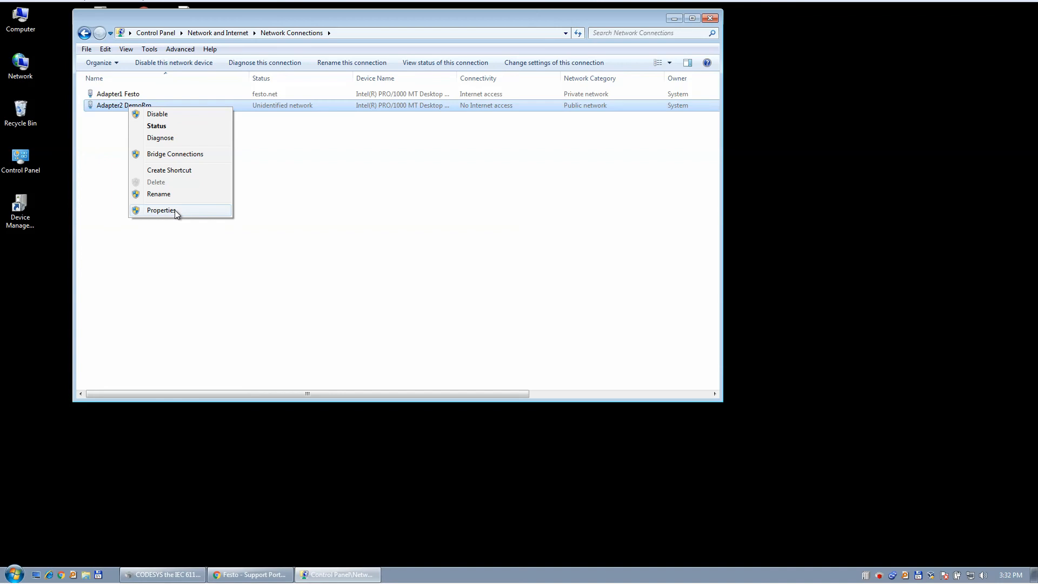
click(161, 210)
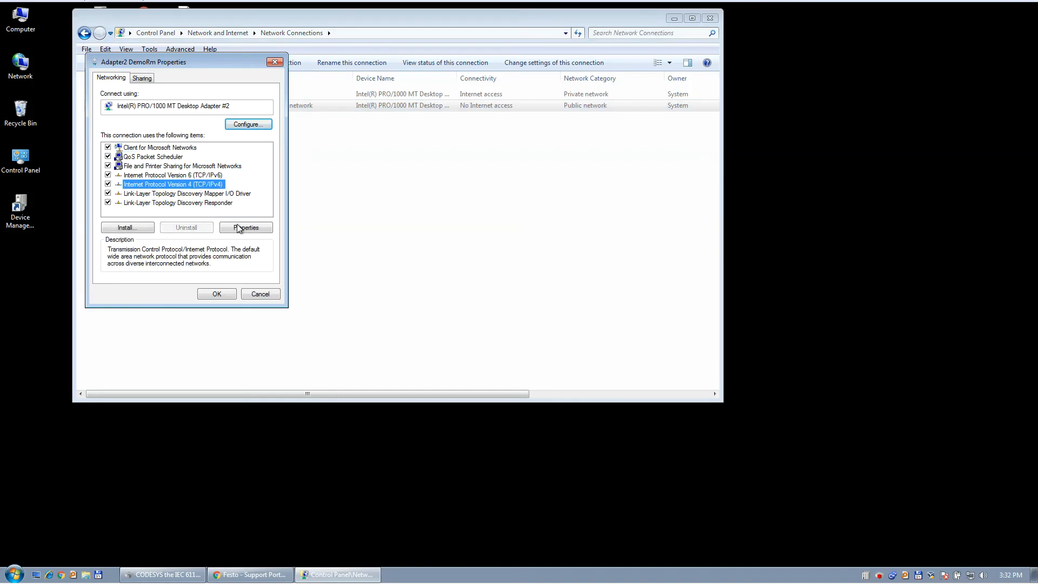
click(246, 227)
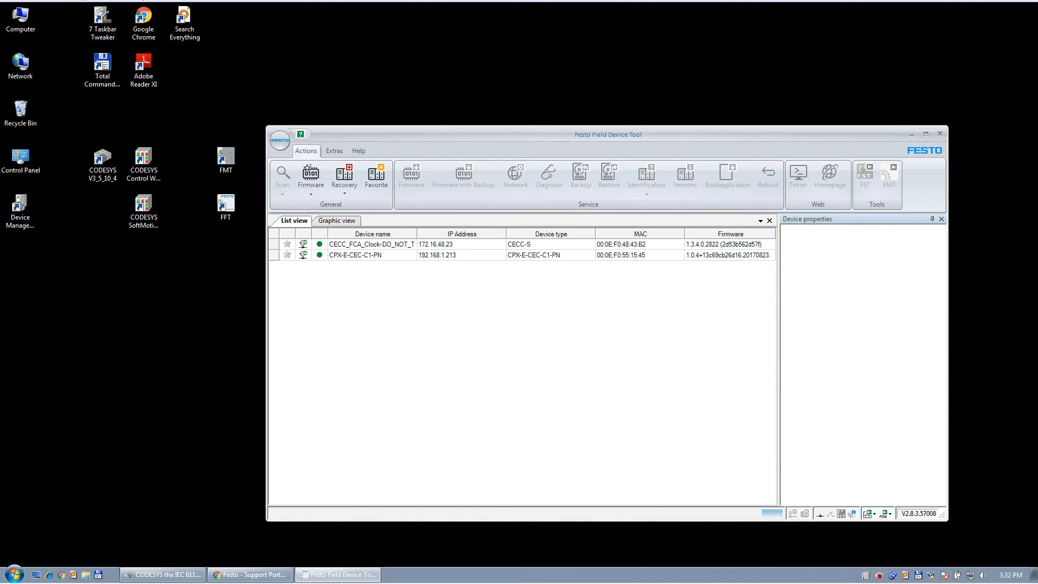
Start a firmware download on the CPX-E-CEC-C1-PN, rebooting it and confirming the downloader connected
right_click(355, 254)
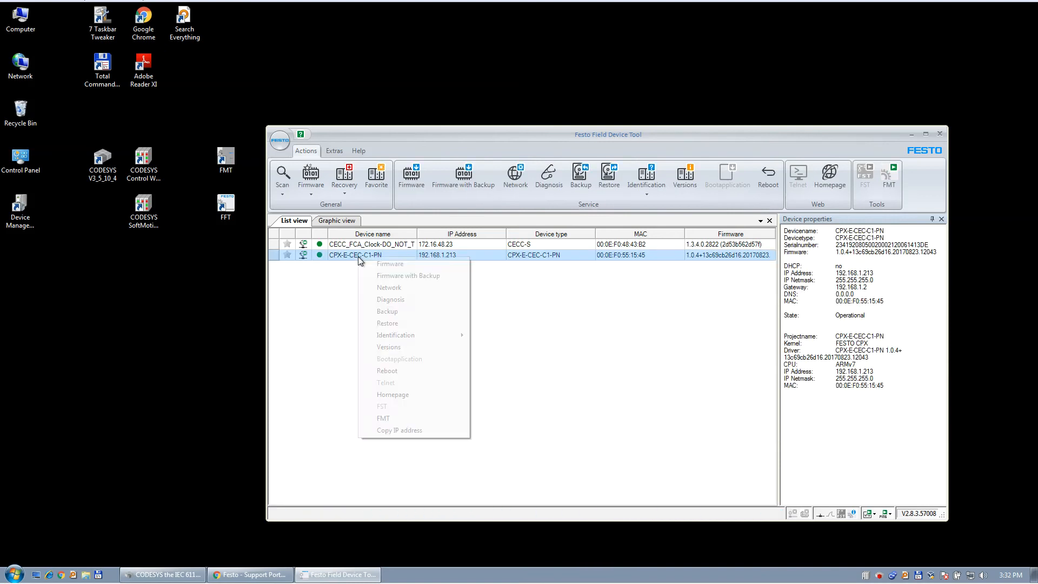
click(387, 369)
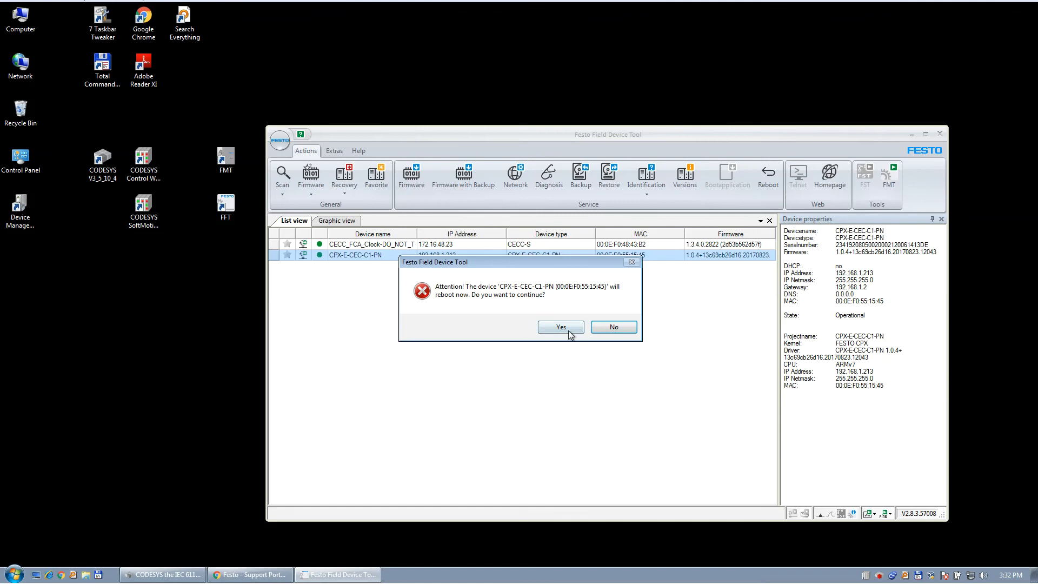
click(561, 327)
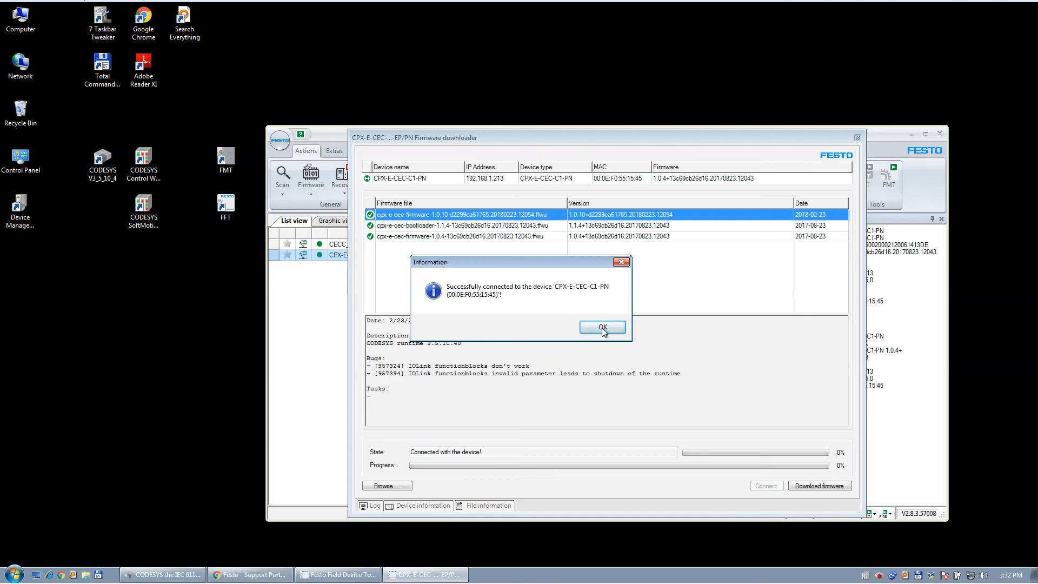
click(603, 327)
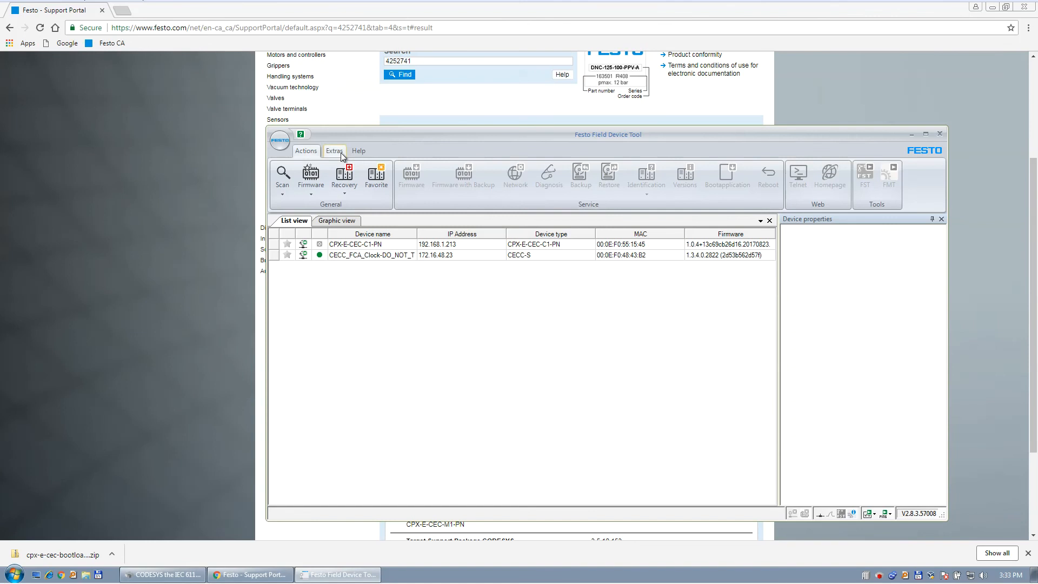
Find the Firmware Repository path under Extras > Settings and switch to Total Commander
click(334, 150)
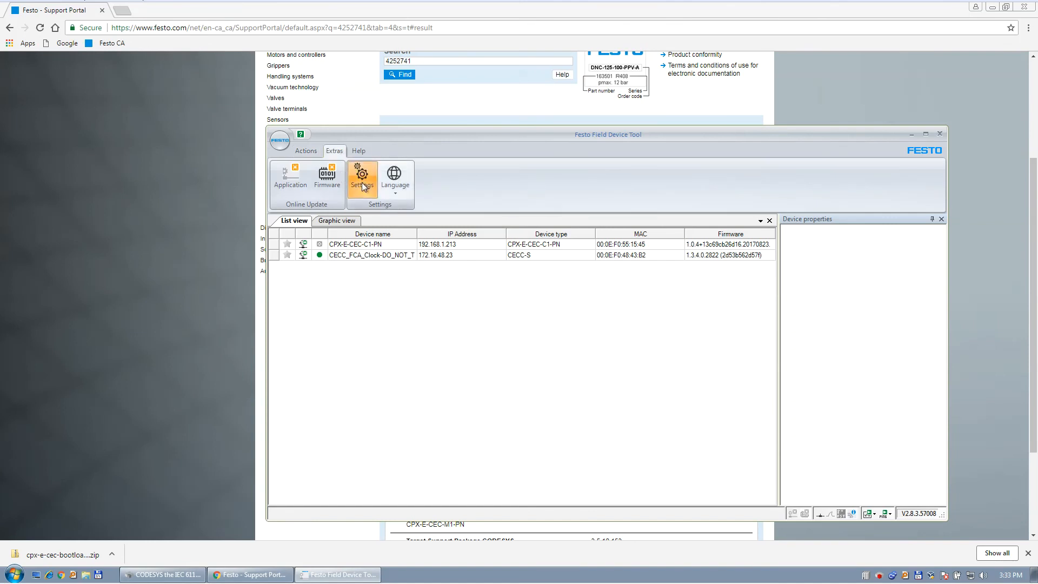
click(361, 177)
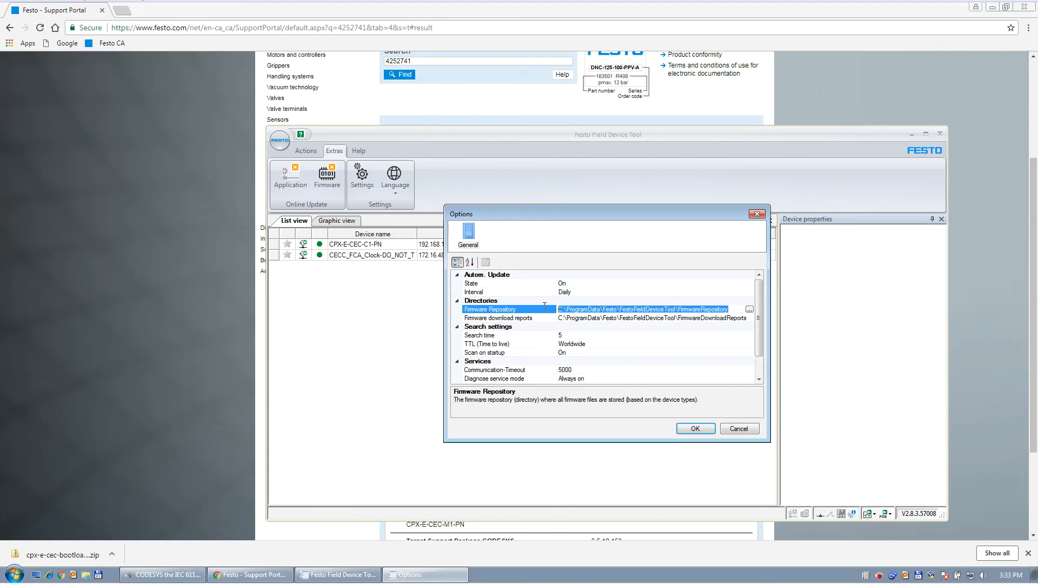
right_click(642, 309)
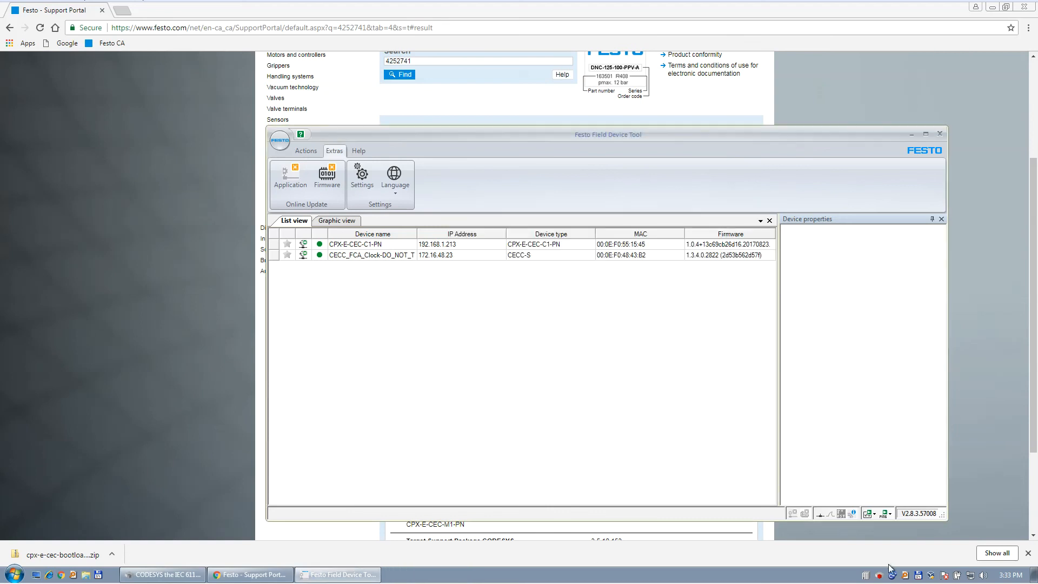
click(439, 574)
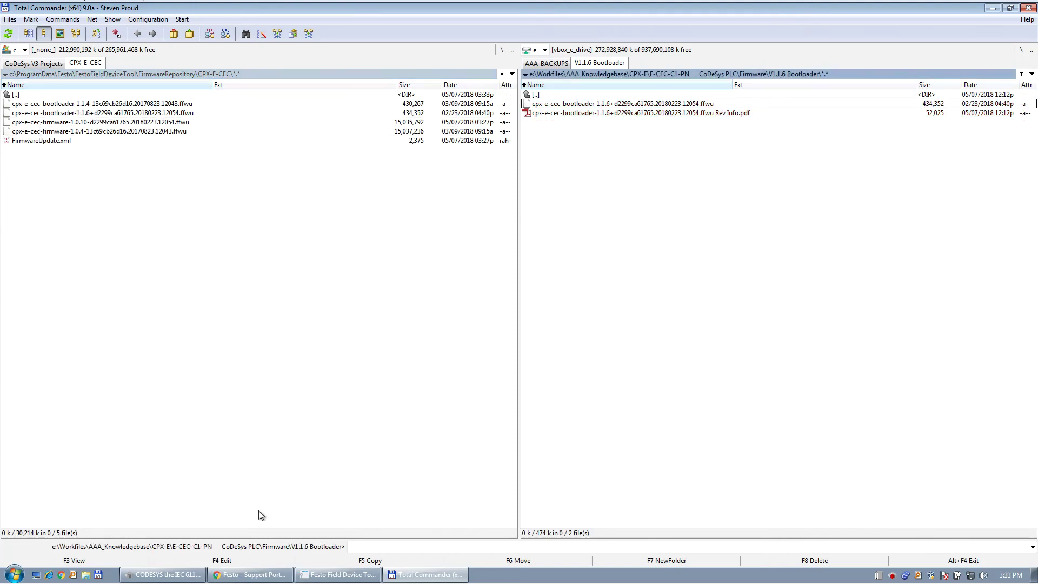
Return from Total Commander to the Field Device Tool and close it
click(339, 574)
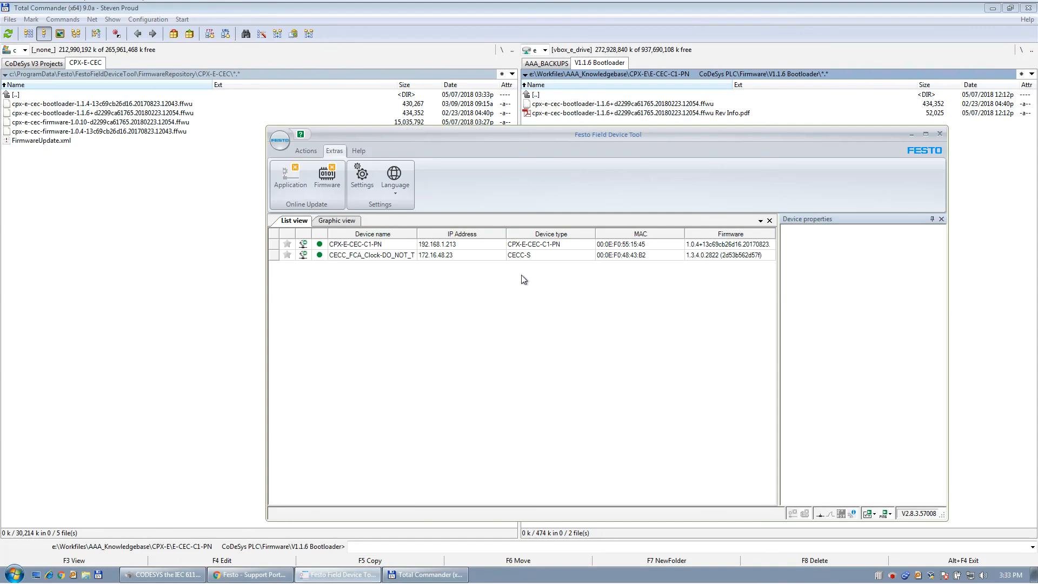
click(910, 134)
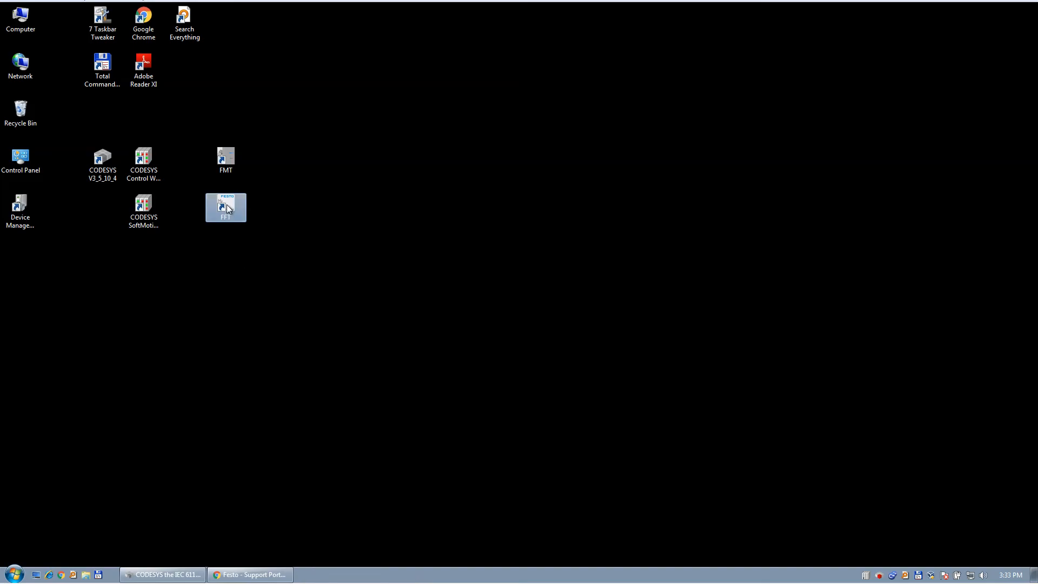
Relaunch FFT and view the CPX-E-CEC bootloader and firmware files in the Firmware Repository, then close it
double_click(225, 207)
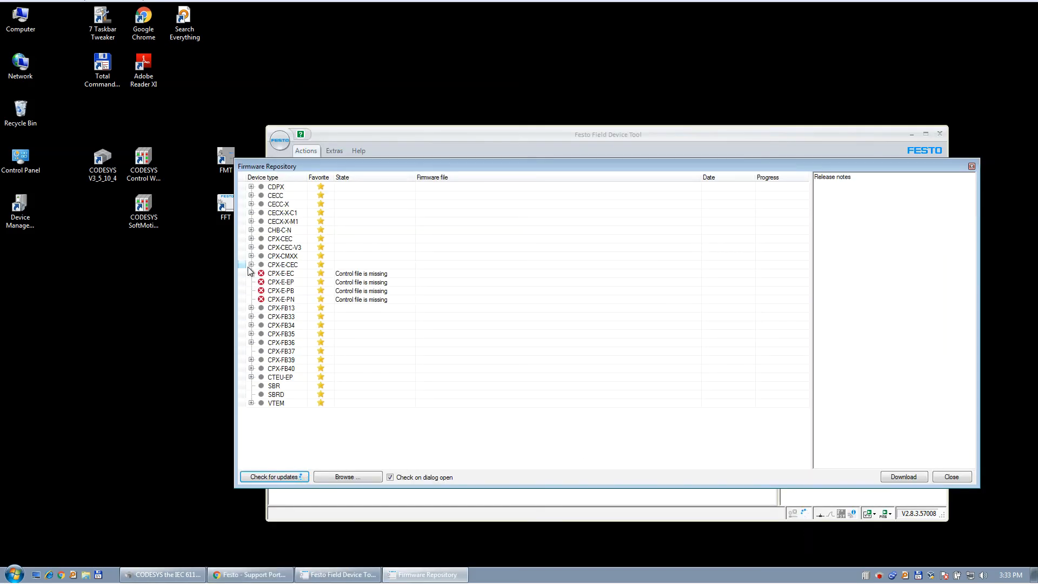
click(251, 264)
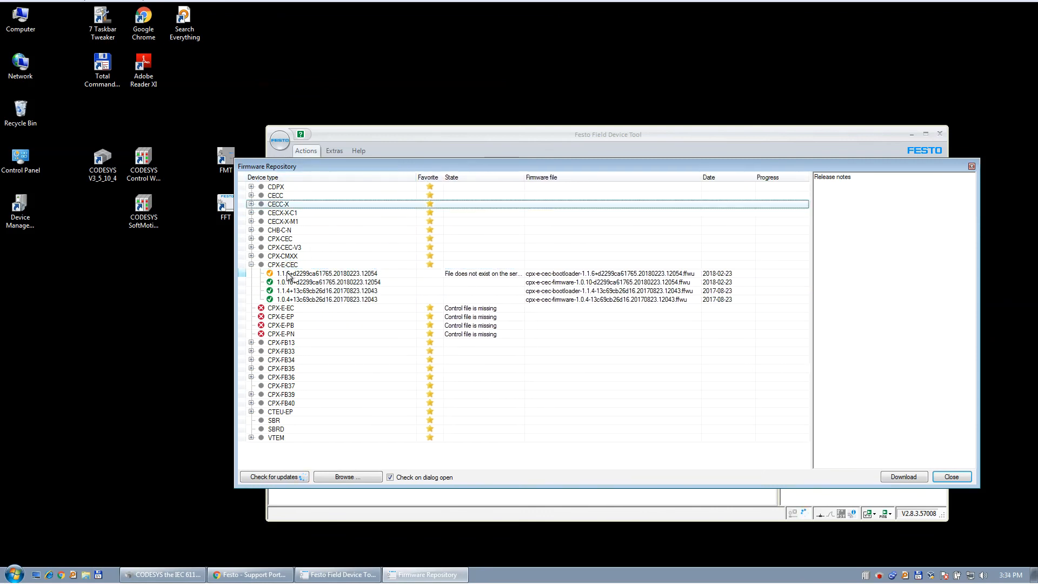
click(325, 272)
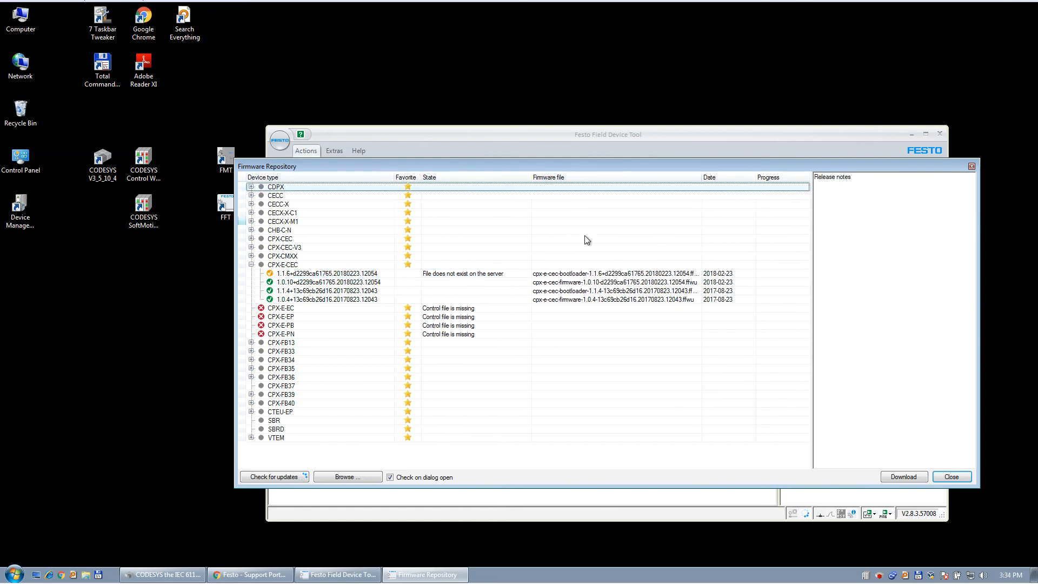
mouse_move(362, 256)
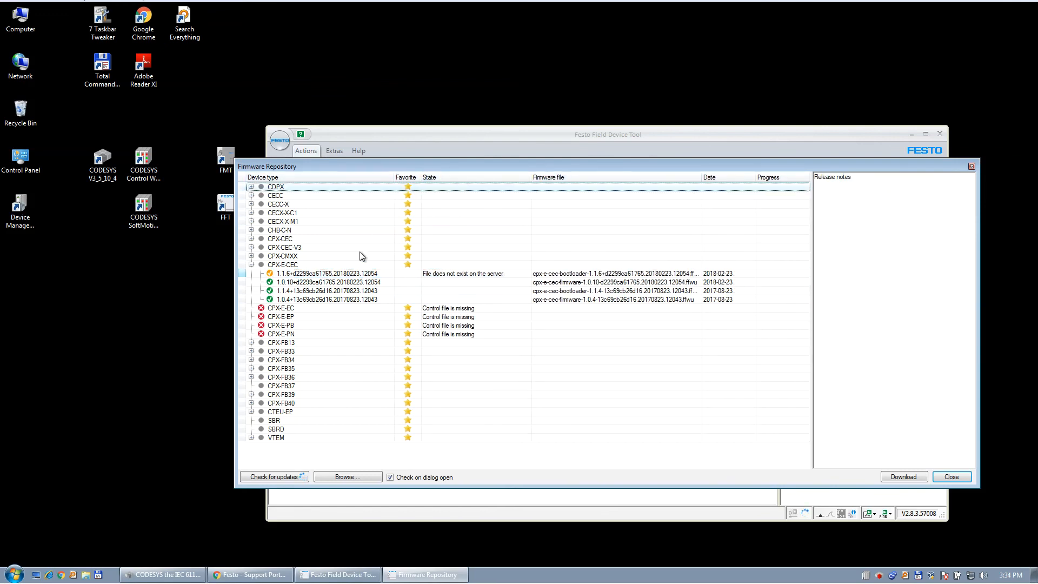
mouse_move(302, 312)
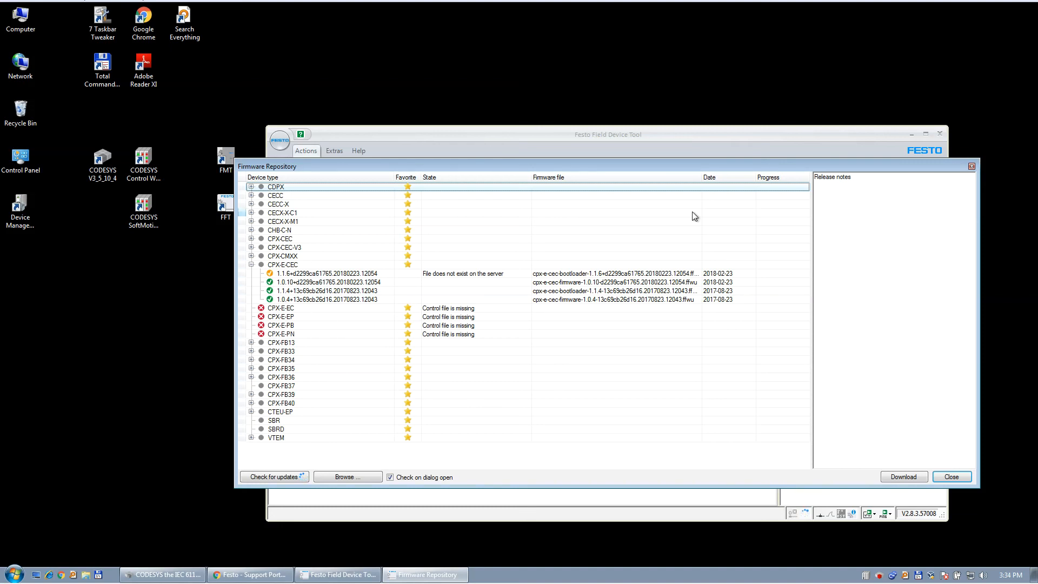
mouse_move(457, 522)
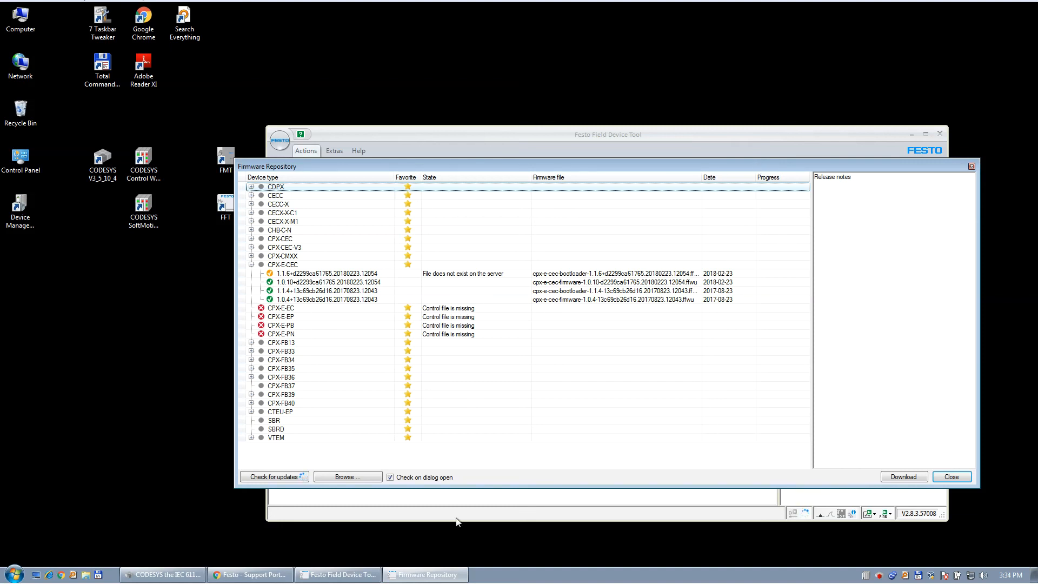
click(275, 476)
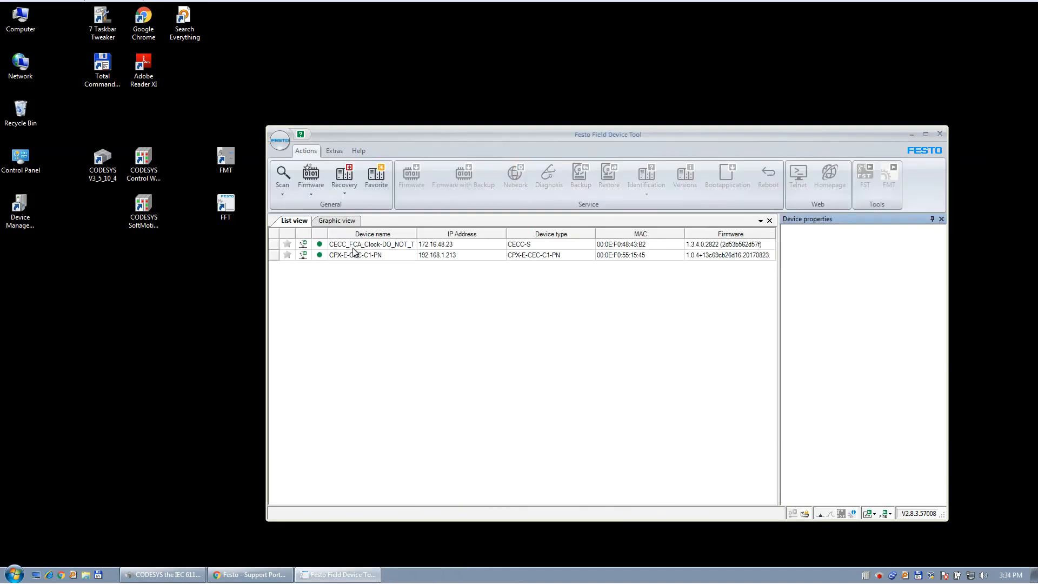
Connect the firmware downloader to the CPX-E-CEC-C1-PN controller
right_click(354, 254)
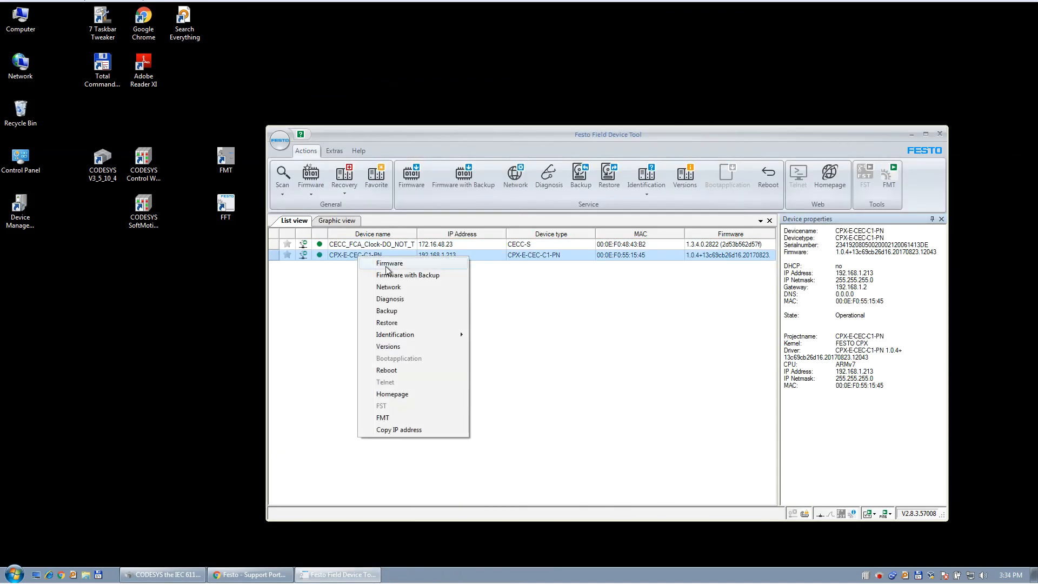
click(390, 263)
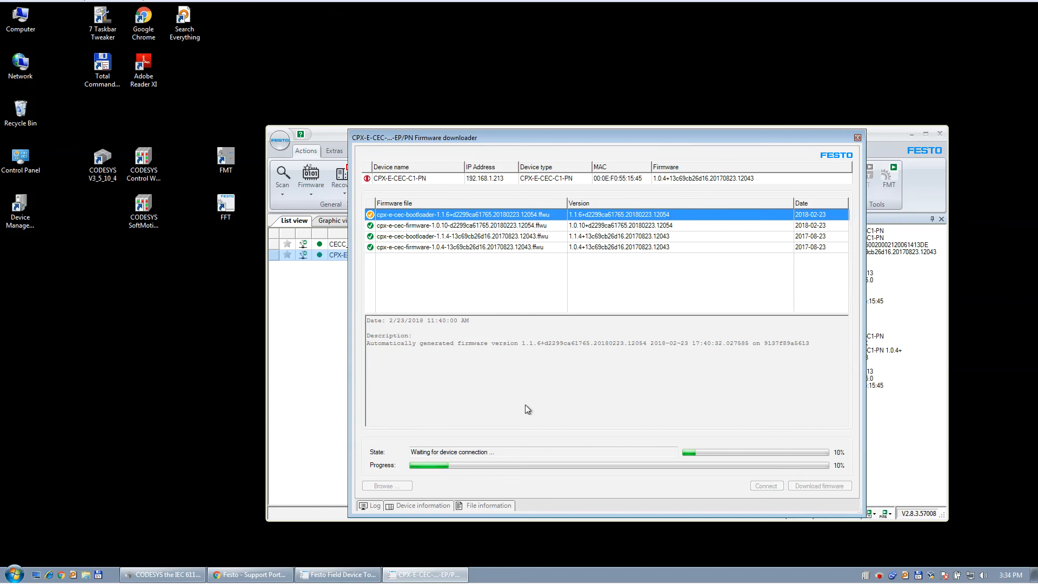
click(766, 486)
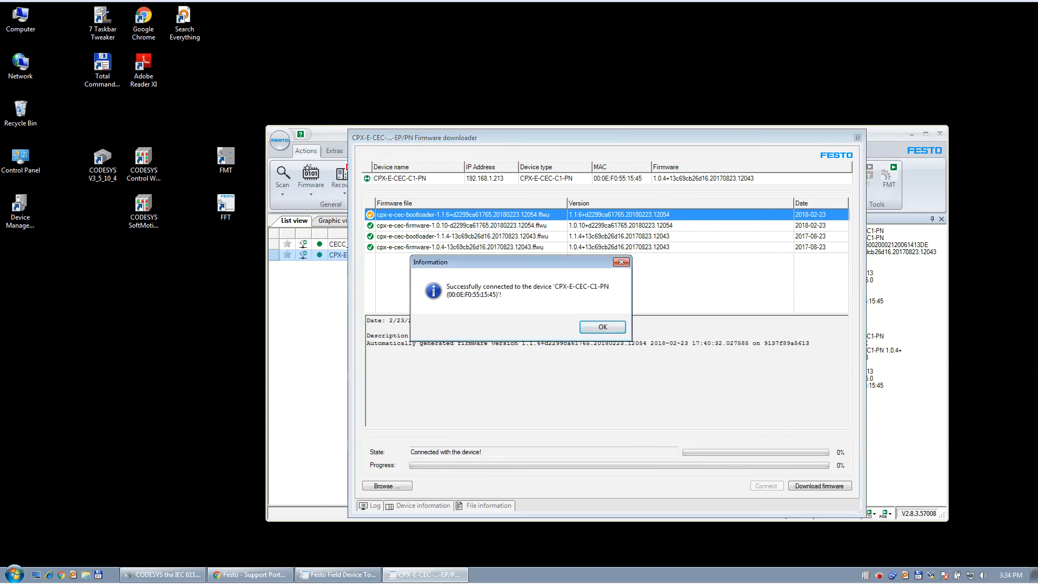
click(603, 327)
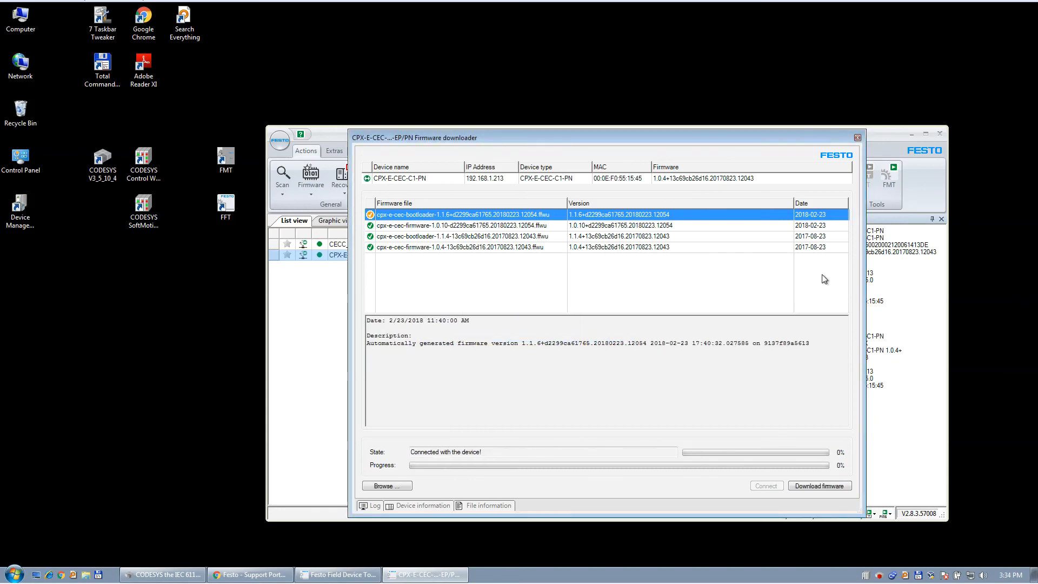
Download bootloader 1.1.6 to the controller, confirm success, and reconnect
click(820, 485)
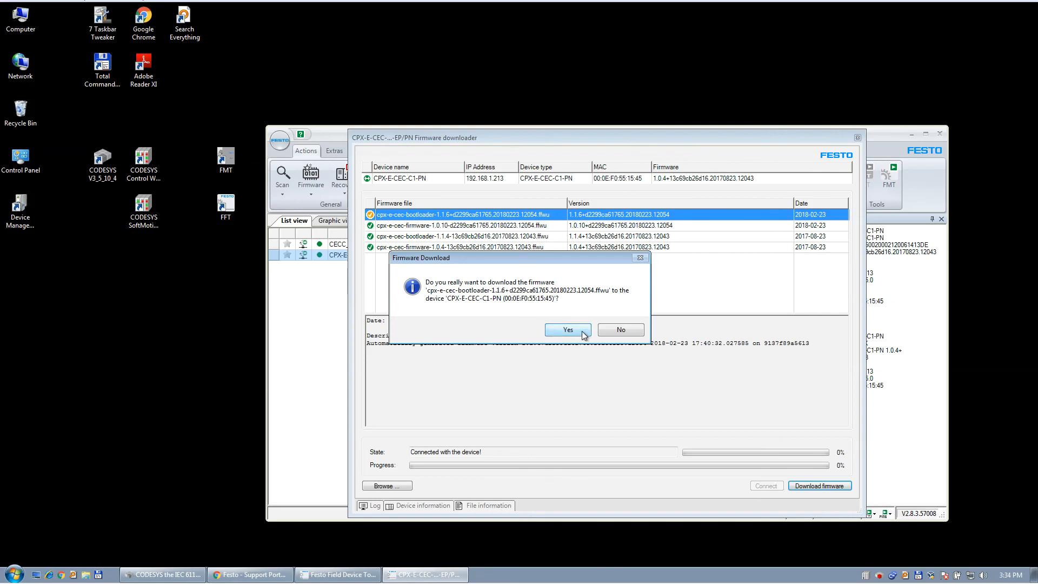
click(568, 329)
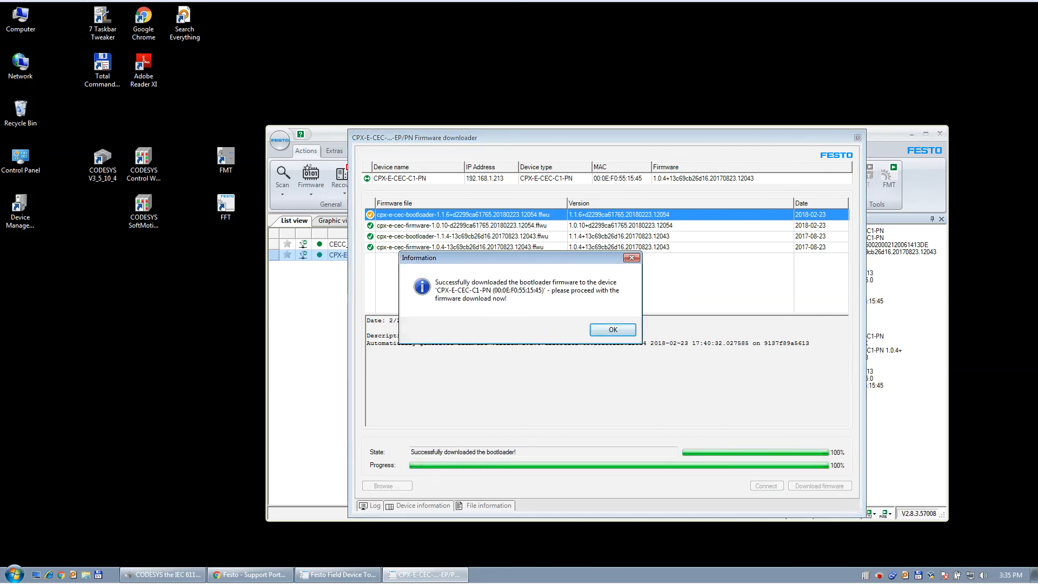
mouse_move(514, 317)
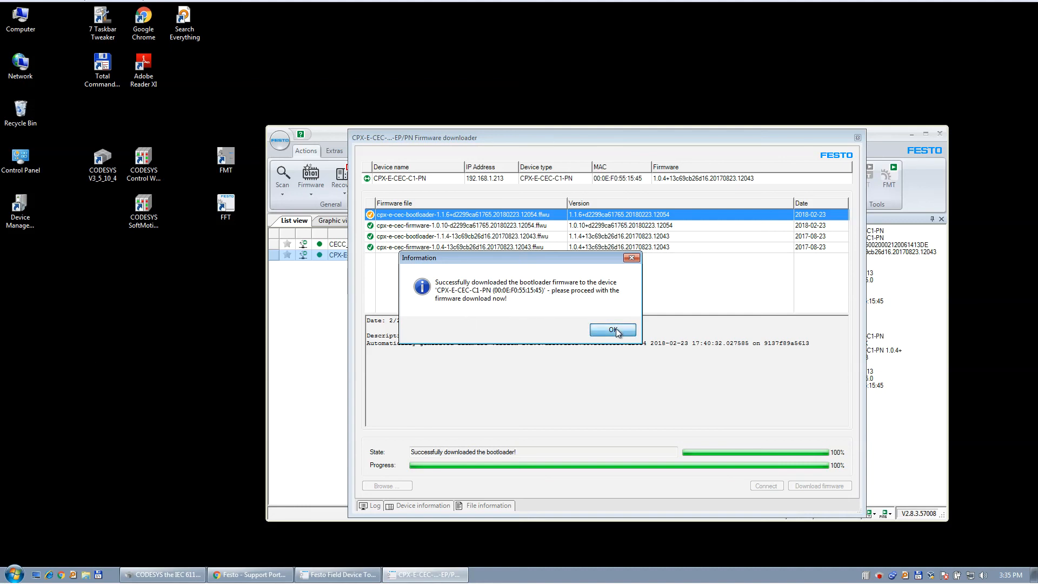
click(612, 329)
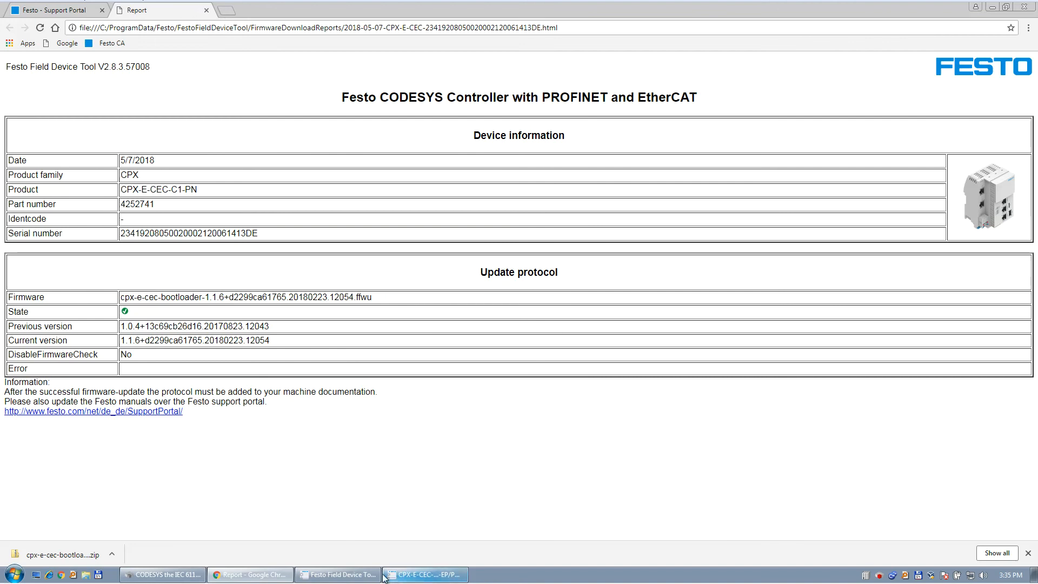
click(427, 575)
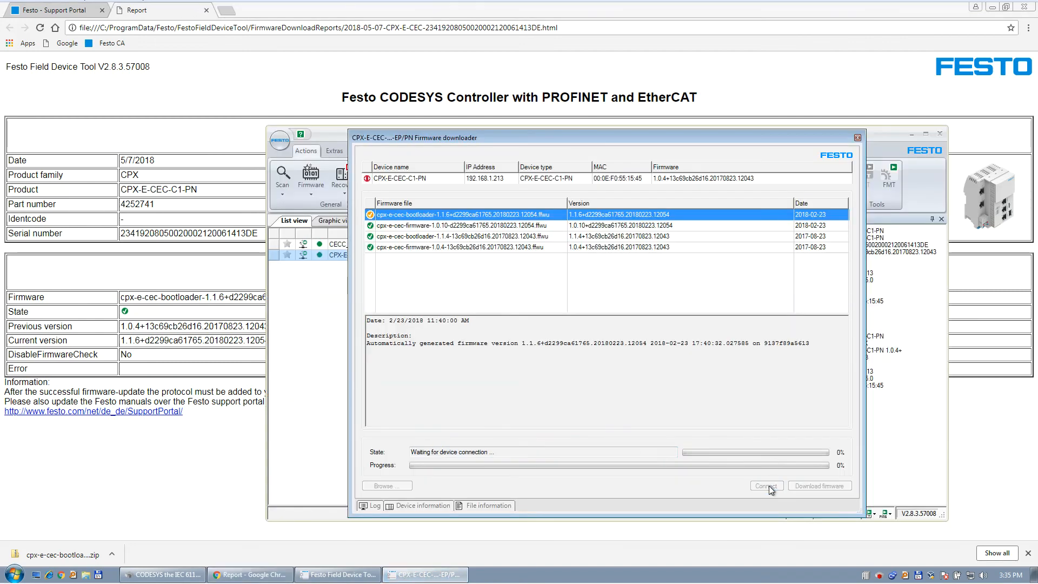
click(766, 486)
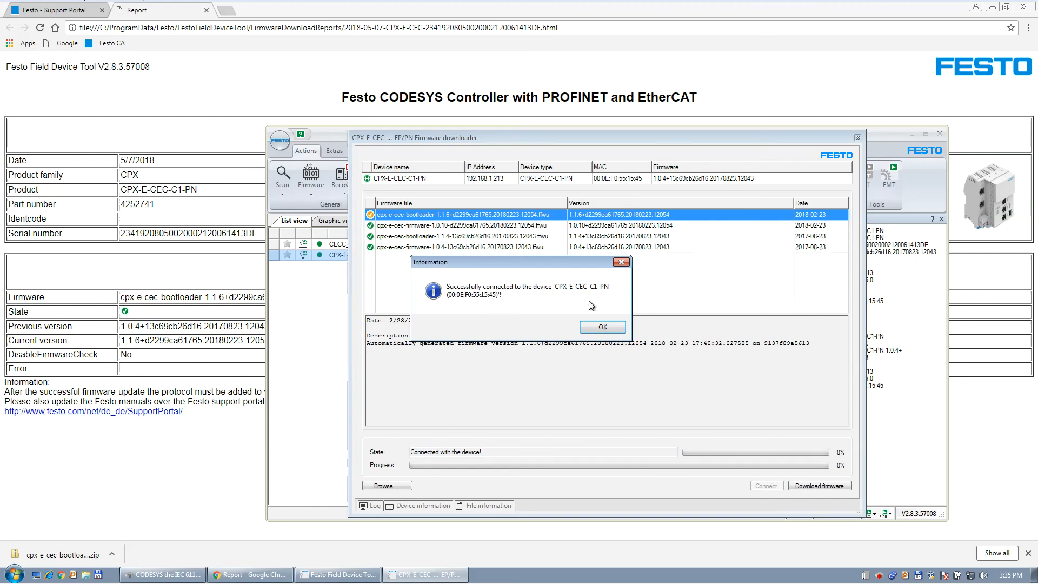
Download firmware 1.0.10 to the CPX-E-CEC-C1-PN controller
click(602, 326)
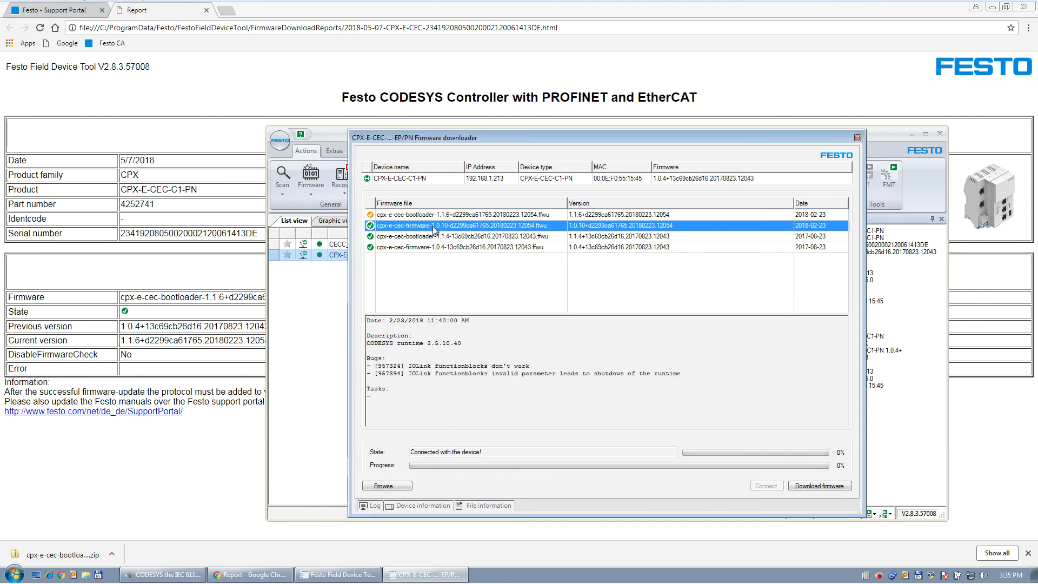
mouse_move(811, 492)
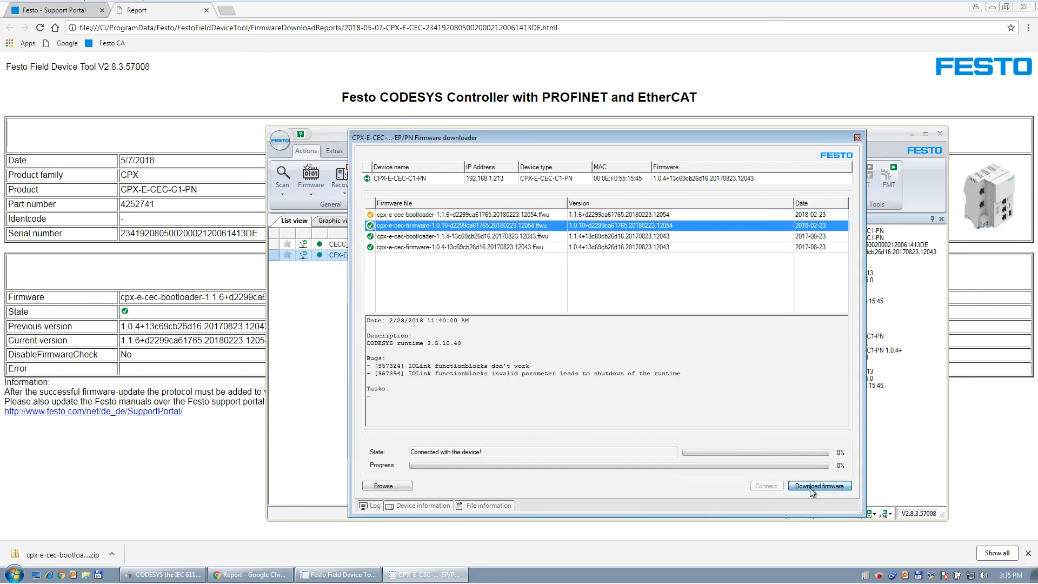
click(820, 486)
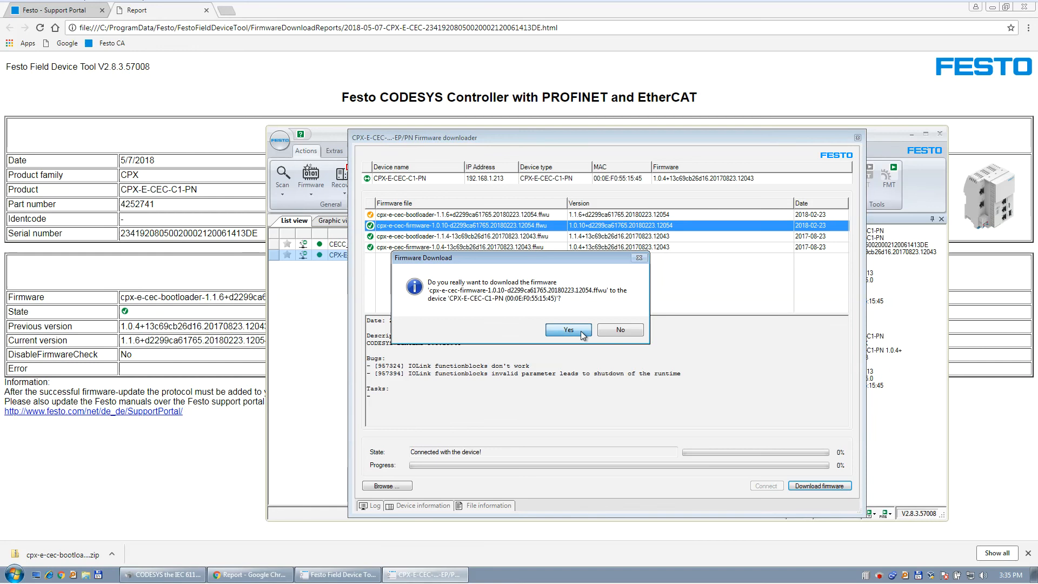
click(569, 330)
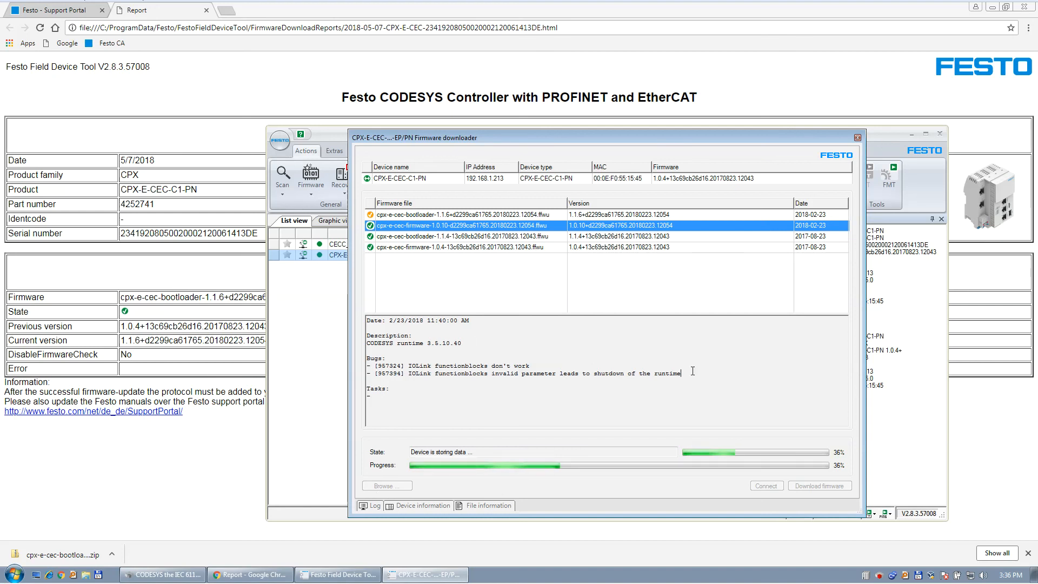
drag(369, 361, 681, 373)
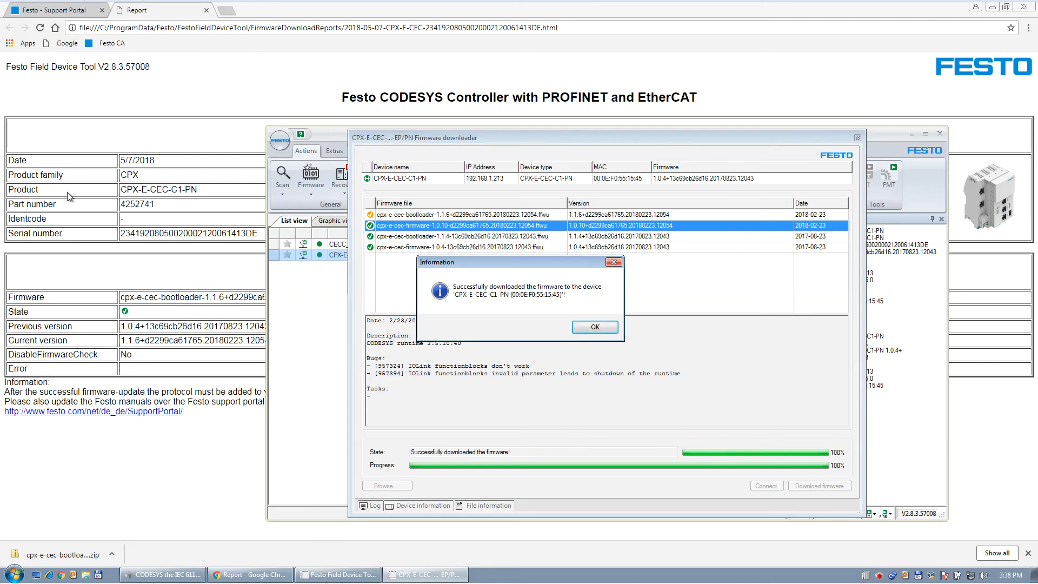
Confirm the successful update, close the report tab and return to the device list
click(595, 327)
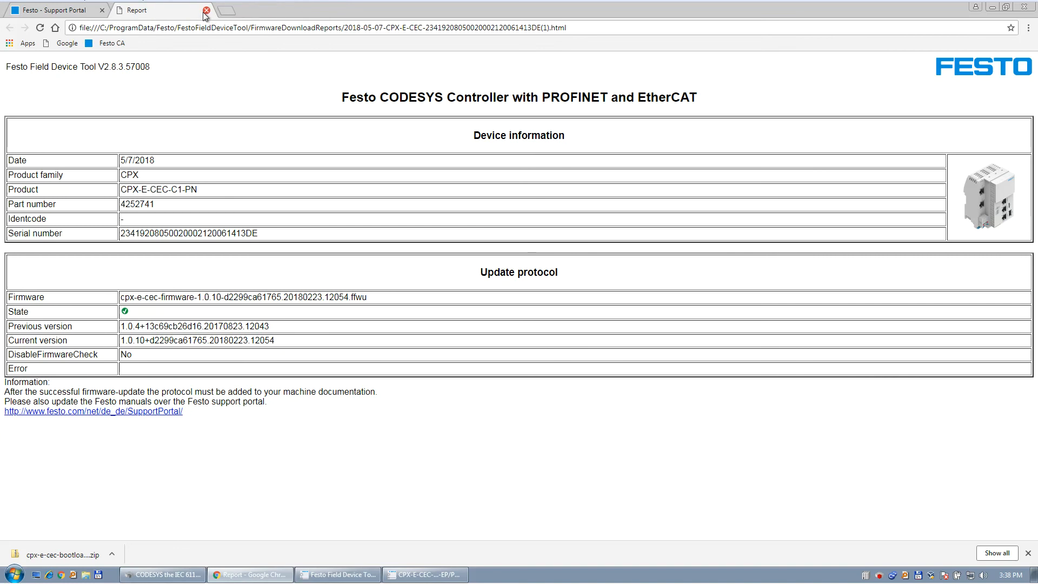
click(206, 10)
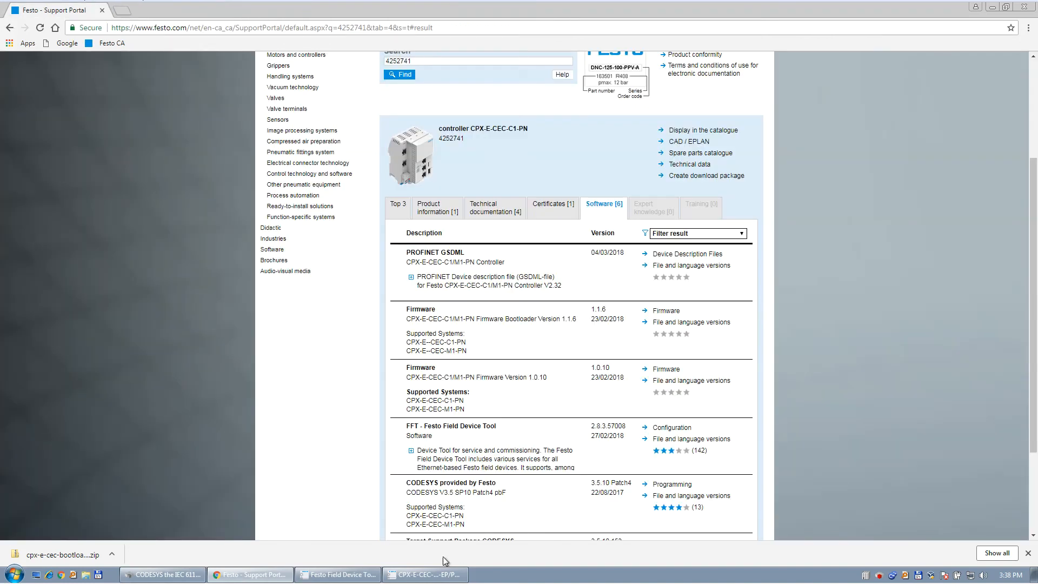
click(426, 574)
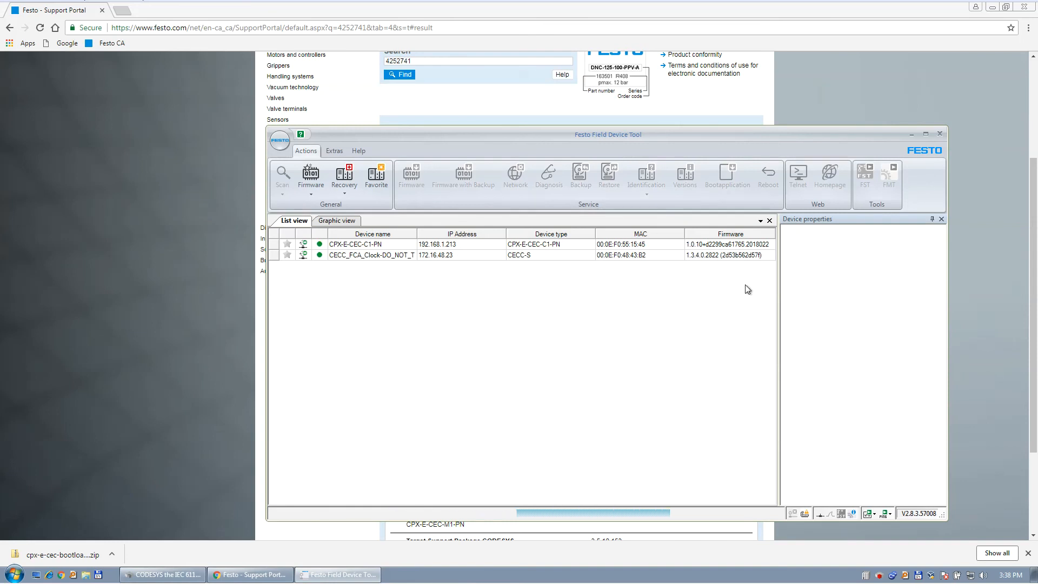
mouse_move(459, 255)
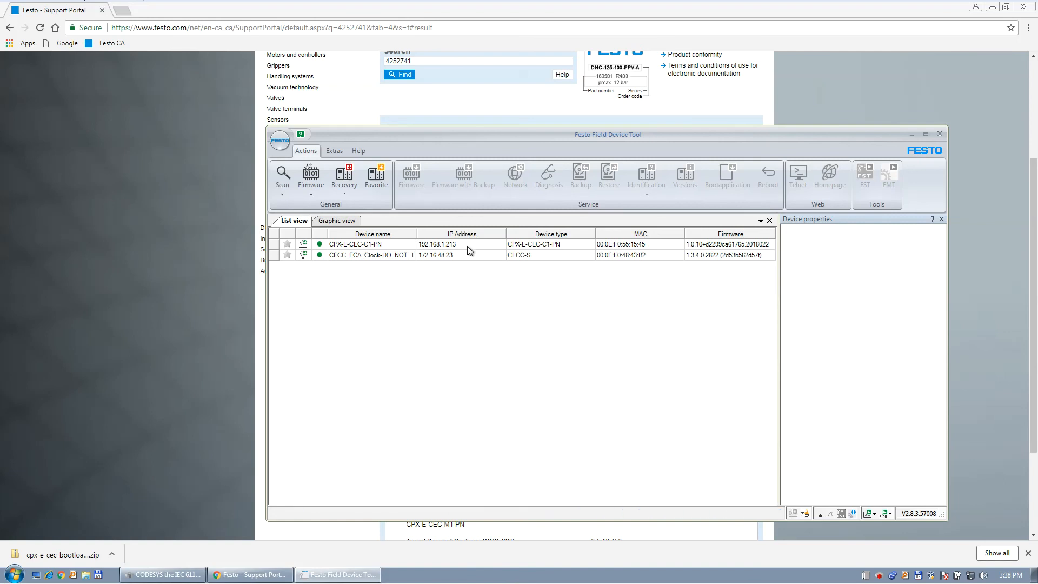
Show the CPX-E-CEC-C1-PN device properties reporting firmware 1.0.10 at 192.168.1.213
click(372, 244)
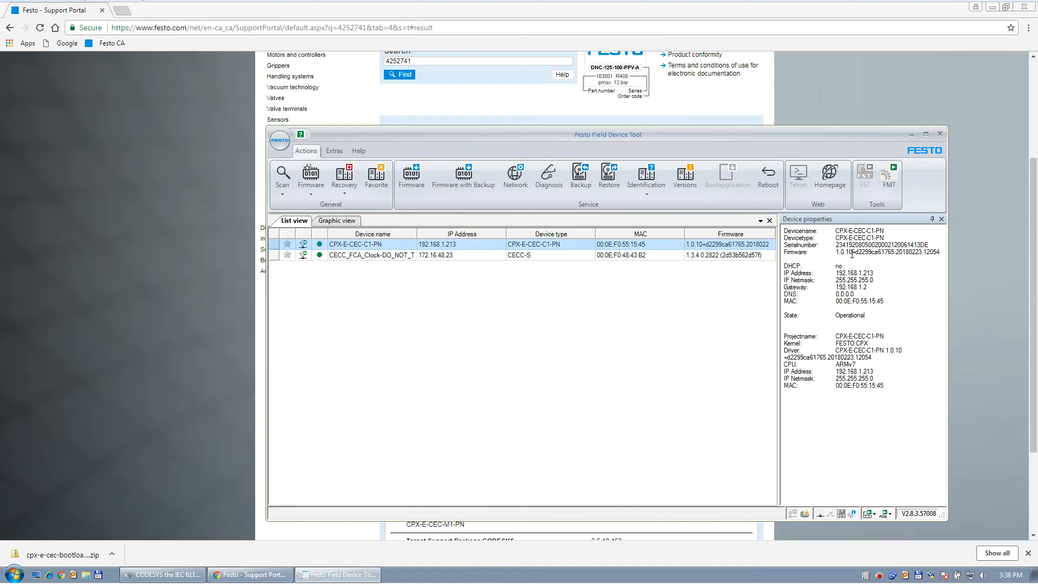
mouse_move(767, 327)
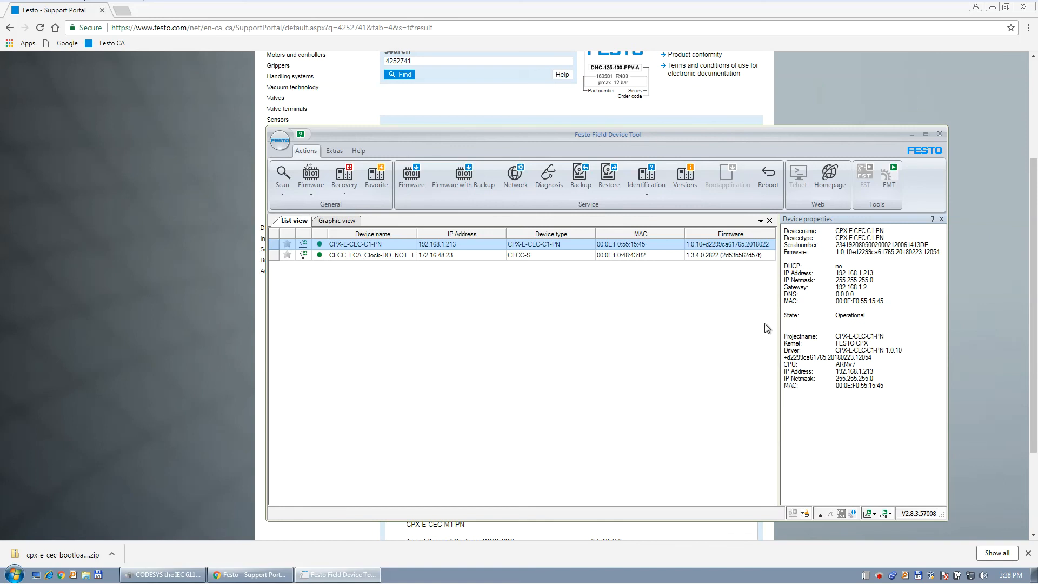
mouse_move(383, 272)
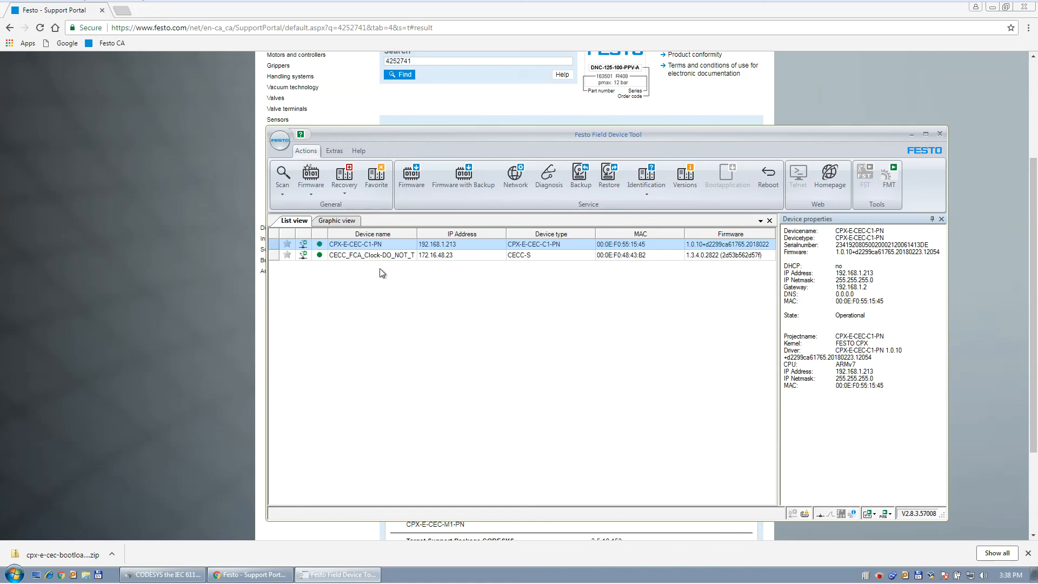